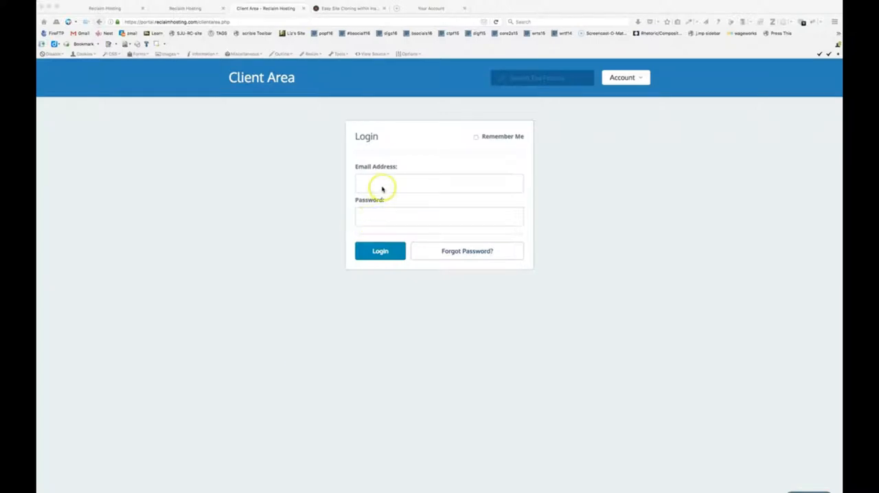
# Sign in to the Reclaim Hosting Client Area with email and password, declining Firefox's save-login prompt
pyautogui.click(439, 184)
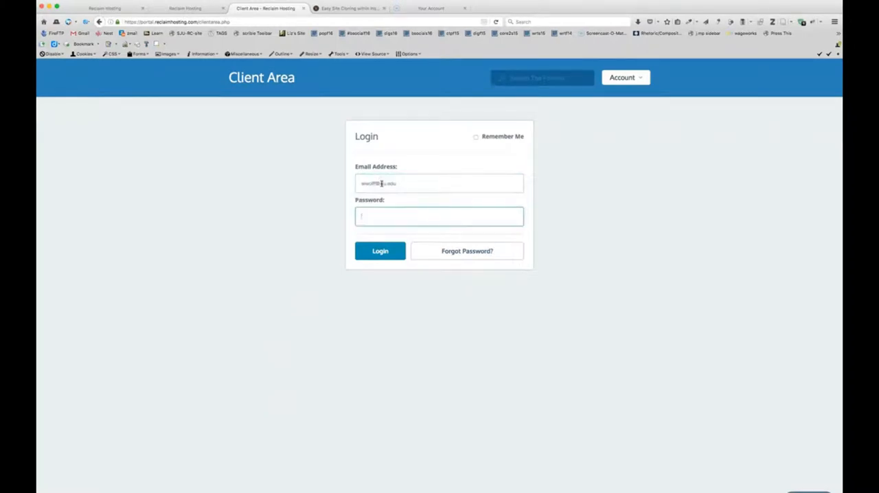
pyautogui.write('password')
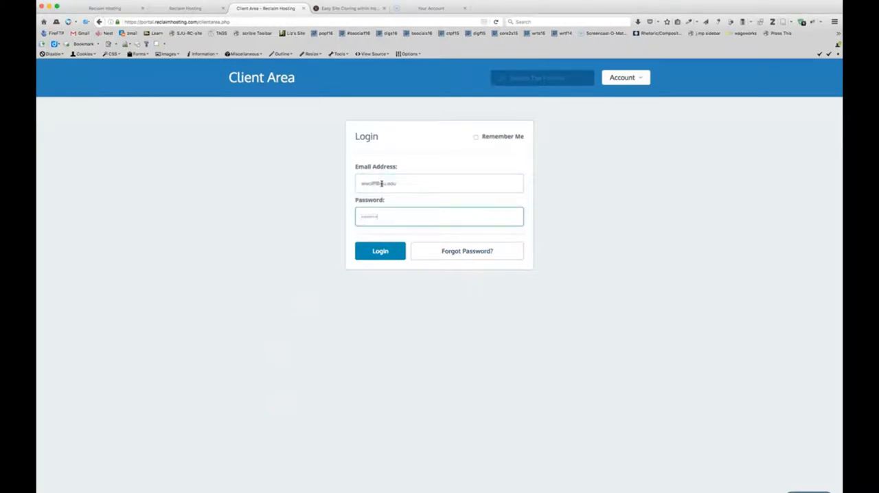
pyautogui.click(379, 250)
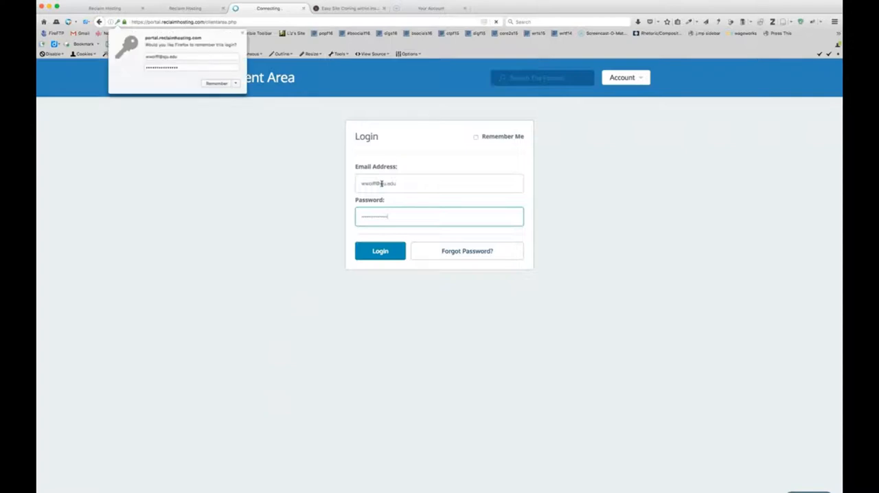
pyautogui.click(379, 250)
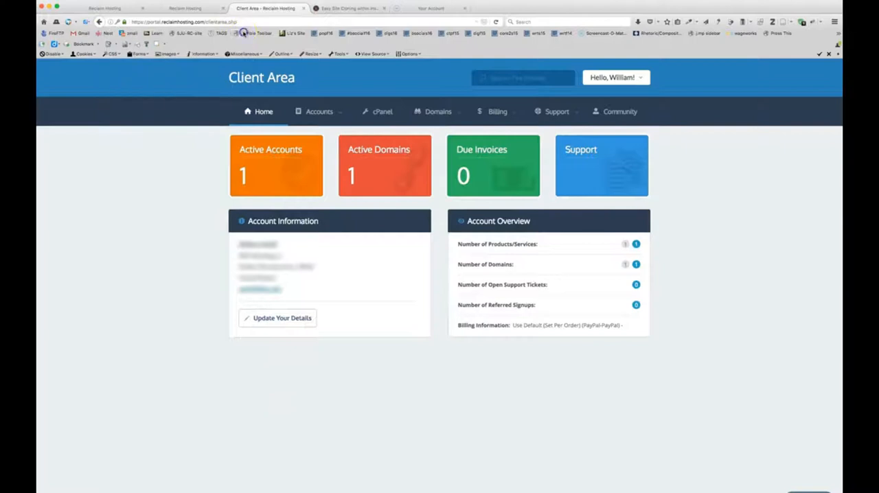
pyautogui.moveTo(163, 227)
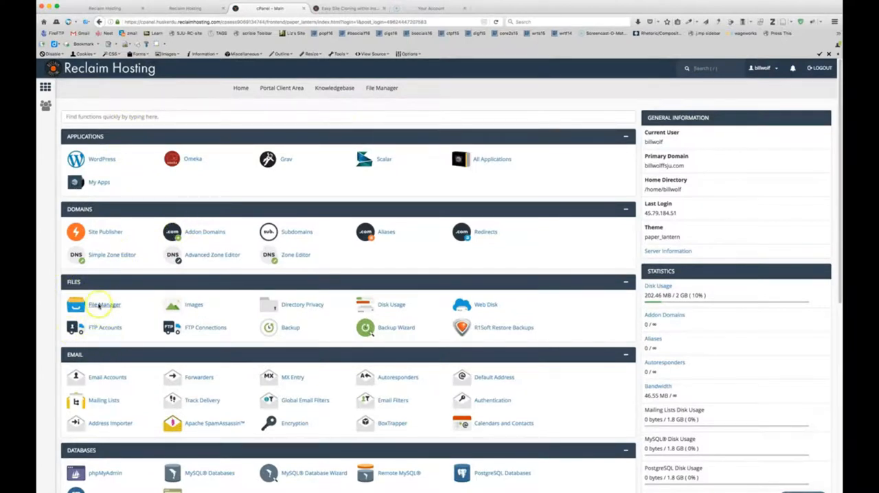
pyautogui.moveTo(96, 327)
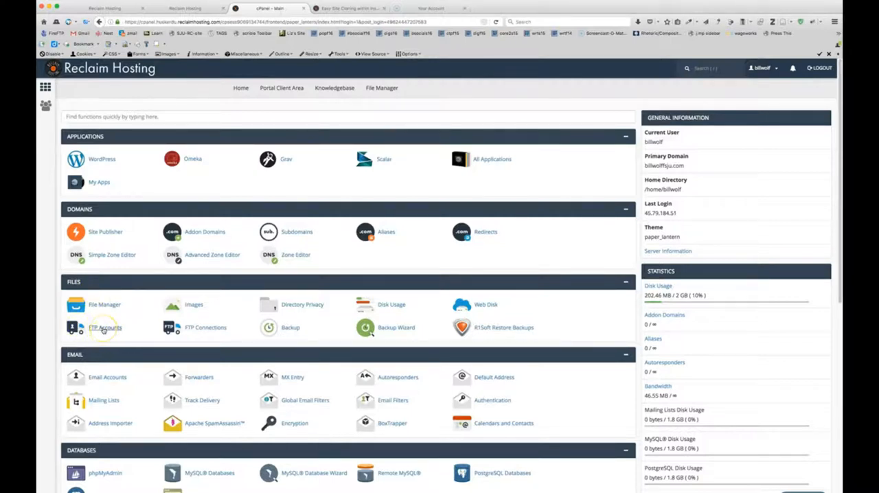
# Go to FTP Accounts from the Files section of the cPanel home page
pyautogui.click(104, 326)
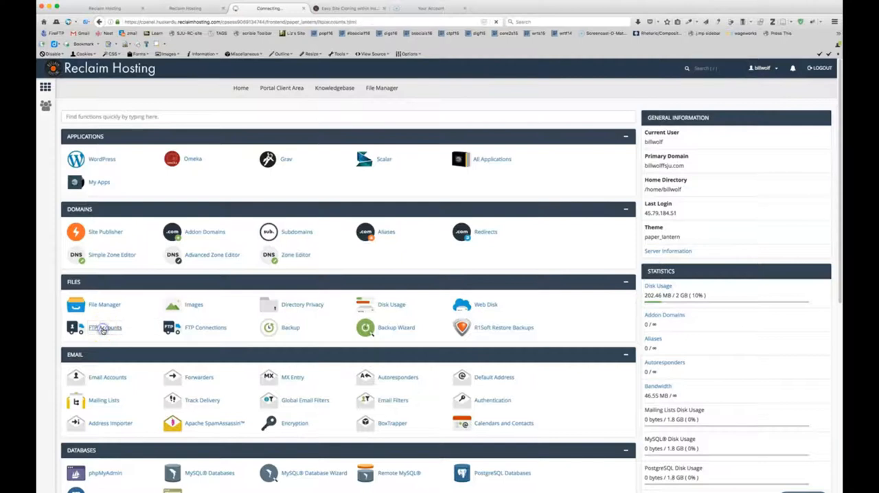
pyautogui.click(104, 327)
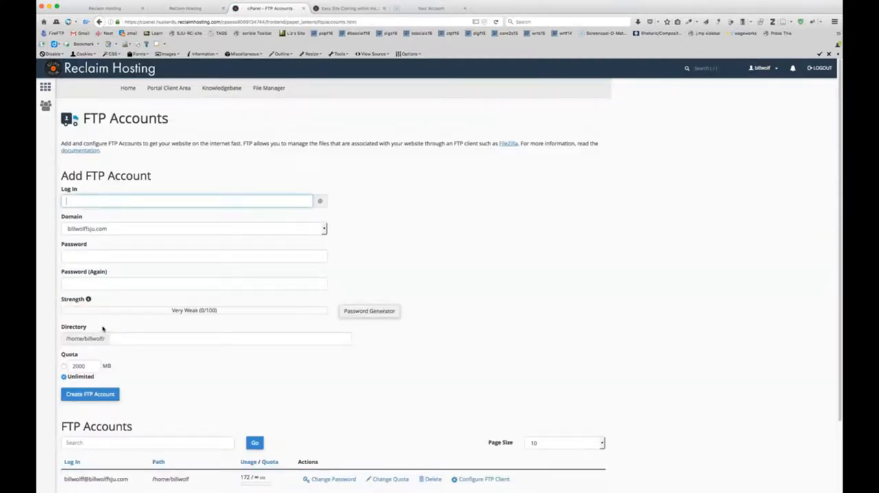
pyautogui.moveTo(220, 154)
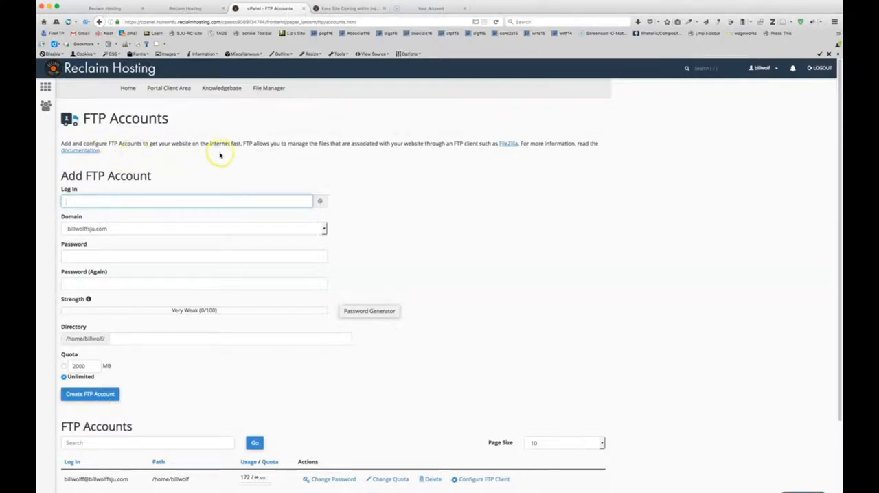
pyautogui.moveTo(217, 162)
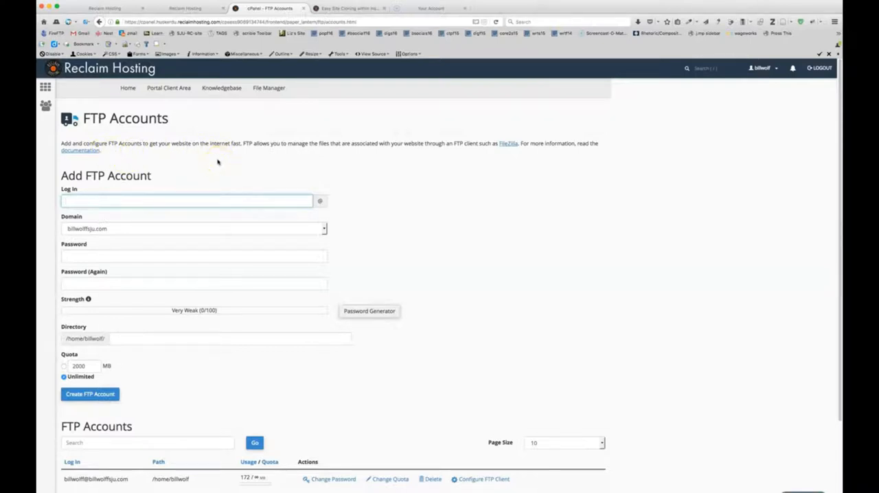
pyautogui.click(187, 200)
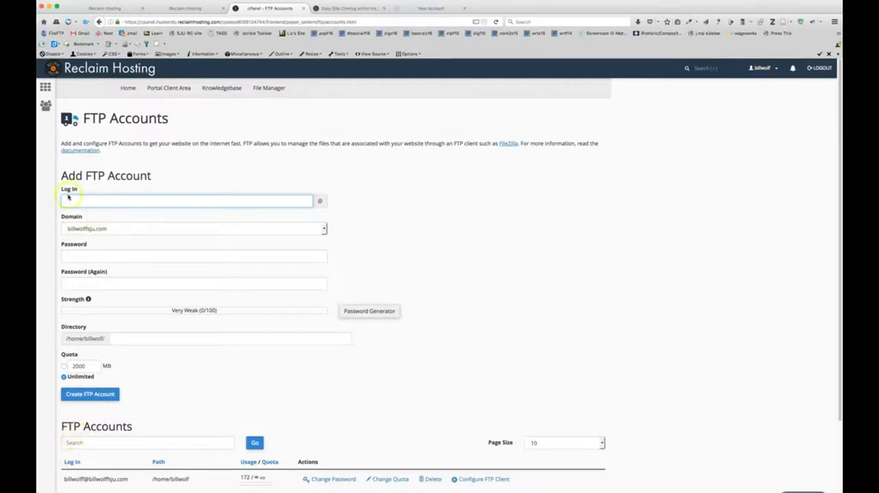
pyautogui.click(185, 200)
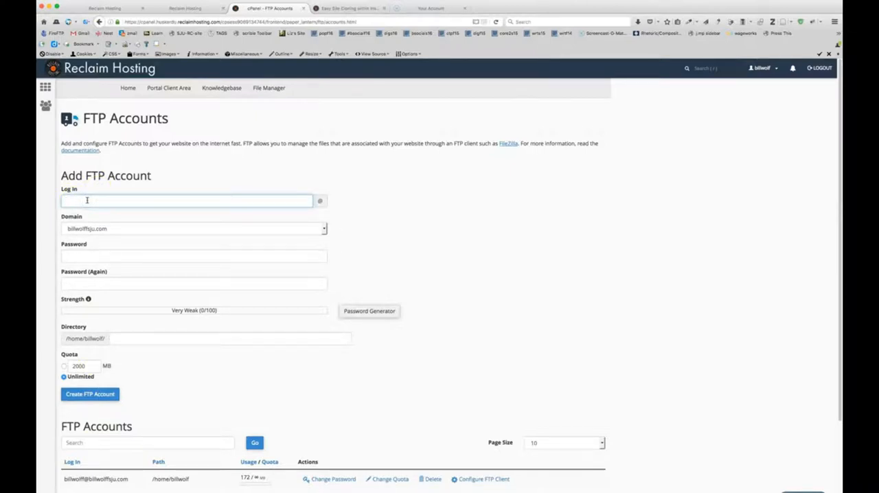
pyautogui.click(186, 200)
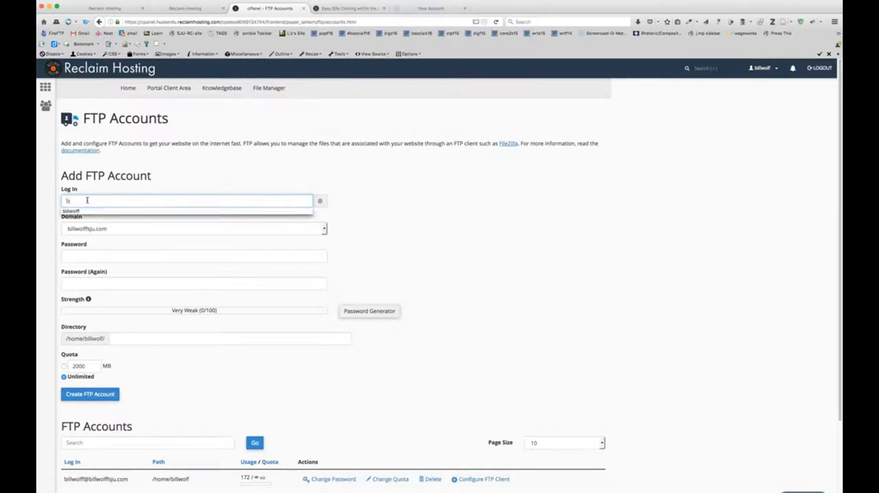
pyautogui.write('billwolff2')
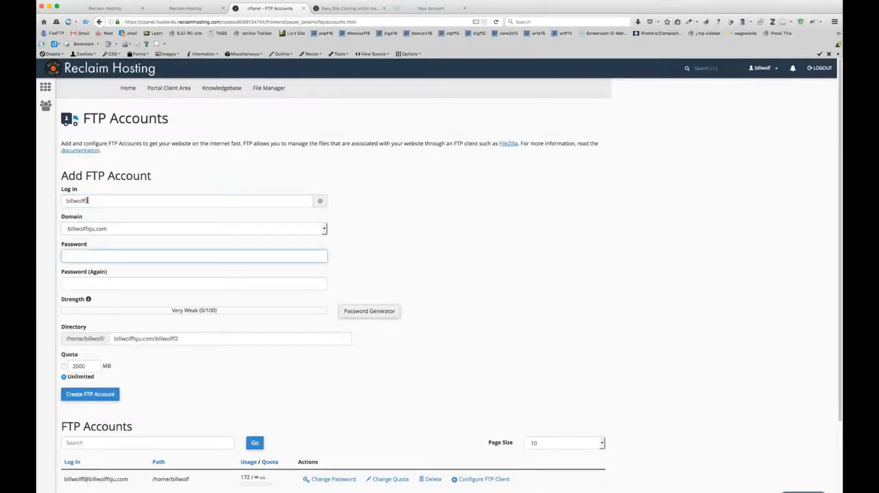
pyautogui.click(194, 255)
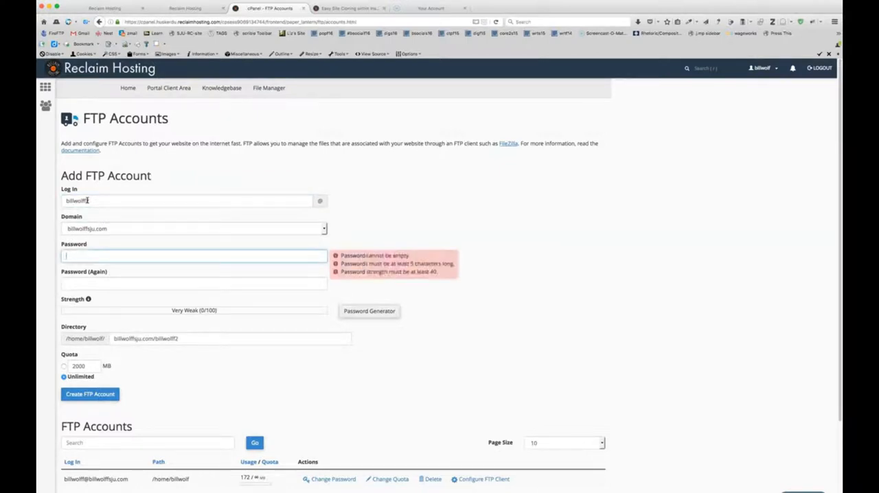
pyautogui.write('password')
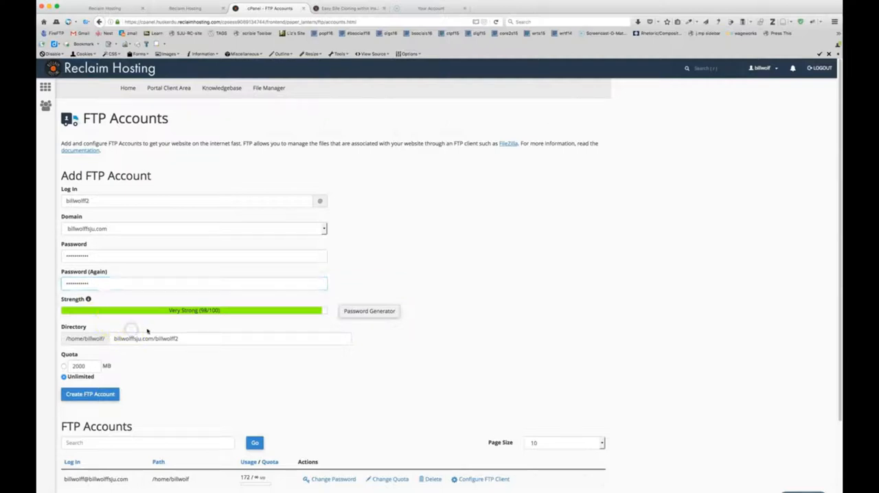
# Clear the extra subfolder so the account opens in the home directory, and create the FTP account
pyautogui.click(182, 337)
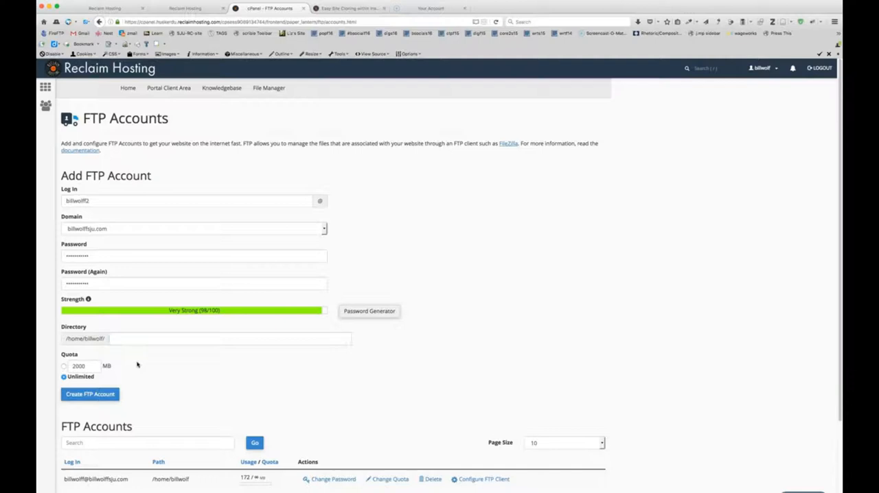
pyautogui.click(102, 338)
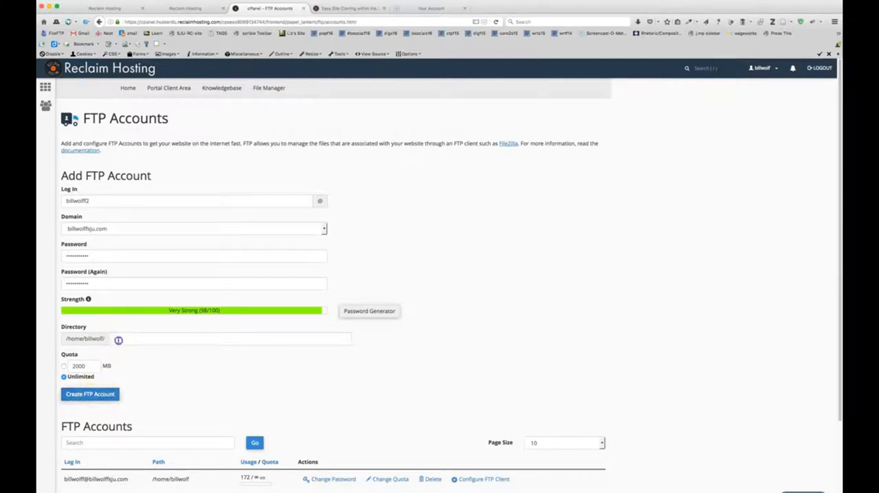
pyautogui.click(116, 337)
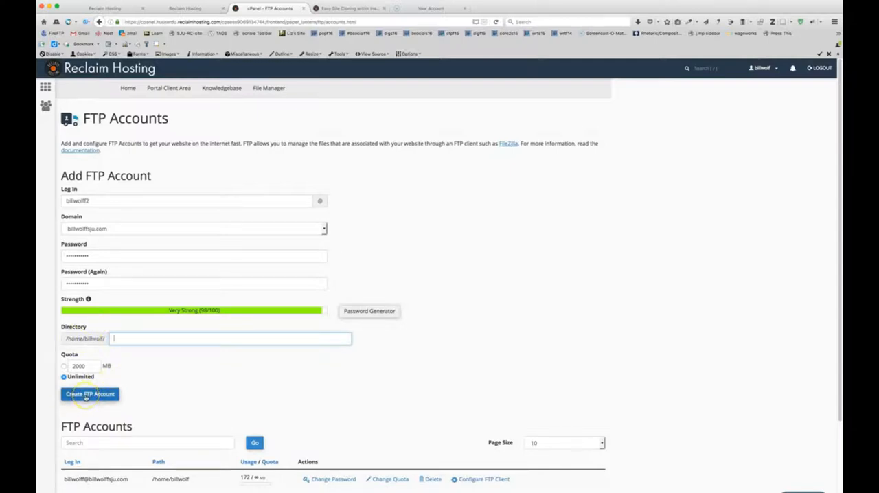
pyautogui.click(90, 392)
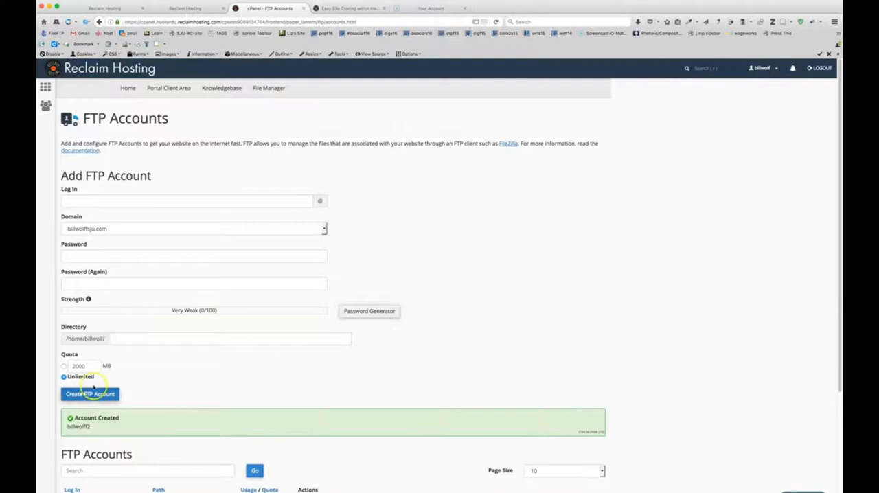
# Show Configure FTP Client for the new account, revealing its username, server and port 21
pyautogui.scroll(-3)
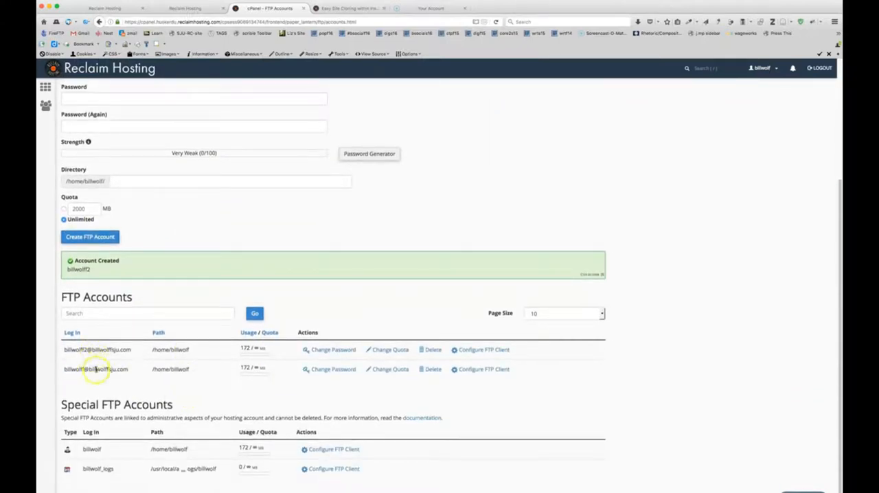
pyautogui.moveTo(296, 352)
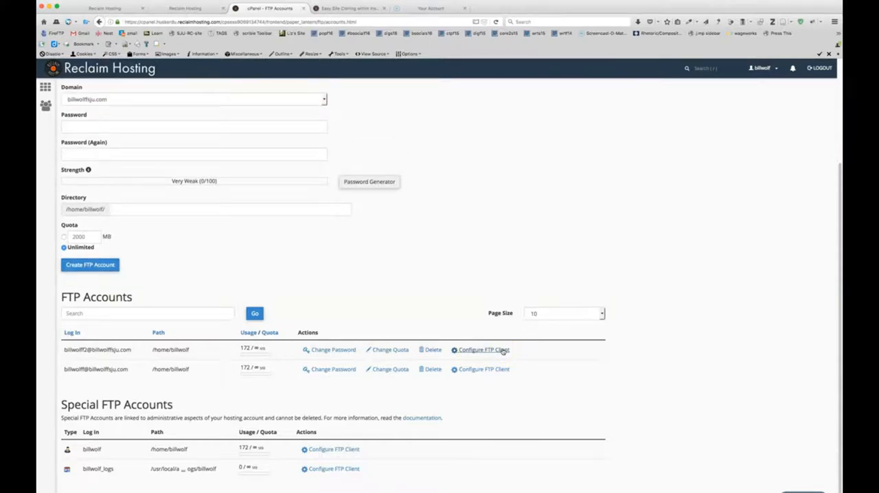
pyautogui.click(484, 349)
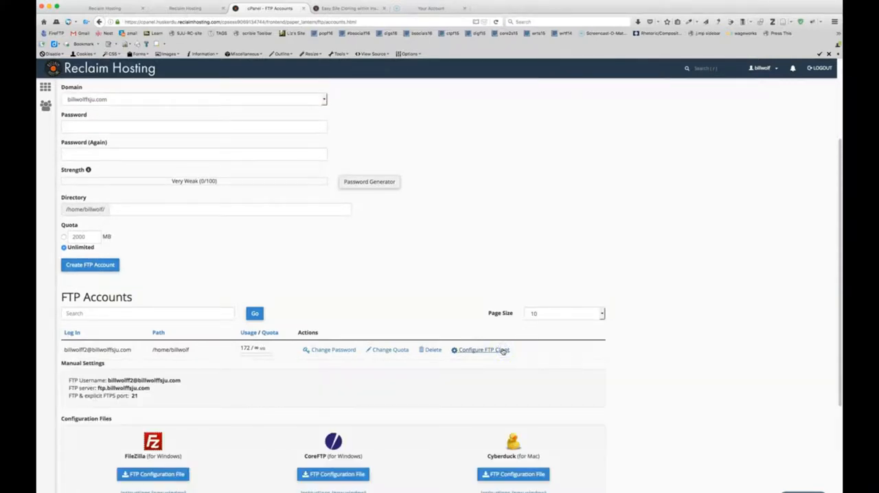
pyautogui.scroll(-3)
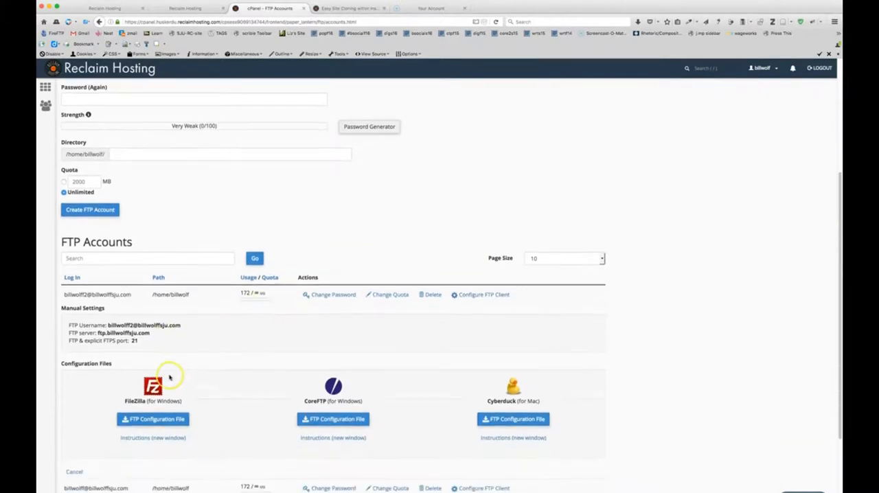
pyautogui.scroll(-3)
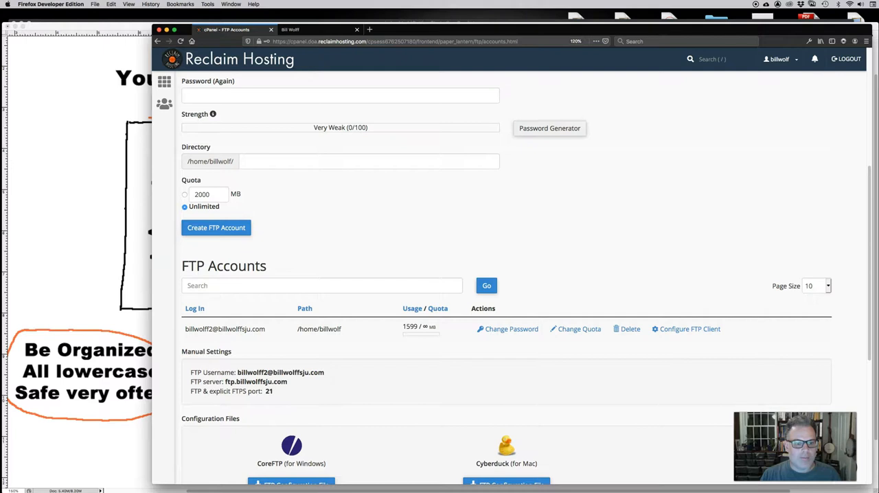
pyautogui.moveTo(307, 296)
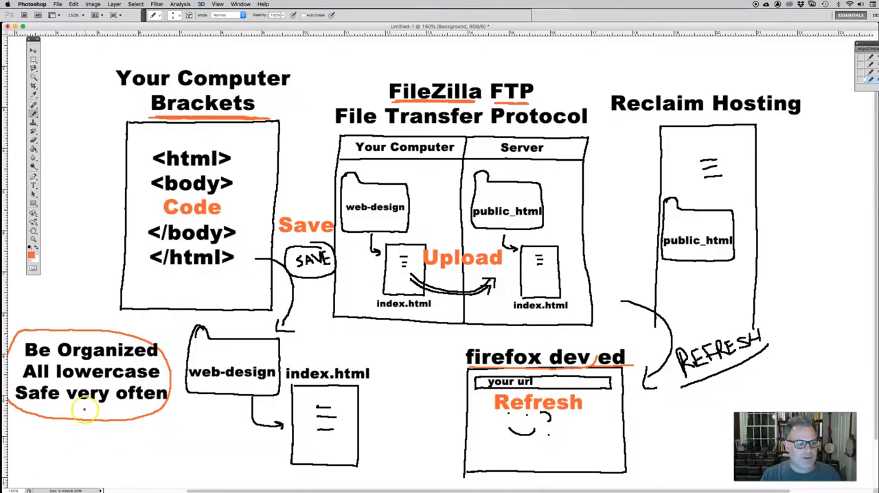
# Start a new text line under the tips list and set its colour to black
pyautogui.click(33, 187)
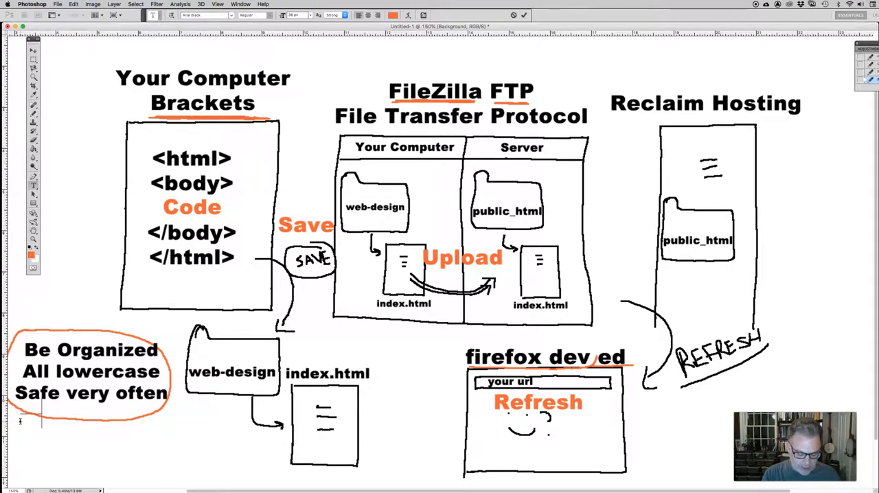
pyautogui.write('Wr')
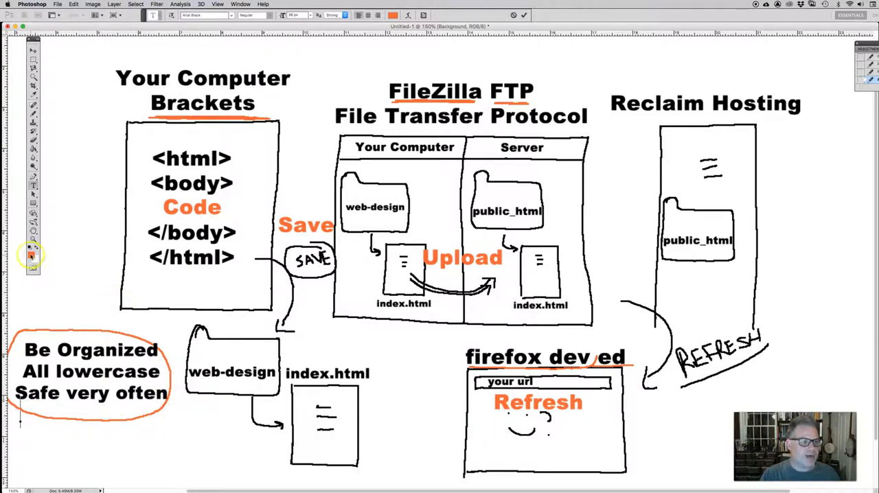
pyautogui.click(32, 254)
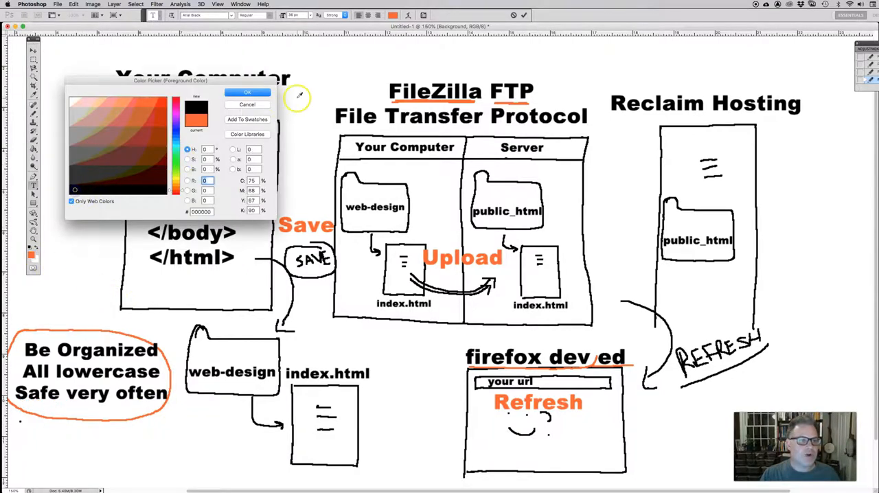
pyautogui.click(247, 92)
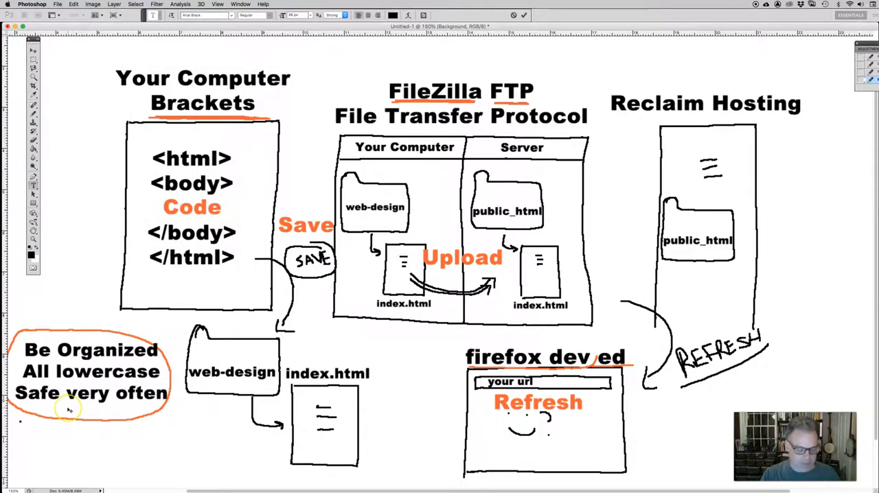
# Type 'Write down passwords' beneath 'Safe very often' and commit the note
pyautogui.write('Write')
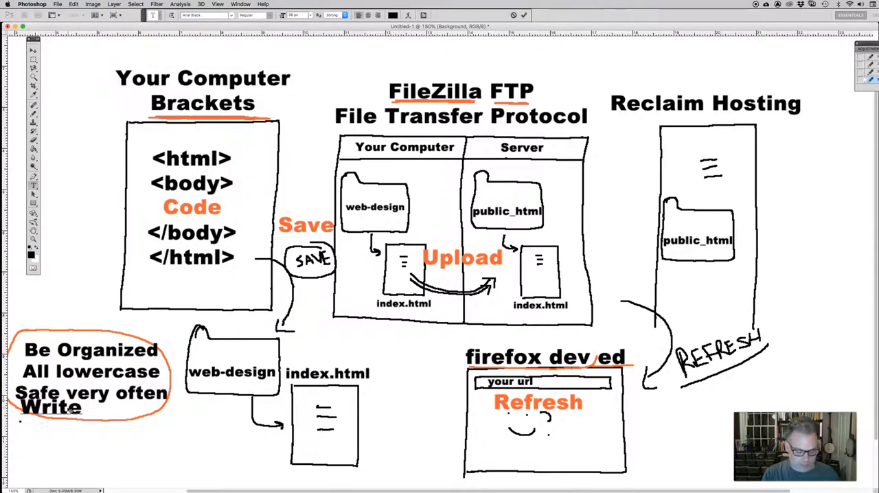
pyautogui.write('down passwords')
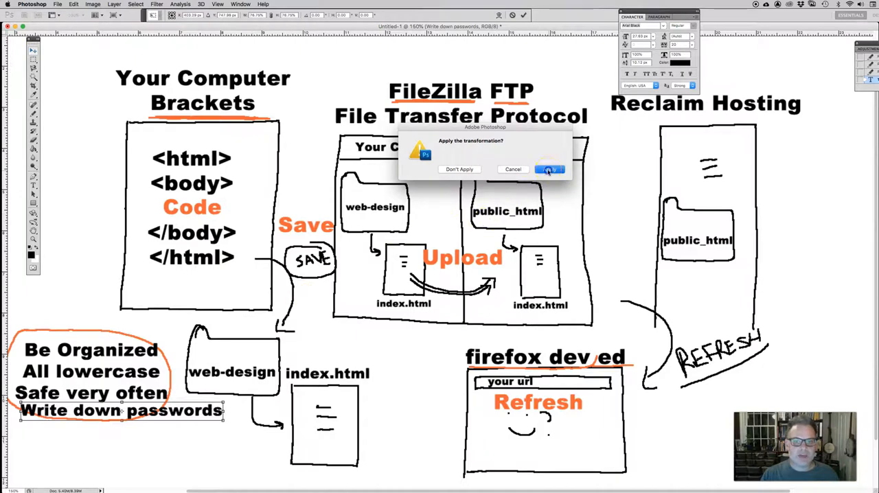
pyautogui.click(549, 170)
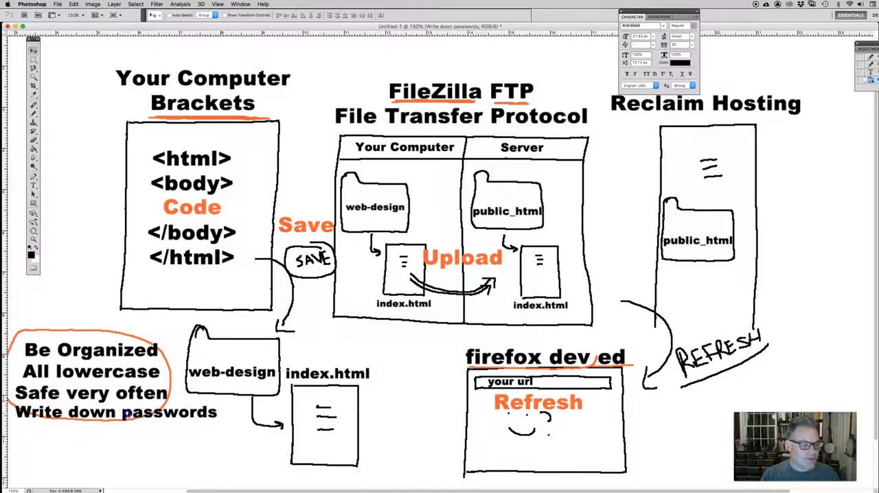
pyautogui.moveTo(129, 428)
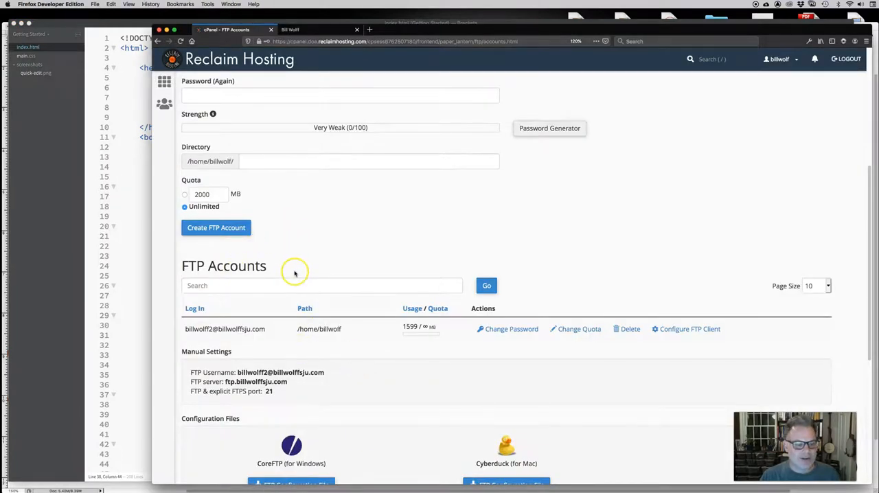
pyautogui.moveTo(264, 447)
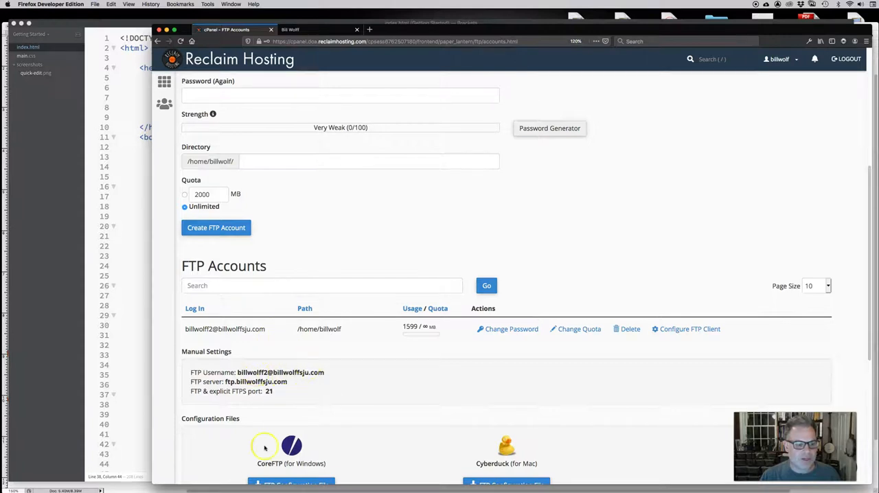
pyautogui.moveTo(220, 475)
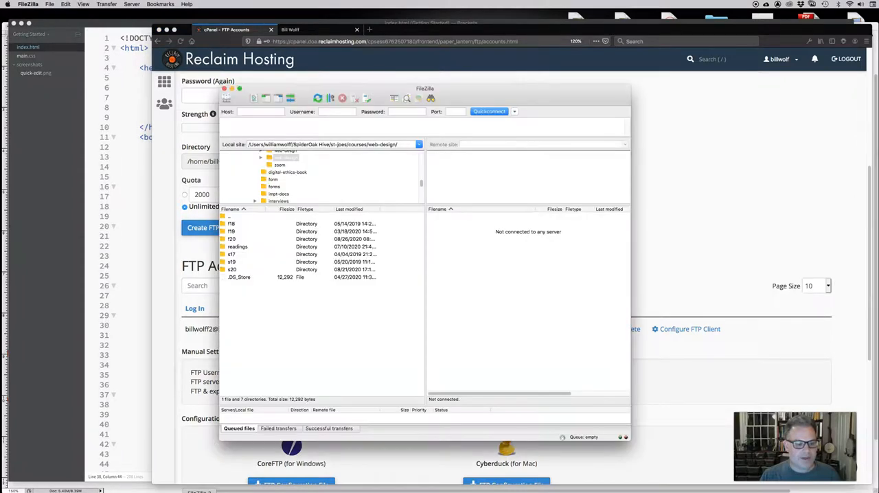
# Drag the unconnected FileZilla window down over the bottom of the Photoshop diagram
pyautogui.moveTo(425, 88); pyautogui.dragTo(410, 83)
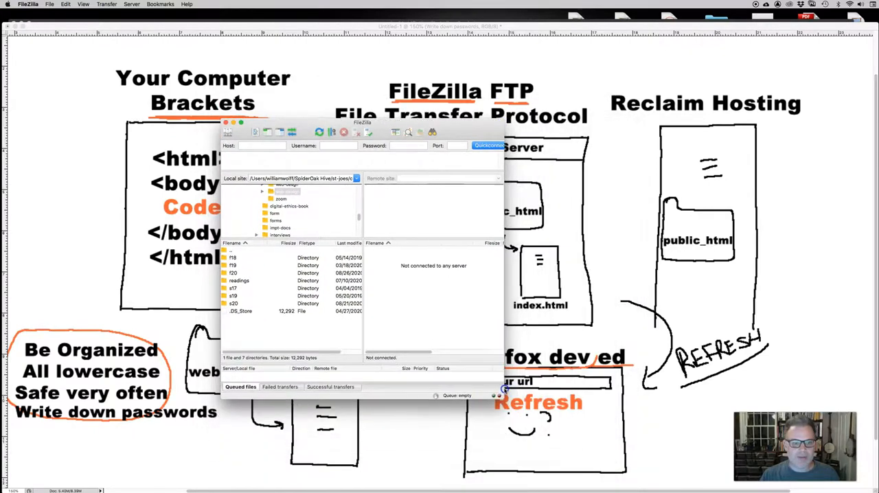
pyautogui.moveTo(362, 122); pyautogui.dragTo(445, 267)
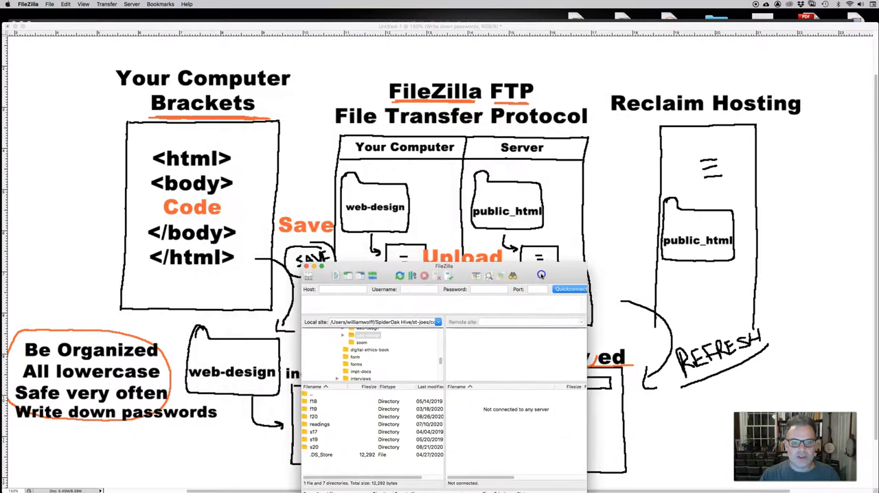
pyautogui.moveTo(444, 267); pyautogui.dragTo(465, 273)
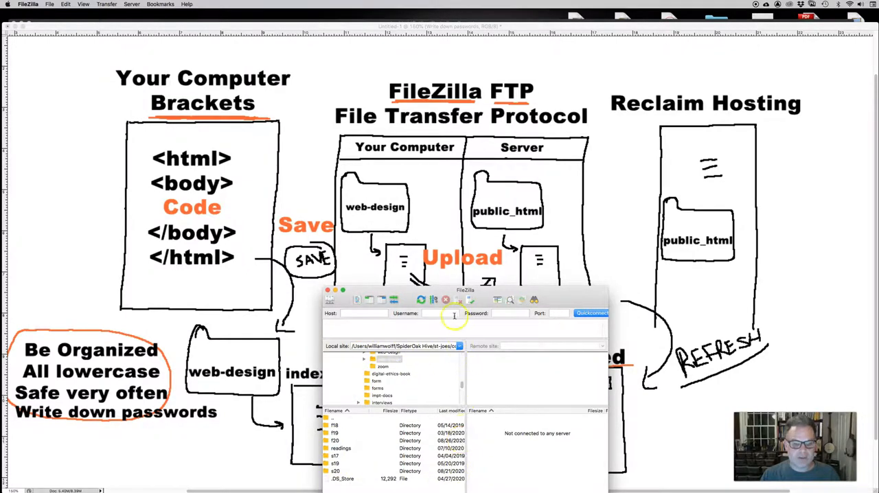
pyautogui.moveTo(511, 464)
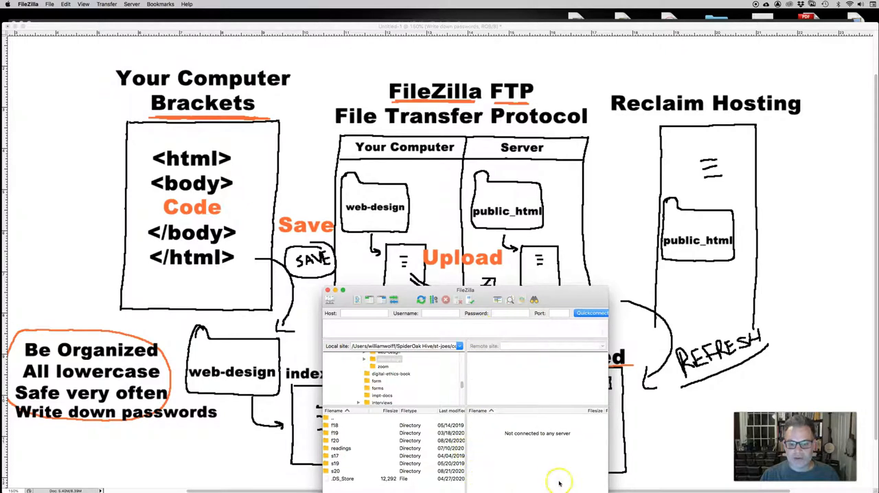
pyautogui.moveTo(591, 464)
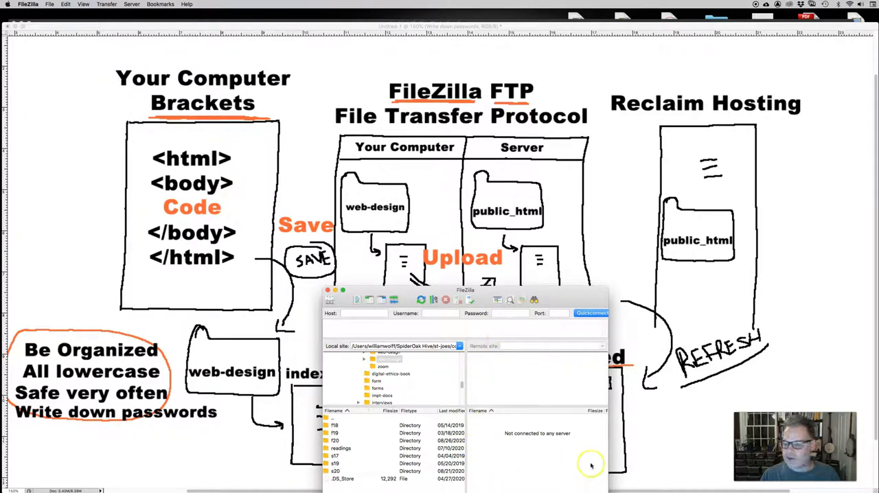
pyautogui.moveTo(587, 432)
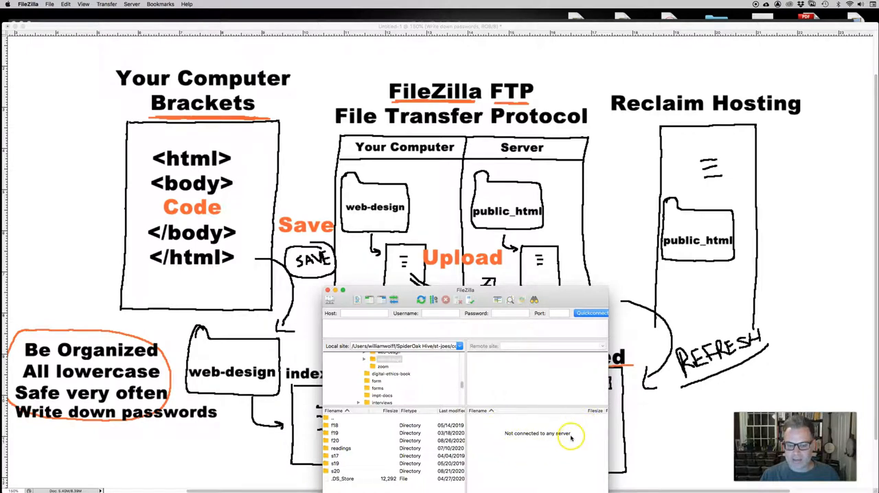
pyautogui.moveTo(464, 290); pyautogui.dragTo(464, 264)
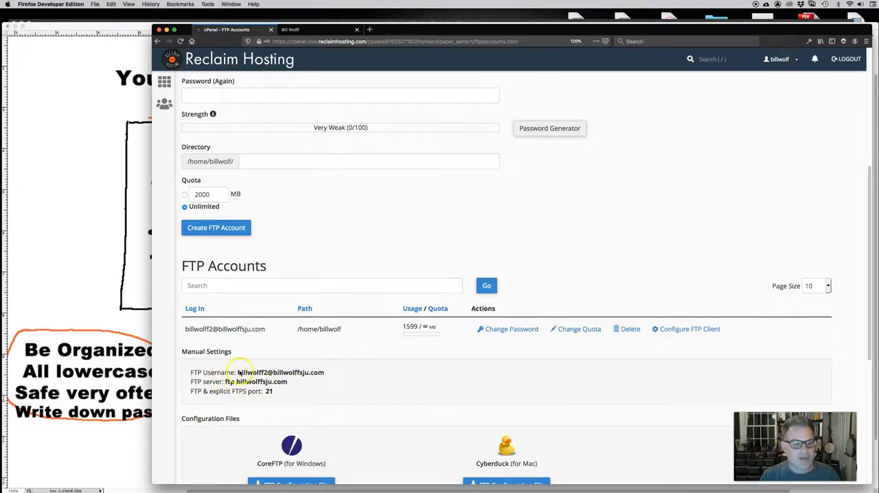
pyautogui.moveTo(321, 372)
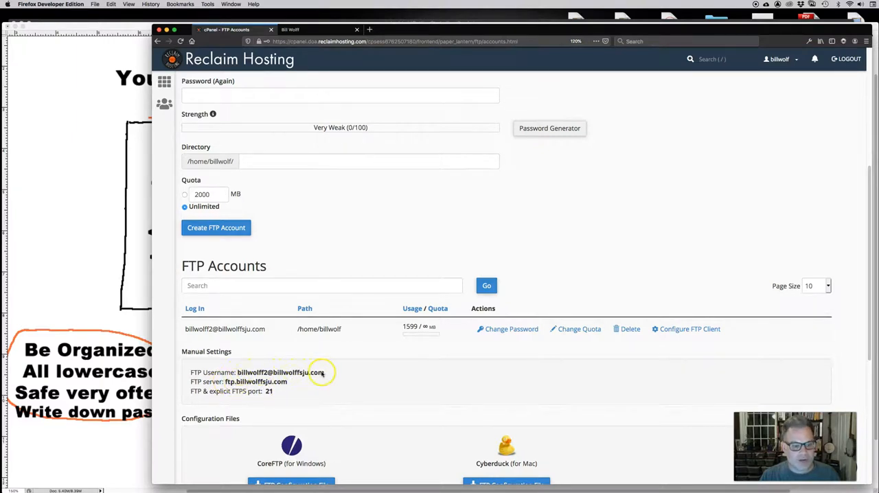
# Select the FTP username in cPanel's Manual Settings to read it off
pyautogui.doubleClick(254, 372)
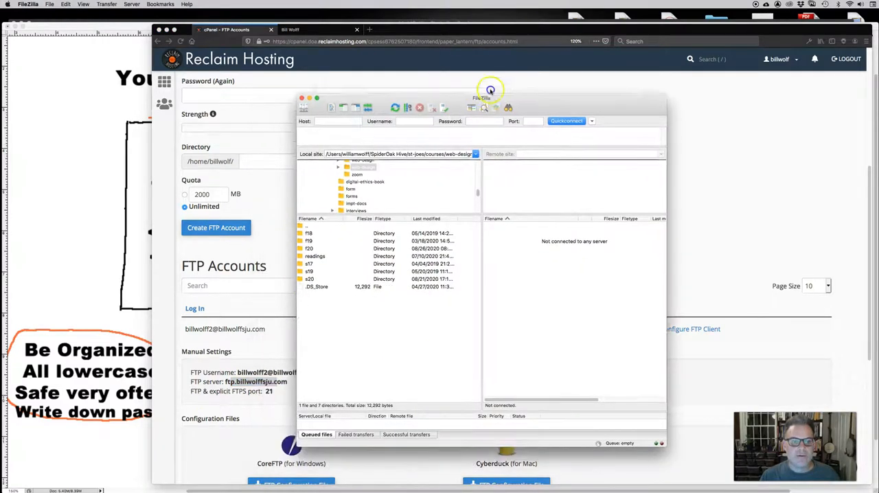
pyautogui.moveTo(481, 89); pyautogui.dragTo(533, 88)
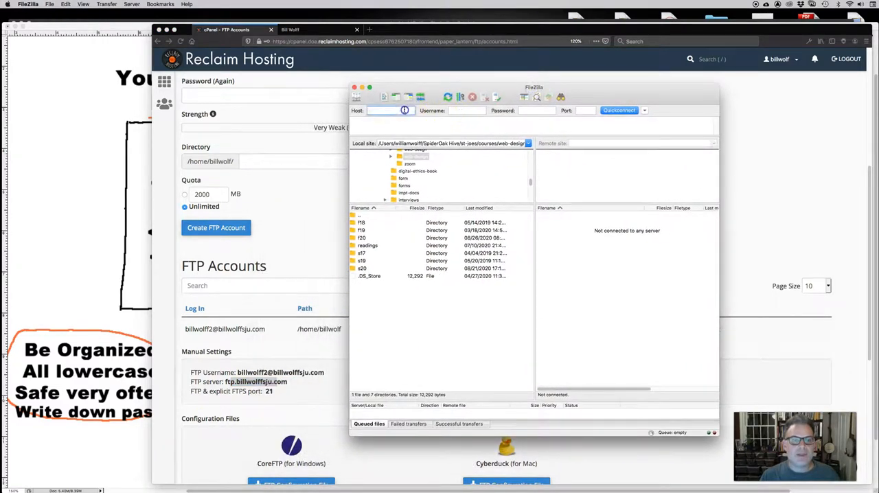
pyautogui.write('ftp.billwolffsju.com')
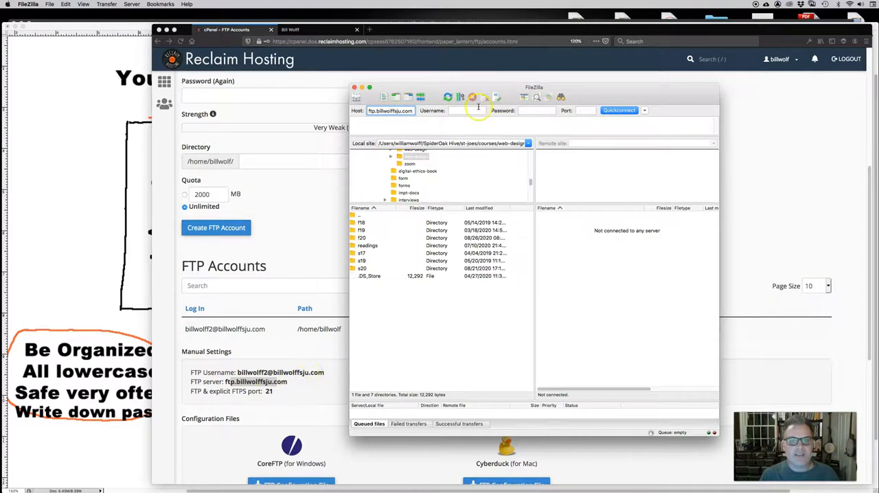
pyautogui.click(468, 109)
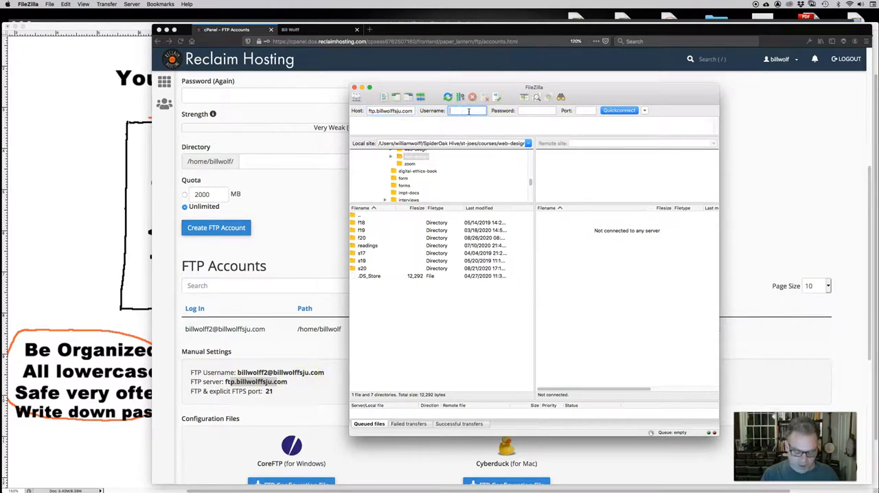
pyautogui.write('billwolff2@billw')
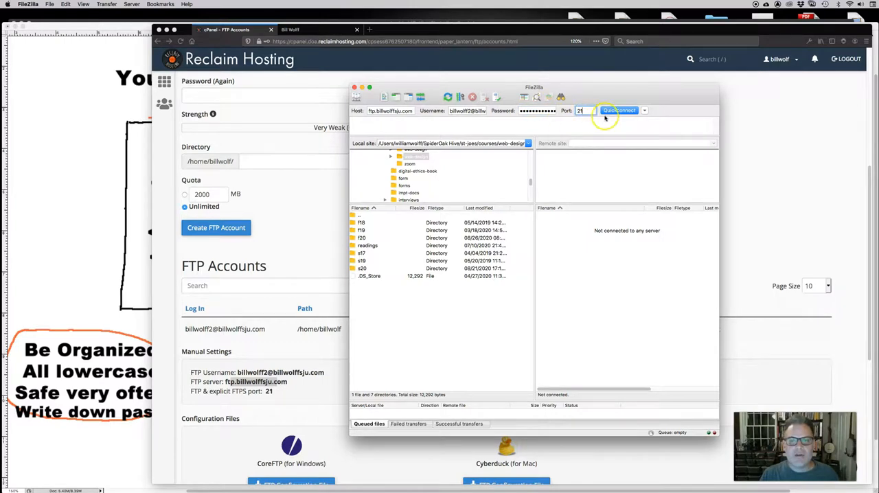
pyautogui.click(618, 110)
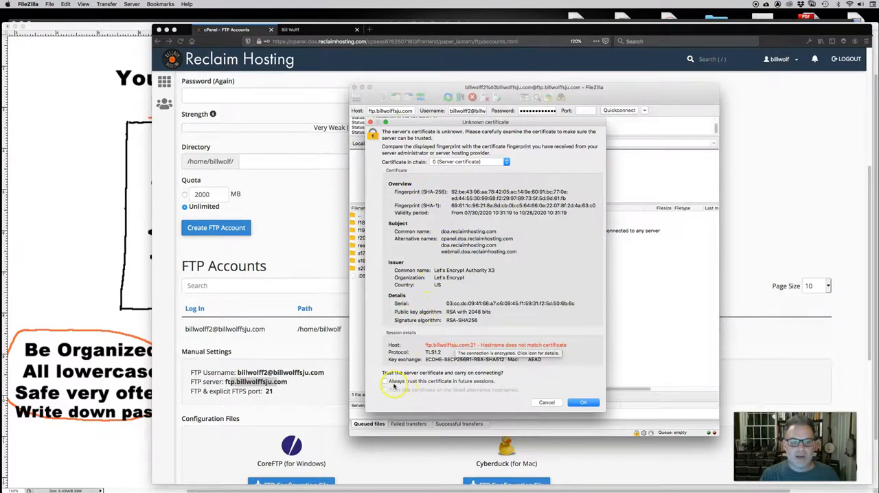
# Accept the server's unknown certificate so FileZilla connects and lists the home directory
pyautogui.click(582, 403)
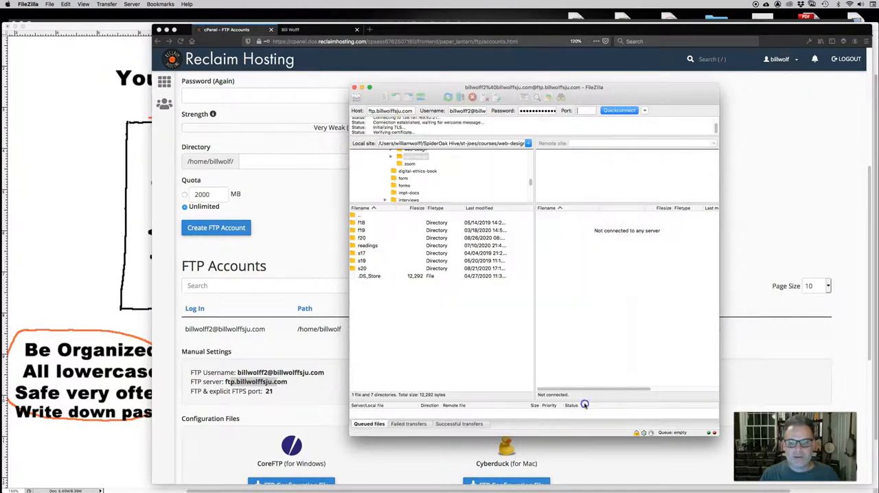
pyautogui.click(618, 110)
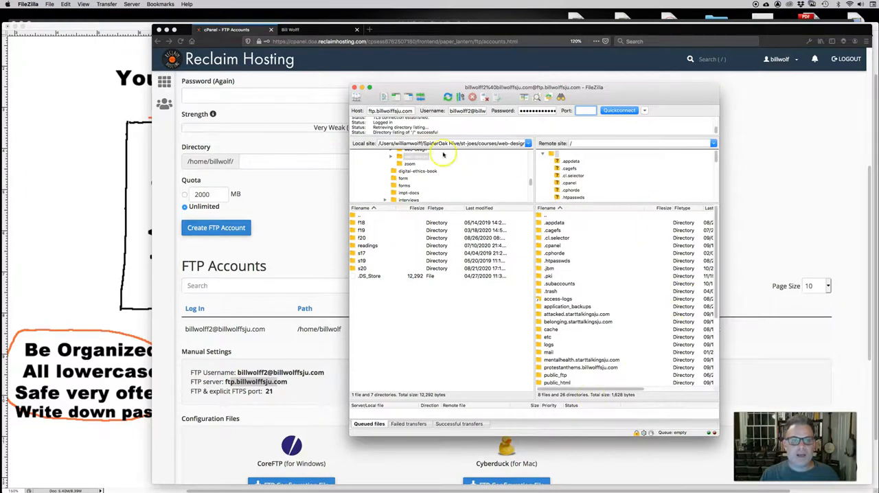
pyautogui.moveTo(570, 186)
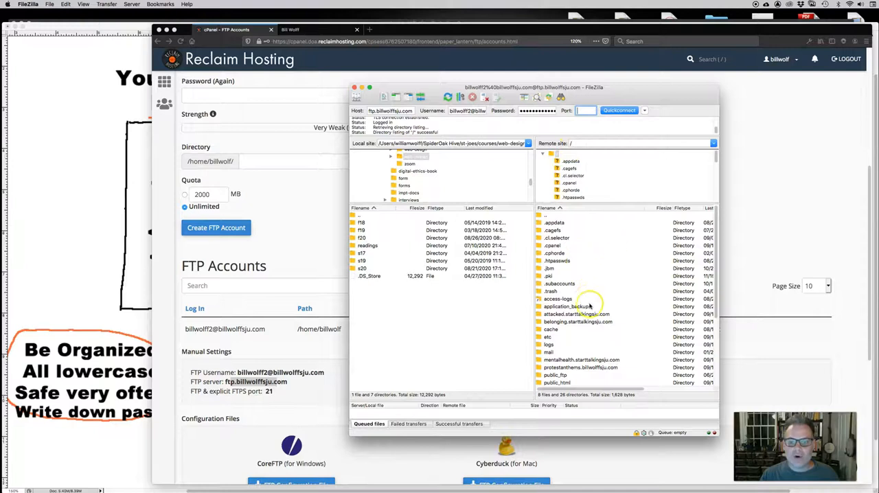
pyautogui.moveTo(589, 233)
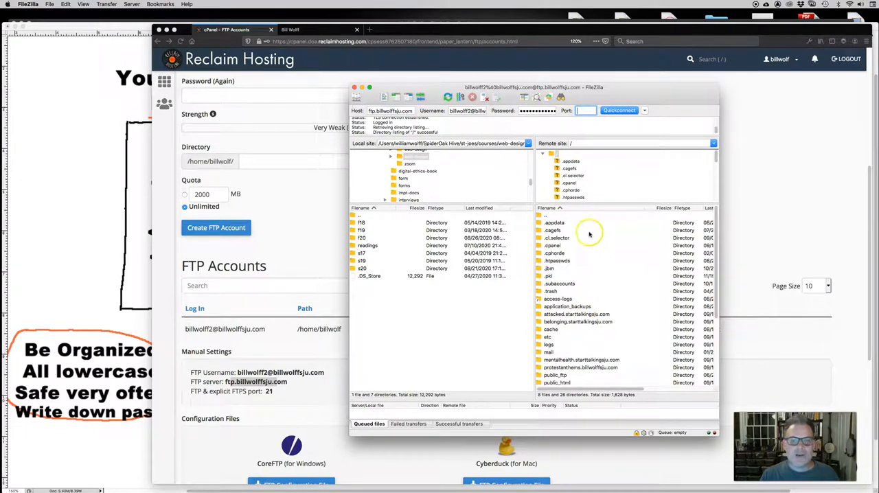
pyautogui.moveTo(571, 230)
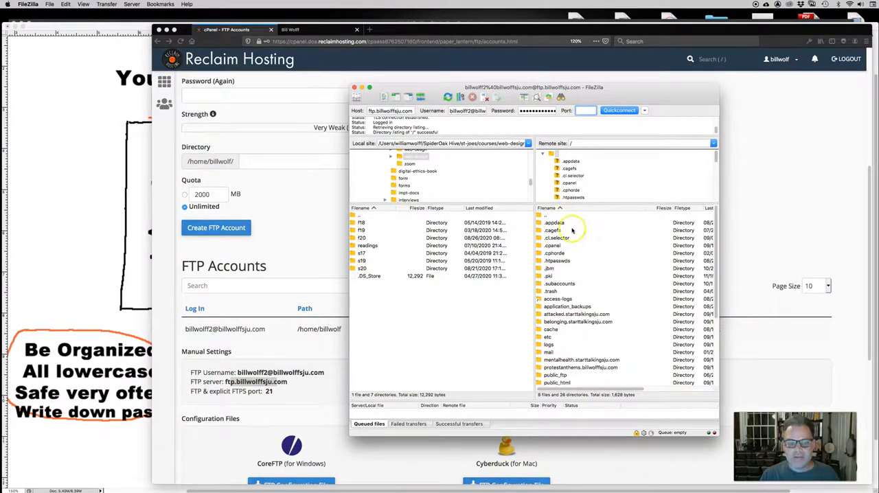
pyautogui.moveTo(607, 146)
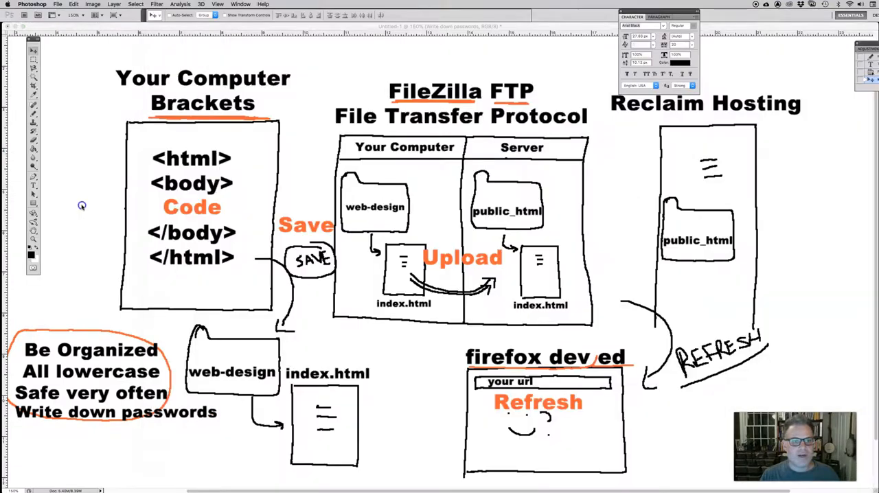
pyautogui.moveTo(602, 152)
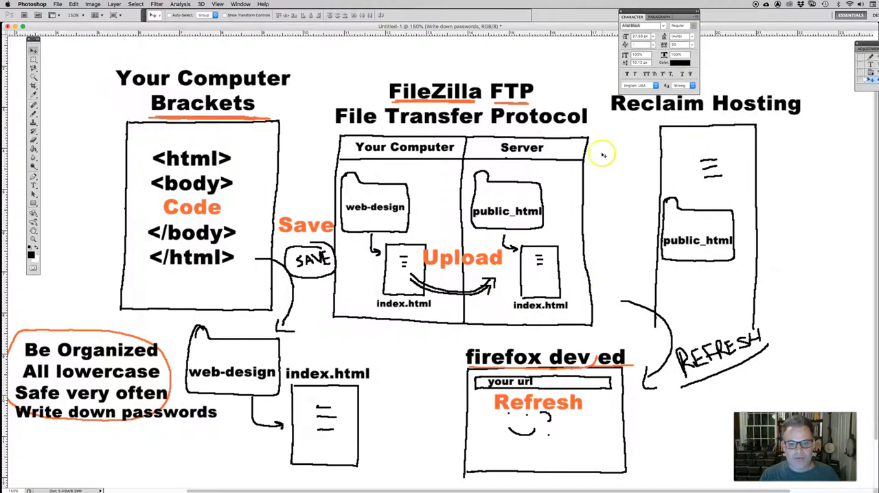
pyautogui.moveTo(570, 258)
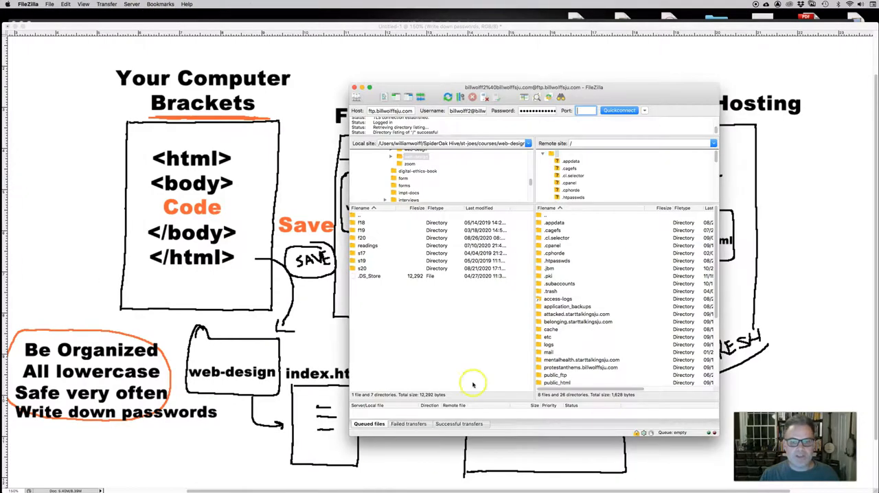
pyautogui.moveTo(536, 87); pyautogui.dragTo(483, 77)
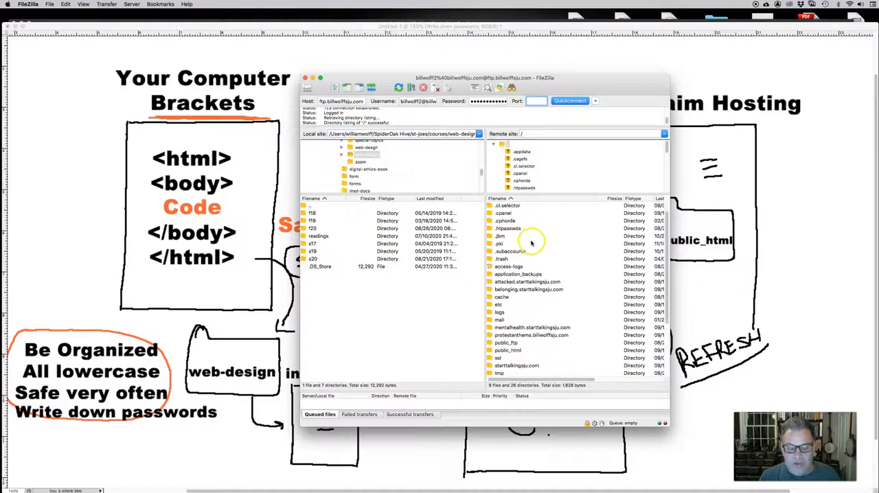
pyautogui.scroll(-3)
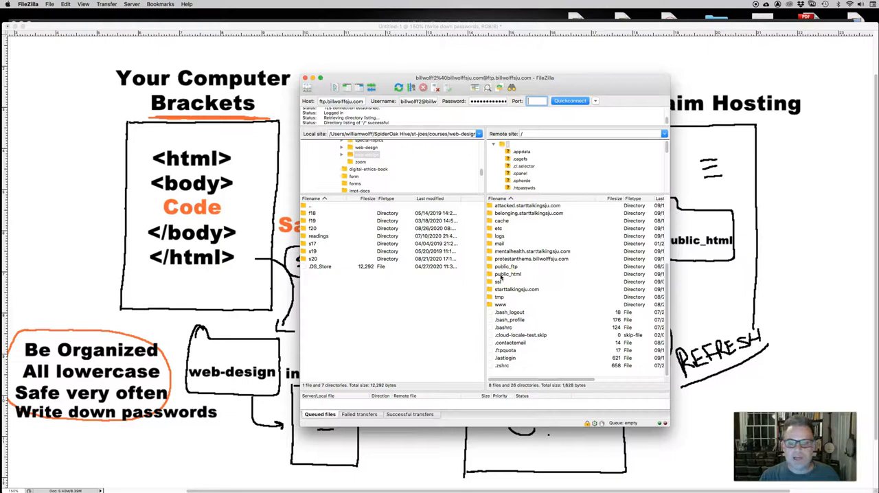
# Enter public_html on the server and browse its site folders and HTML files
pyautogui.doubleClick(507, 274)
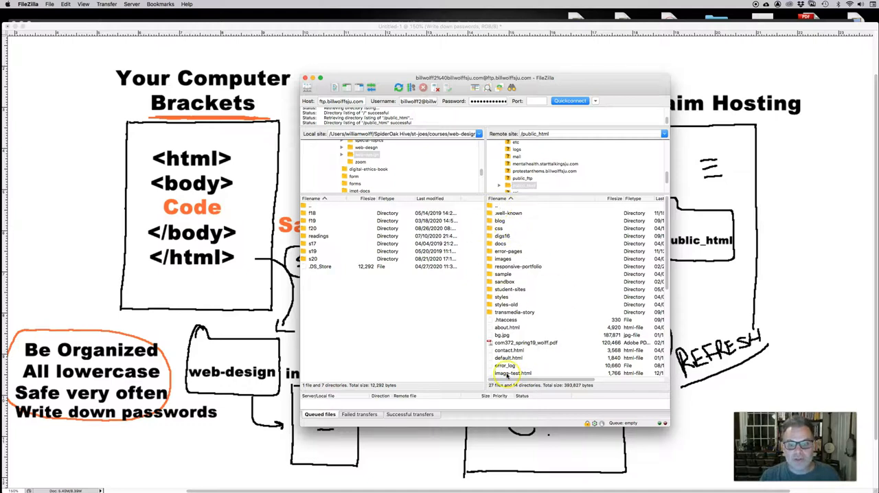
pyautogui.scroll(-3)
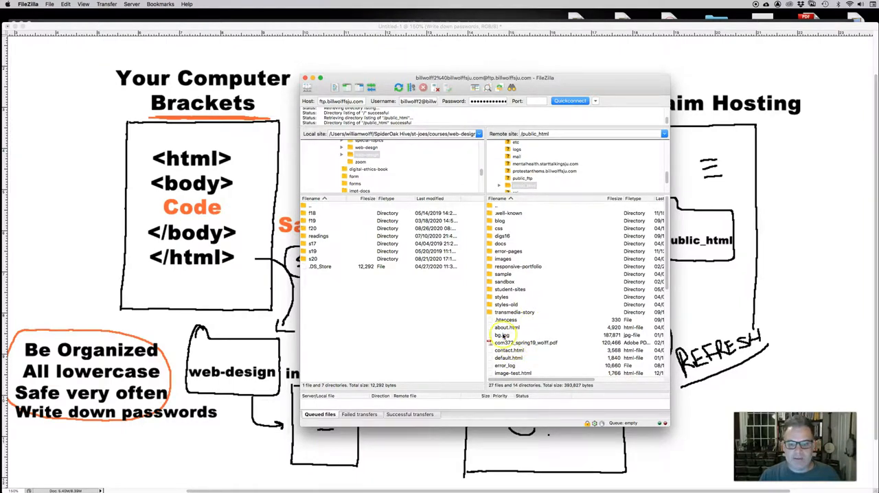
pyautogui.moveTo(547, 316)
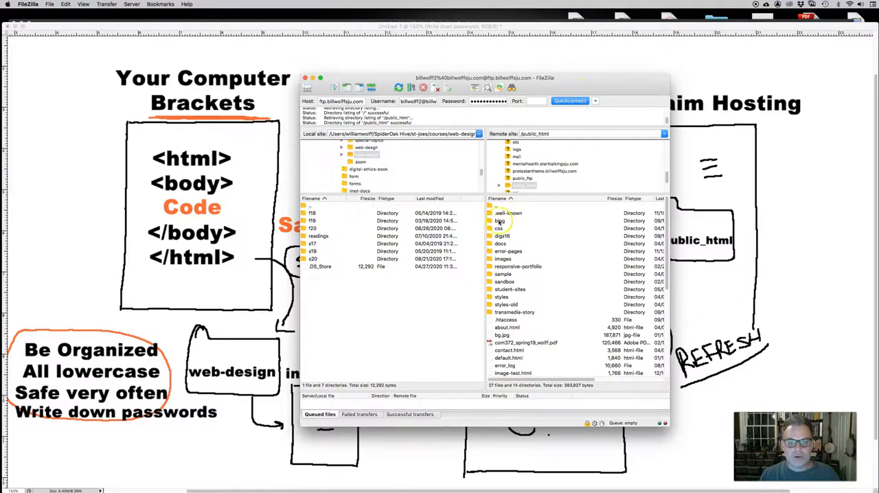
pyautogui.click(500, 220)
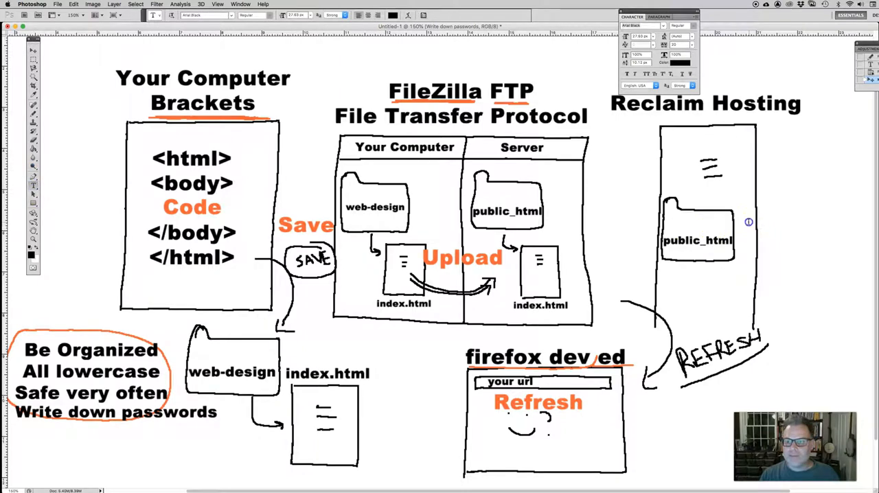
# Add a 'Directory' text label beside public_html and apply its transformation
pyautogui.write('Direc')
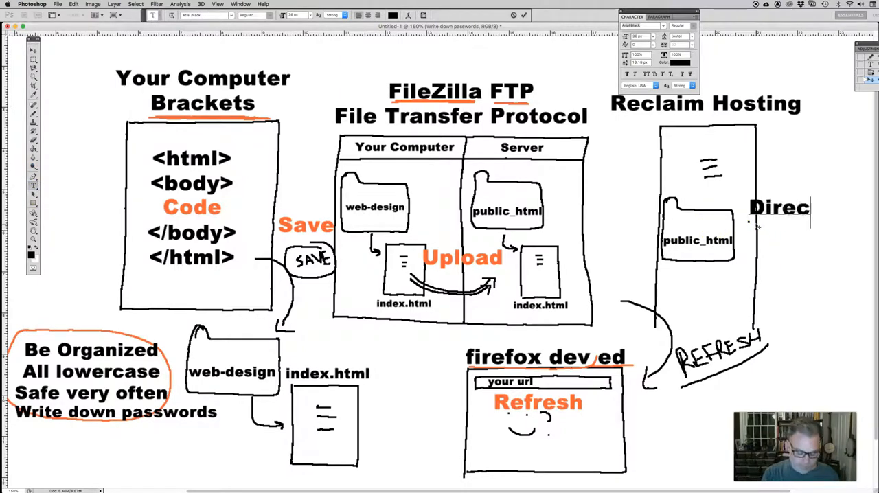
pyautogui.write('tory')
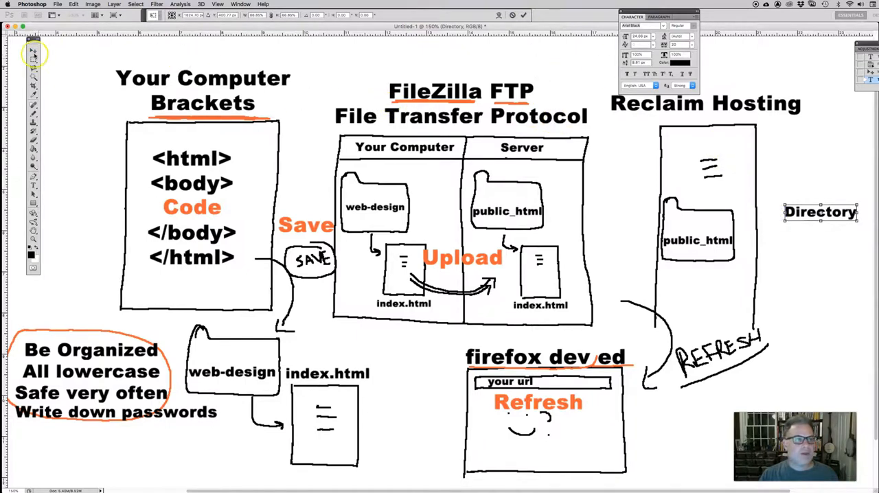
pyautogui.click(33, 52)
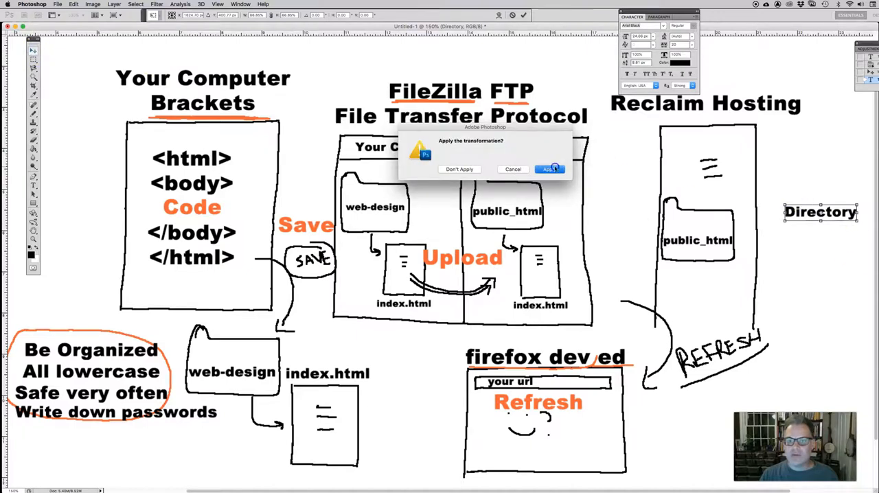
pyautogui.click(549, 169)
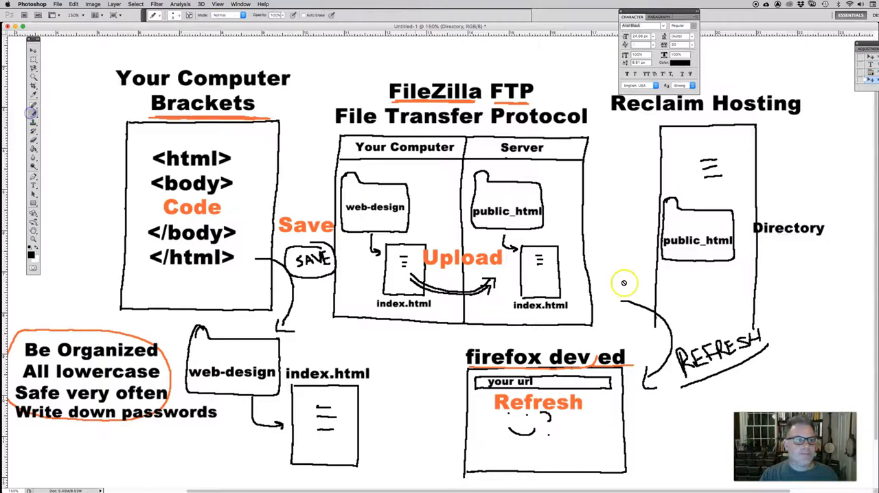
pyautogui.moveTo(624, 283)
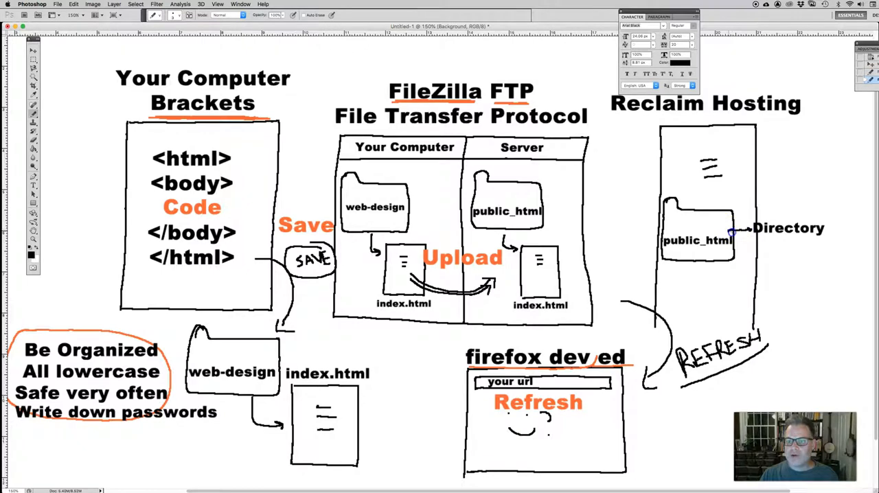
pyautogui.moveTo(410, 372)
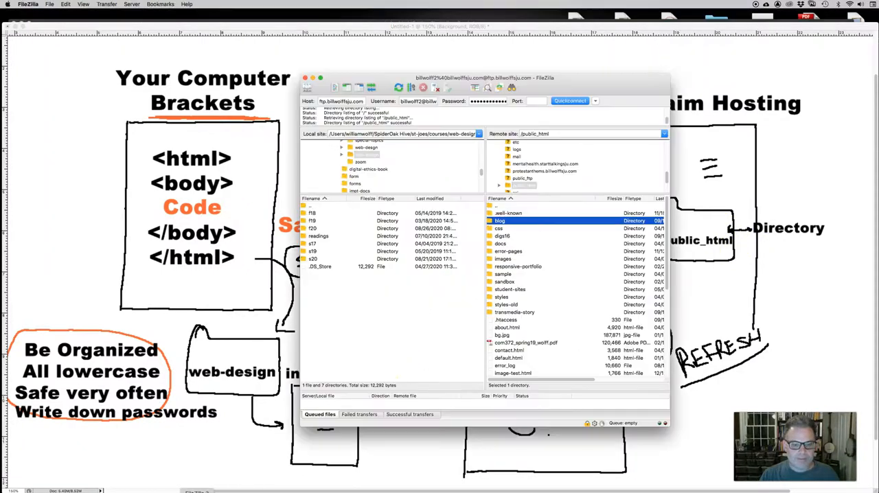
pyautogui.click(498, 228)
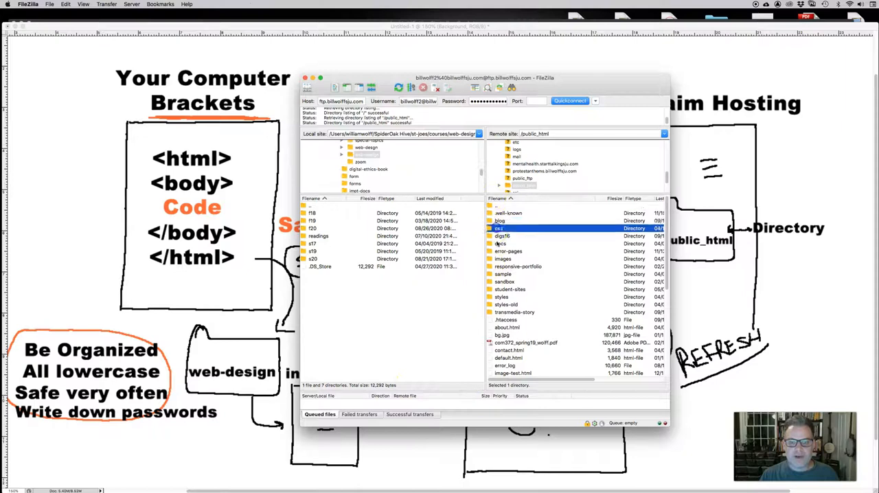
pyautogui.scroll(-3)
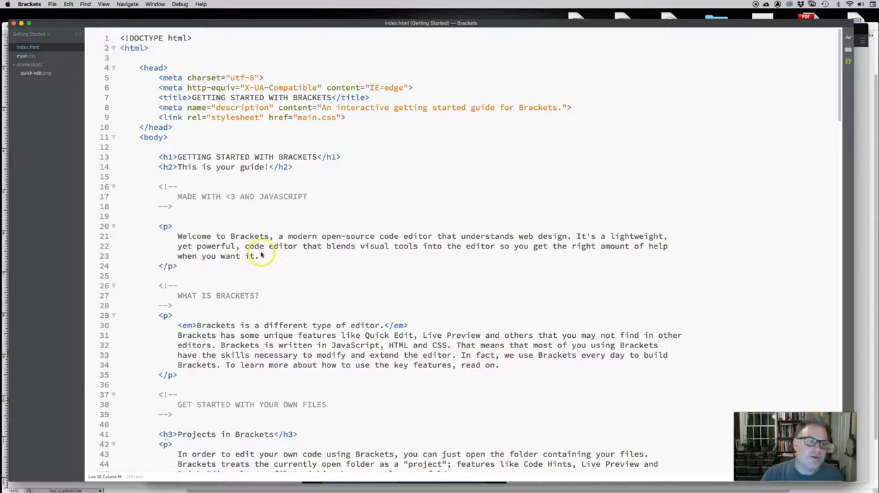
# Scroll through the Getting Started index.html sample page to look it over
pyautogui.scroll(-3)
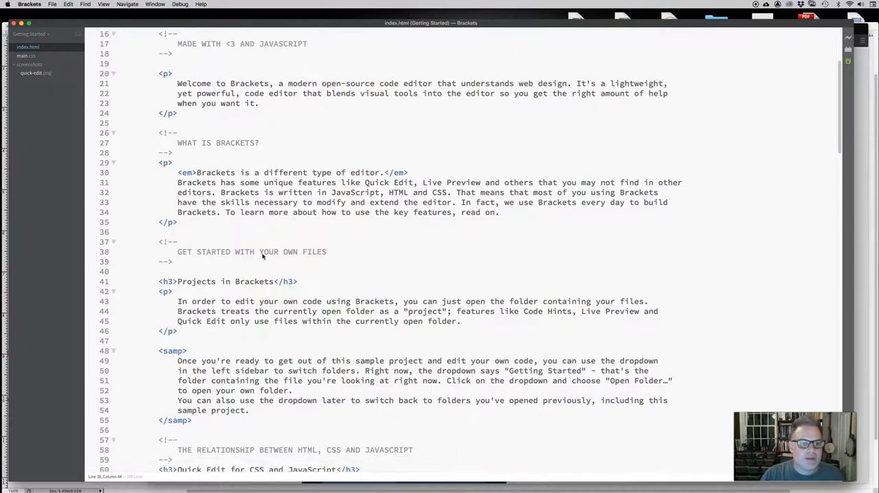
pyautogui.scroll(-3)
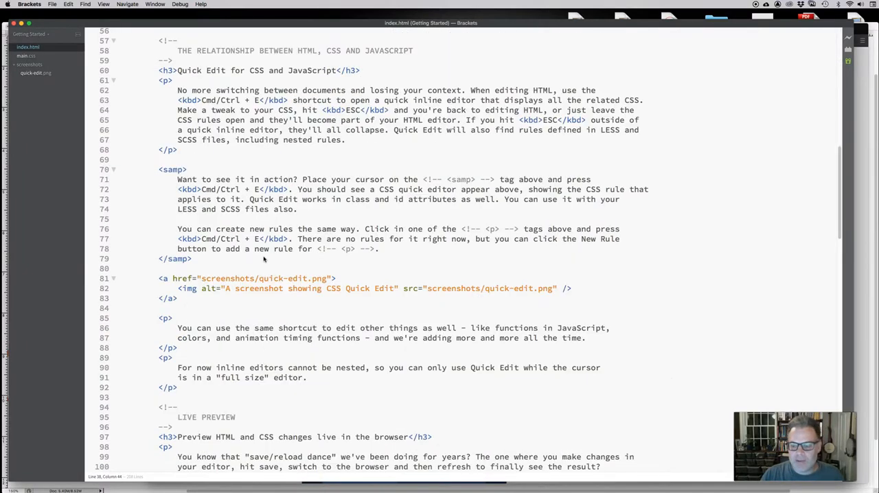
pyautogui.scroll(-3)
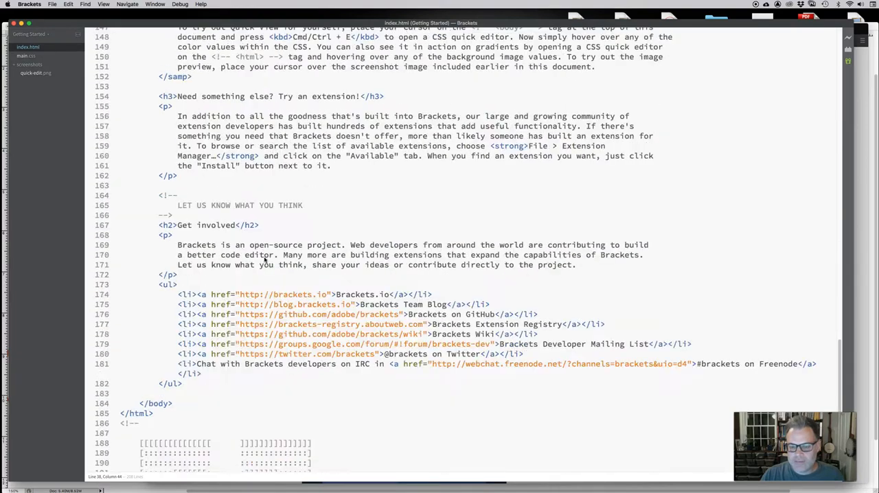
pyautogui.scroll(3)
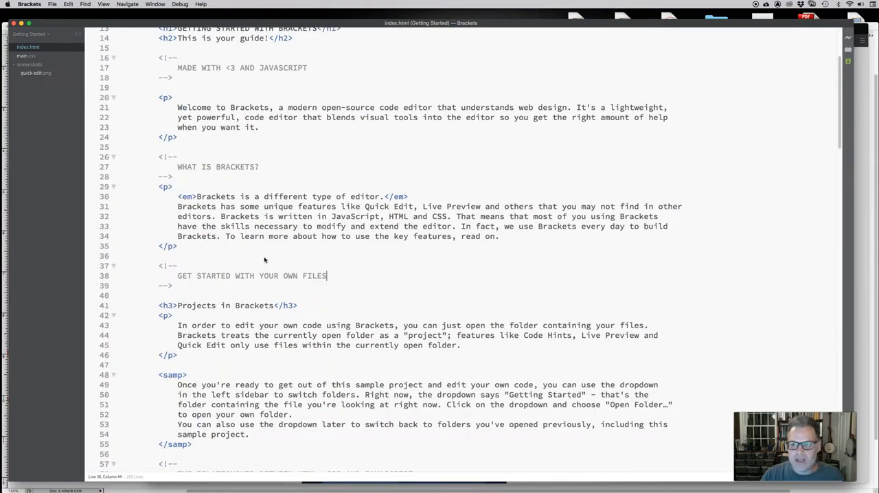
pyautogui.scroll(3)
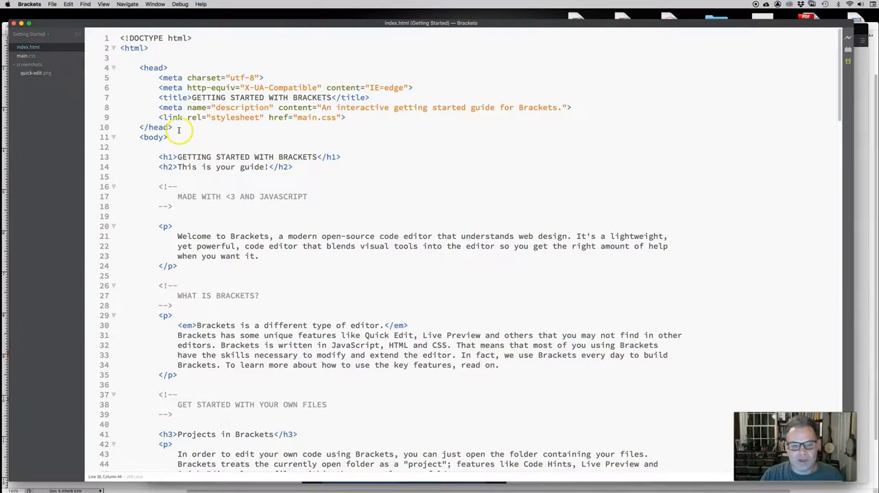
pyautogui.moveTo(214, 286)
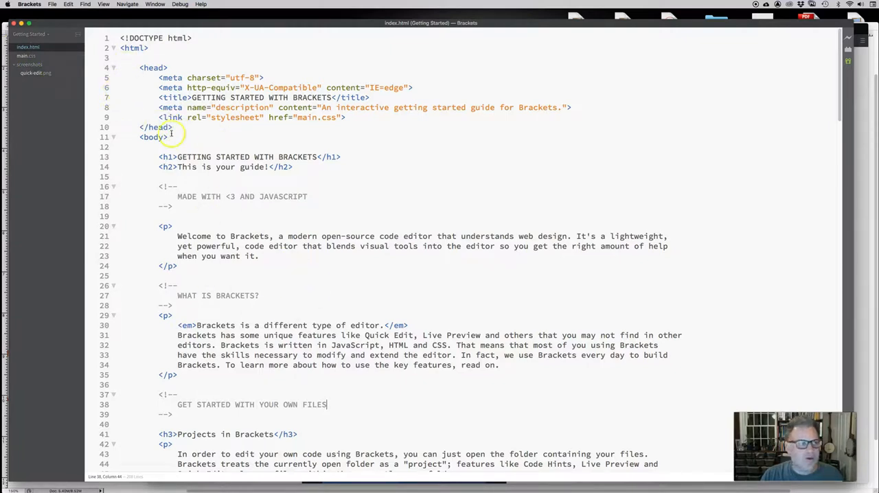
# Create a new blank Untitled-1 document with Cmd+N
pyautogui.click(53, 4)
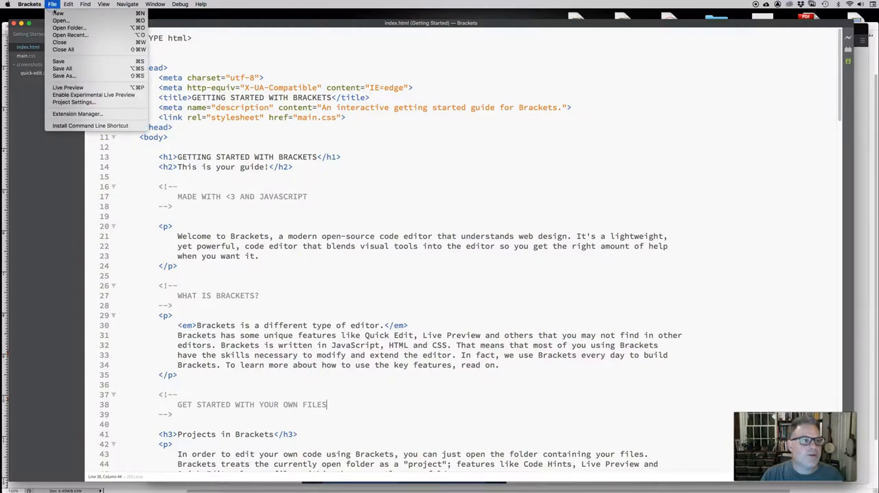
pyautogui.click(53, 5)
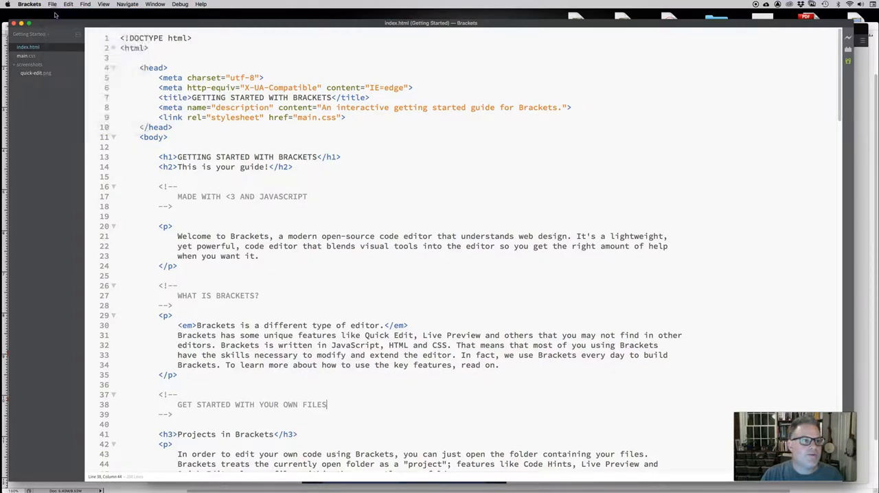
pyautogui.press('cmd+n')
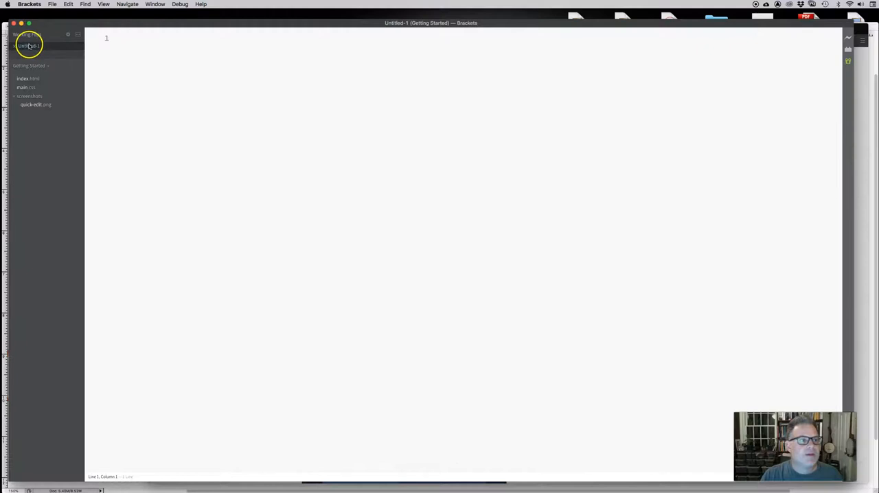
pyautogui.click(52, 4)
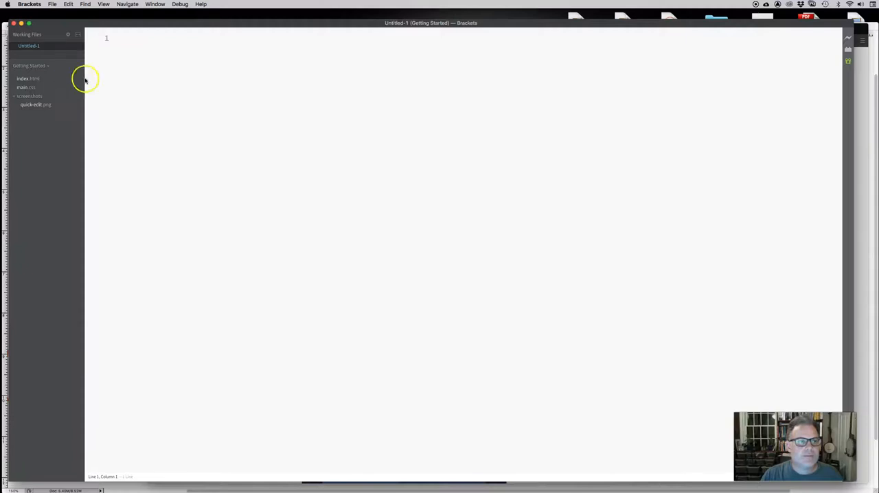
pyautogui.moveTo(291, 96)
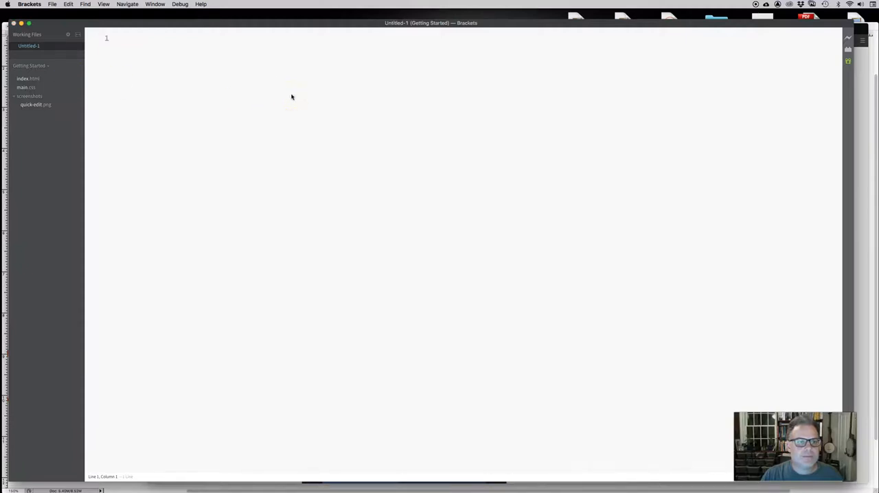
# Save the untitled document as index.html inside courses > web-design
pyautogui.press('cmd+s')
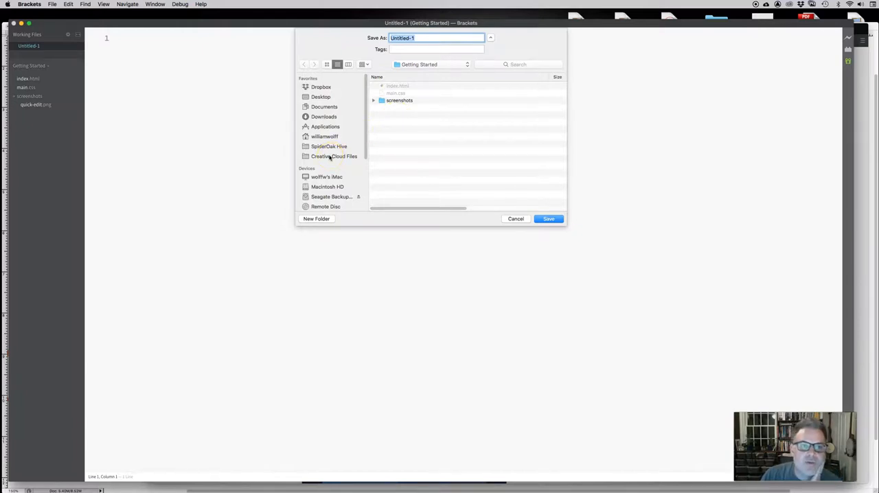
pyautogui.click(329, 145)
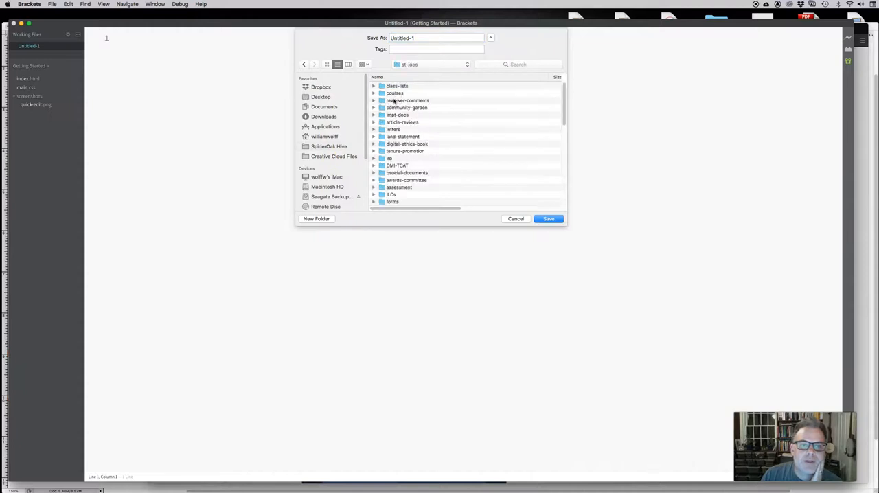
pyautogui.doubleClick(394, 94)
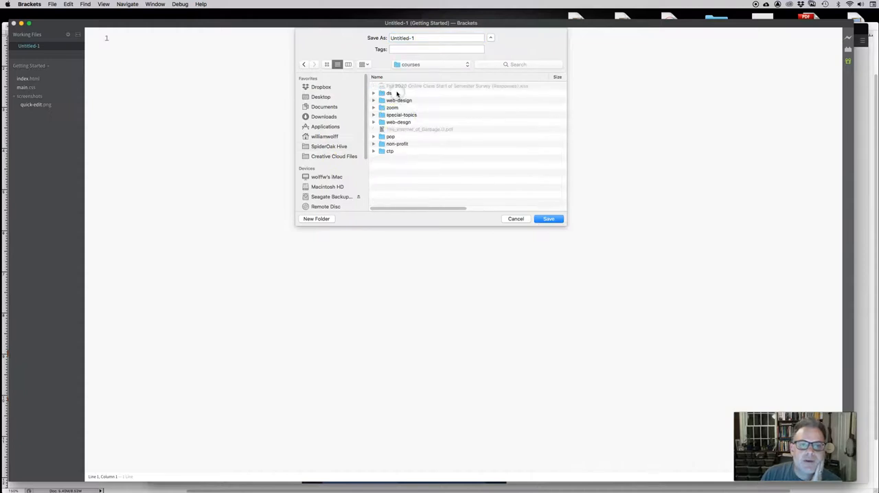
pyautogui.click(398, 101)
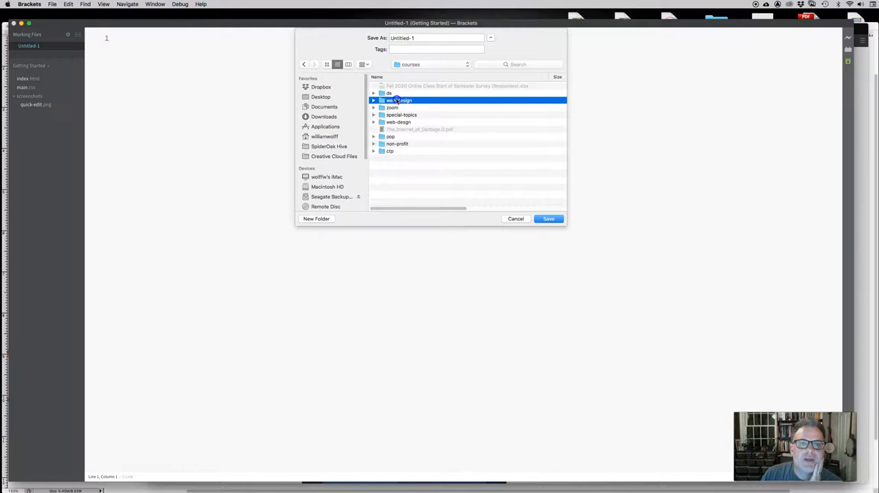
pyautogui.doubleClick(398, 100)
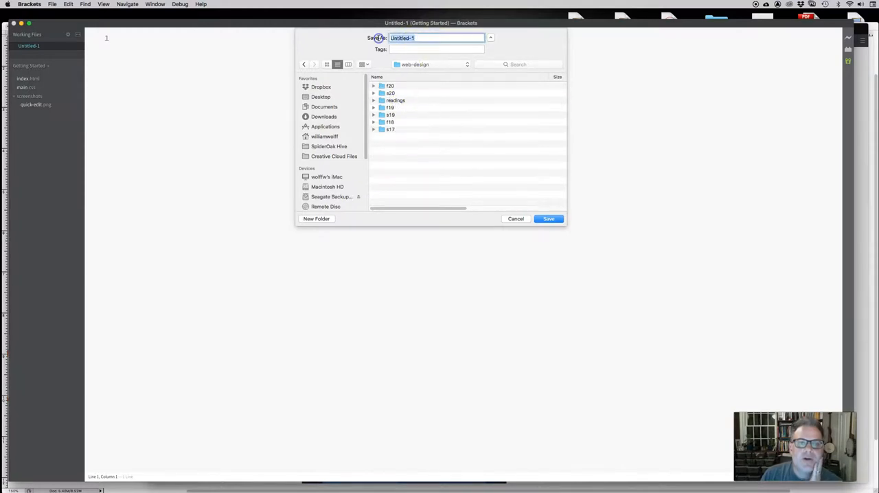
pyautogui.write('index.')
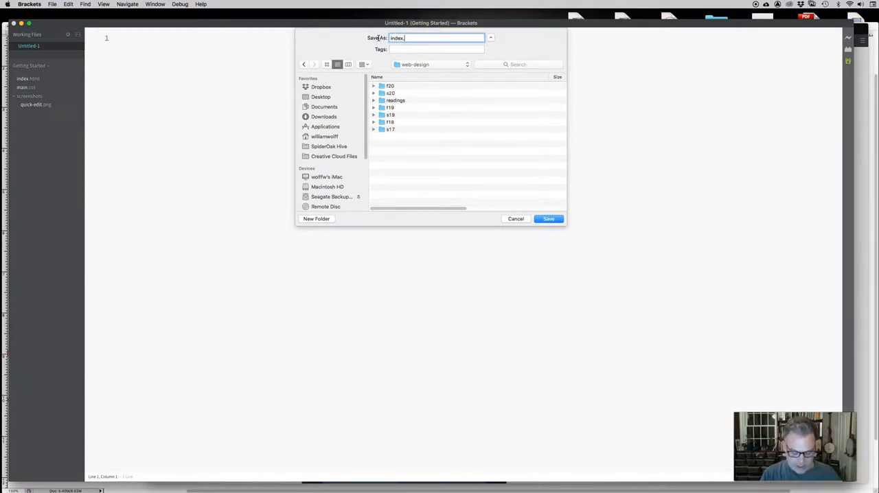
pyautogui.write('html')
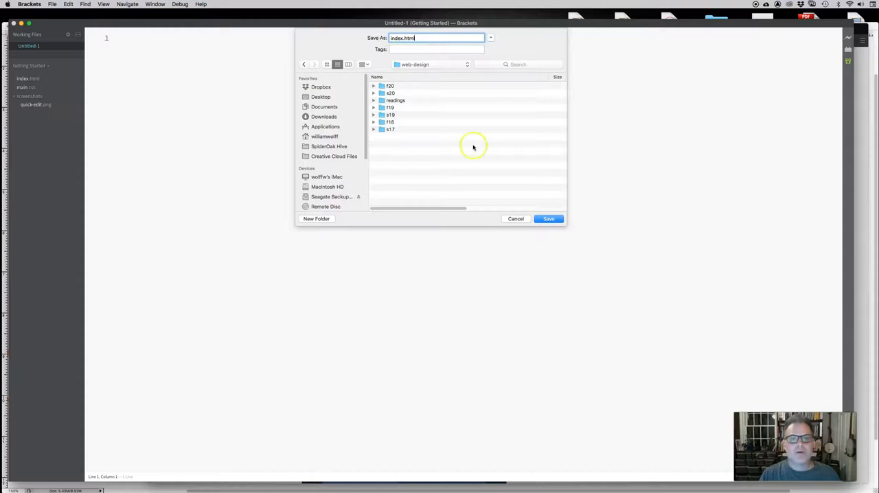
pyautogui.click(547, 218)
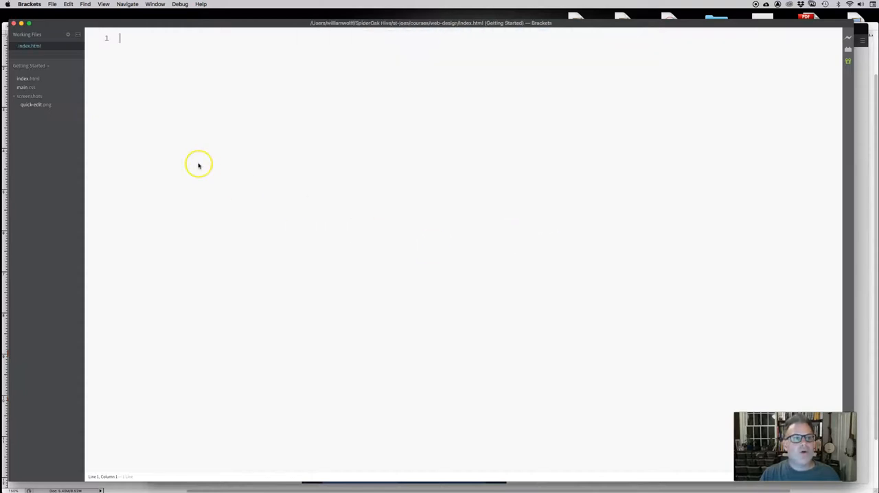
pyautogui.moveTo(209, 151)
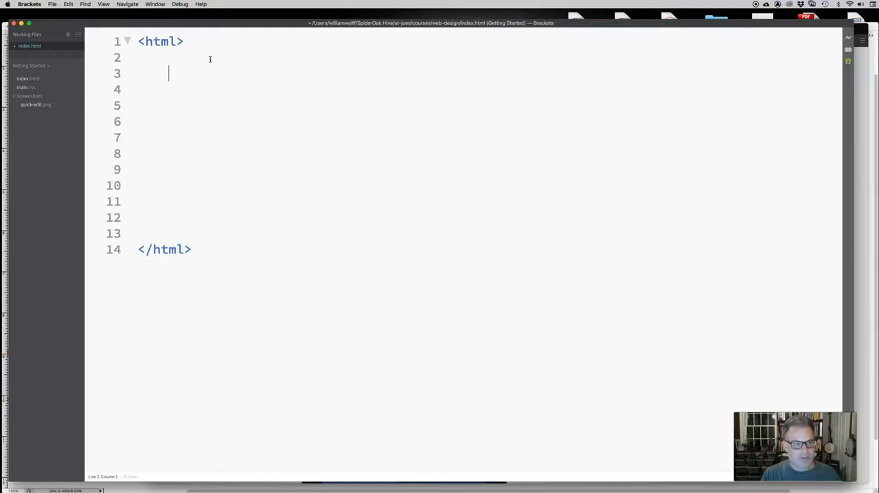
# Write the skeleton tags: head with an empty title, then an indented body
pyautogui.write('<head>')
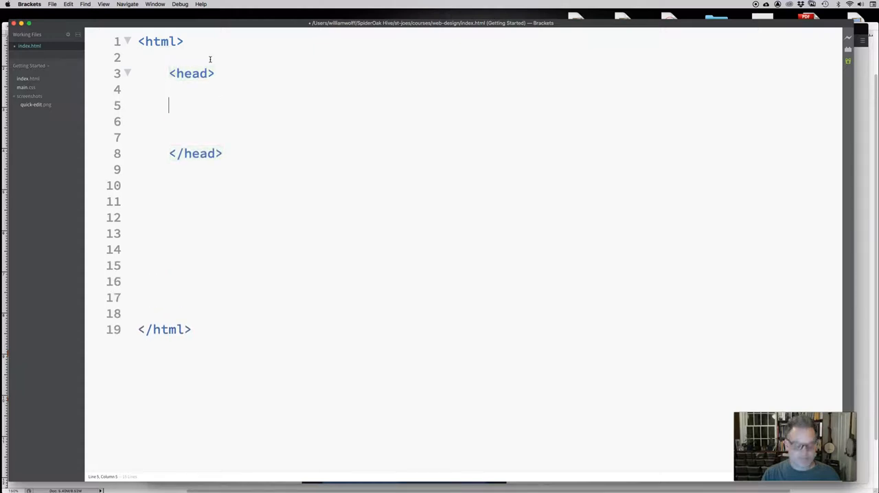
pyautogui.write('<title></title>')
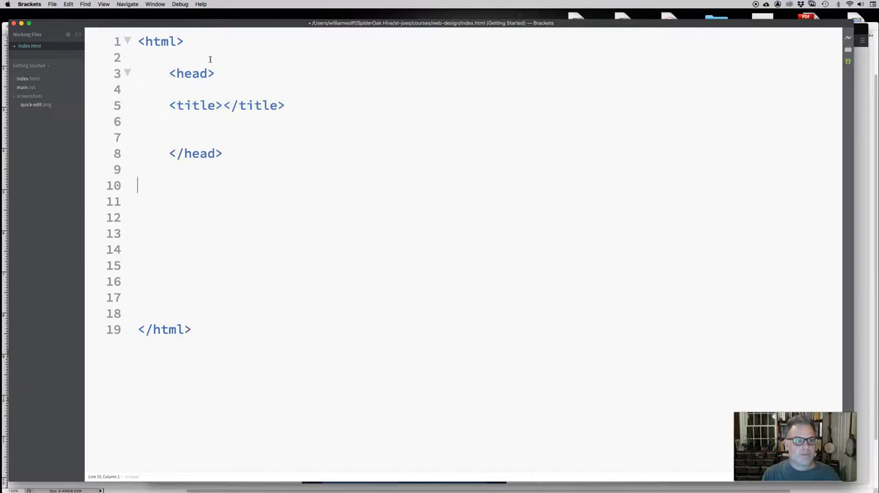
pyautogui.press('tab')
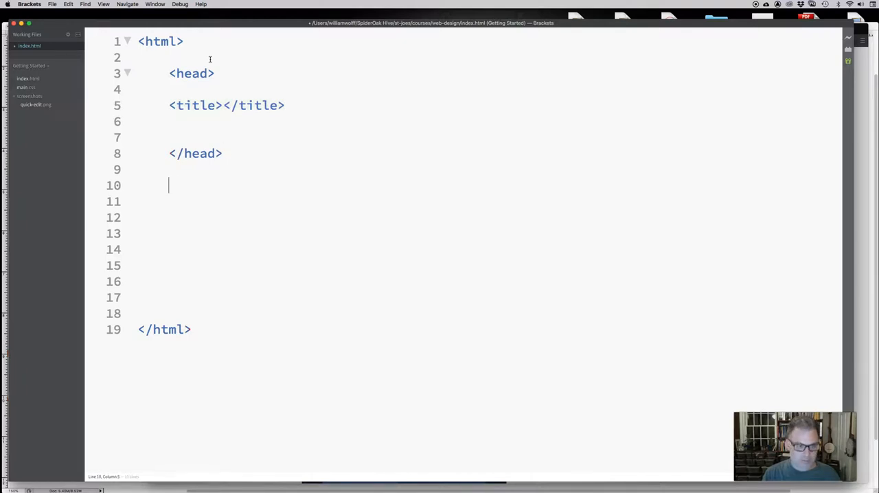
pyautogui.write('<body>')
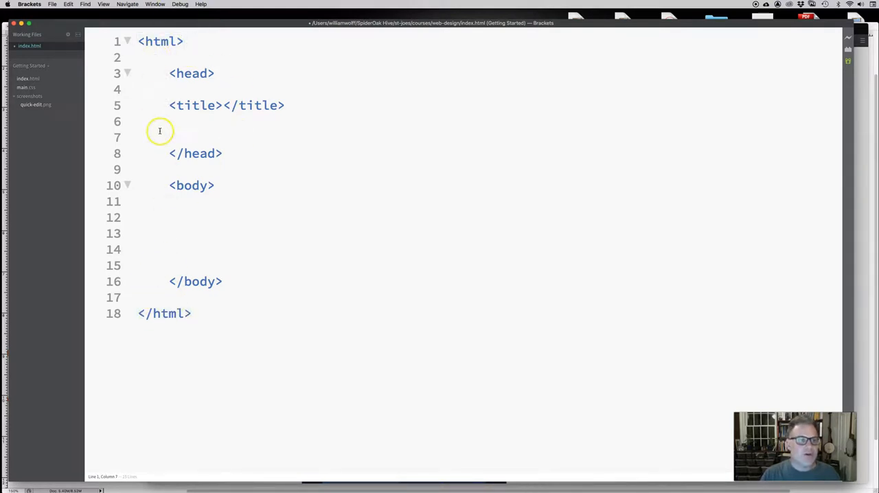
pyautogui.click(159, 41)
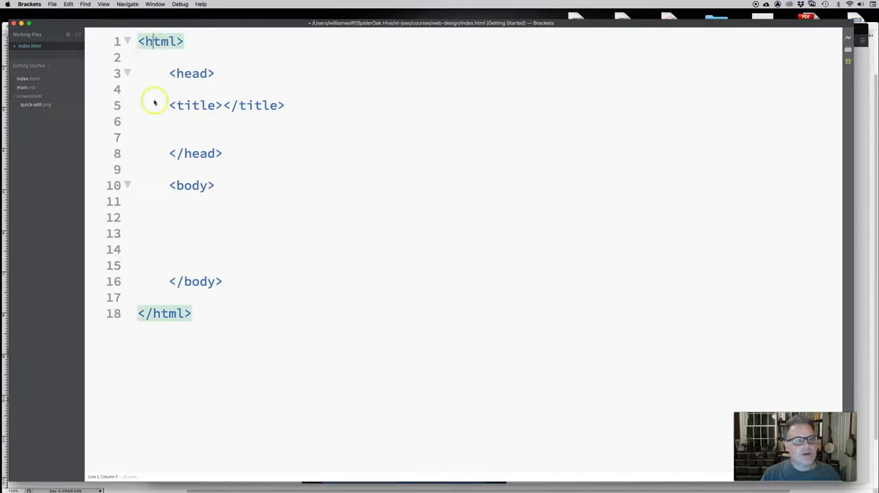
pyautogui.click(162, 41)
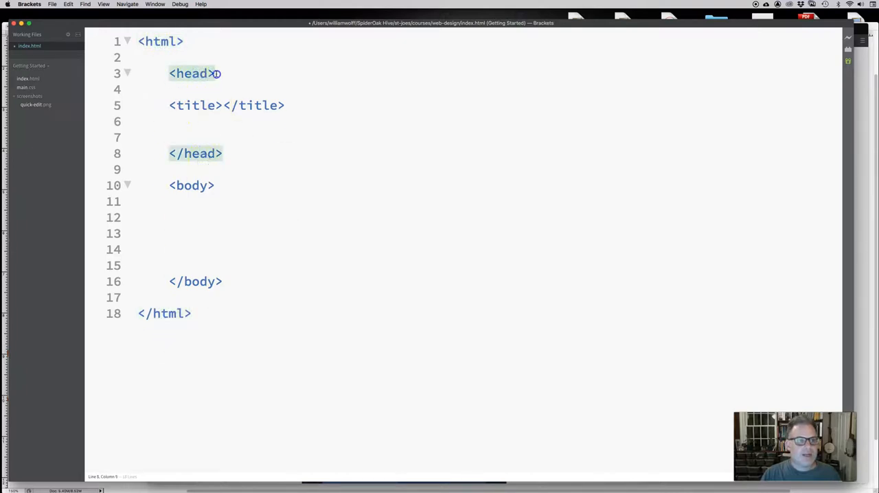
# Comment the head tag as containing info that displays on the web
pyautogui.write('<1')
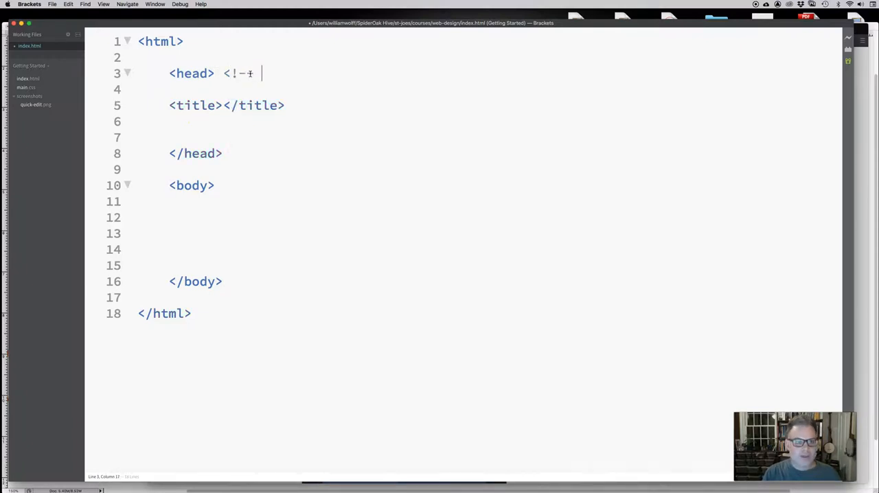
pyautogui.write('contains')
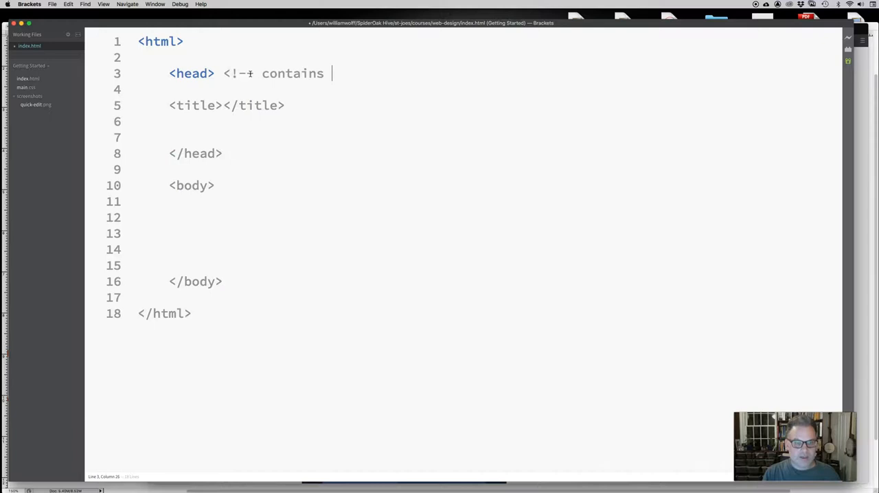
pyautogui.write('info that does d')
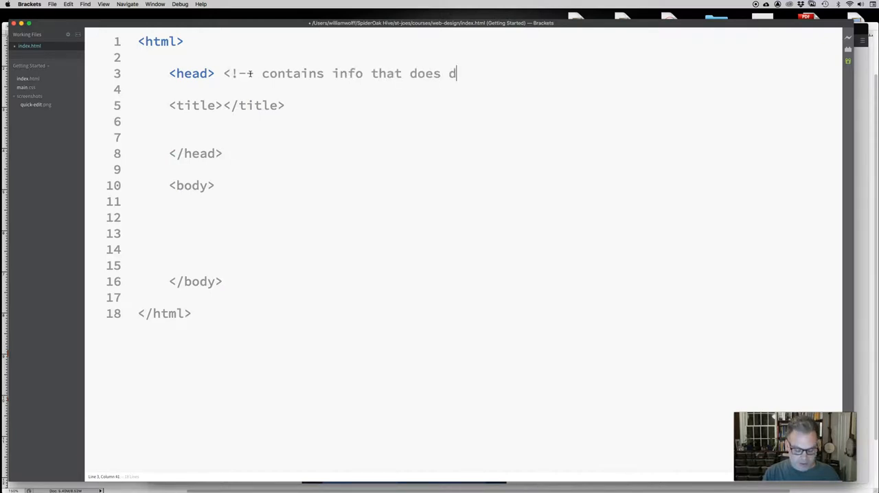
pyautogui.write('isplay on the')
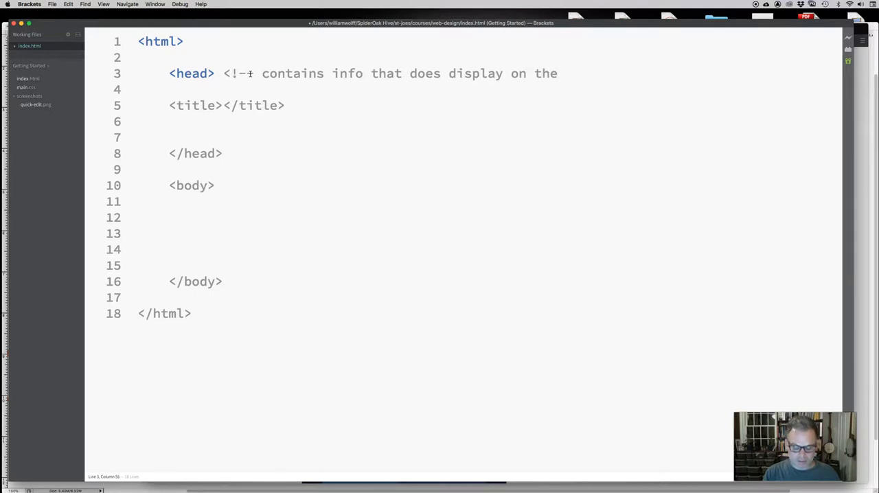
pyautogui.write('web page -->')
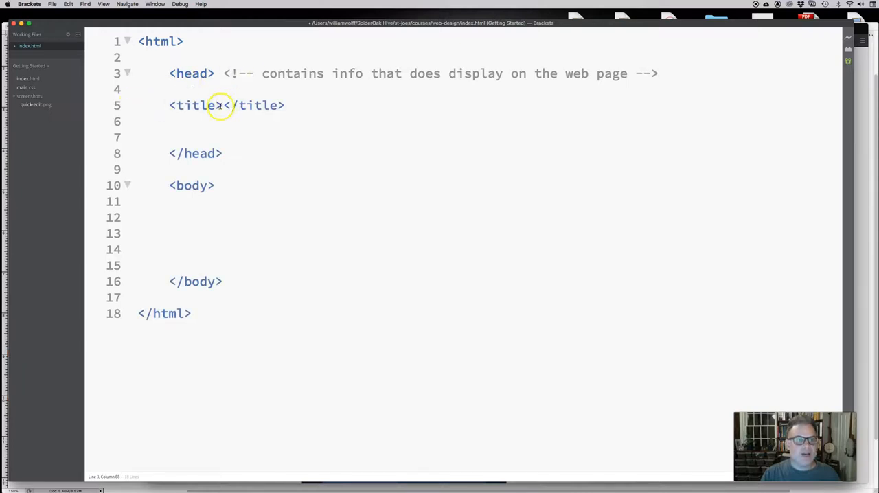
# Comment the title tag as '<!-- shows in browser tab -->'
pyautogui.write('<!')
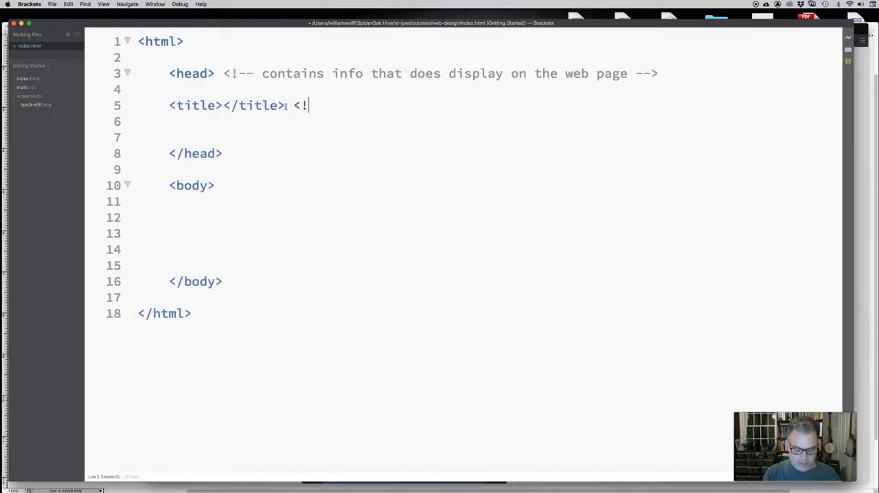
pyautogui.write('-- shows in the')
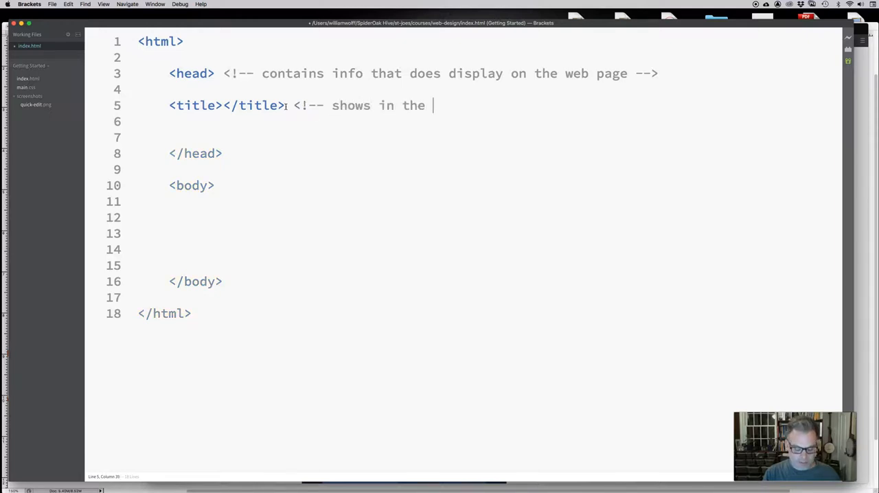
pyautogui.write('browser')
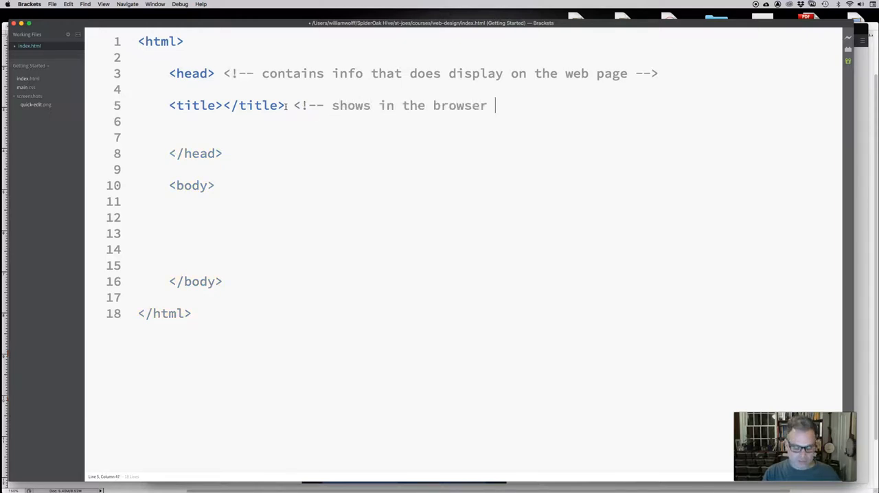
pyautogui.write('tab -->')
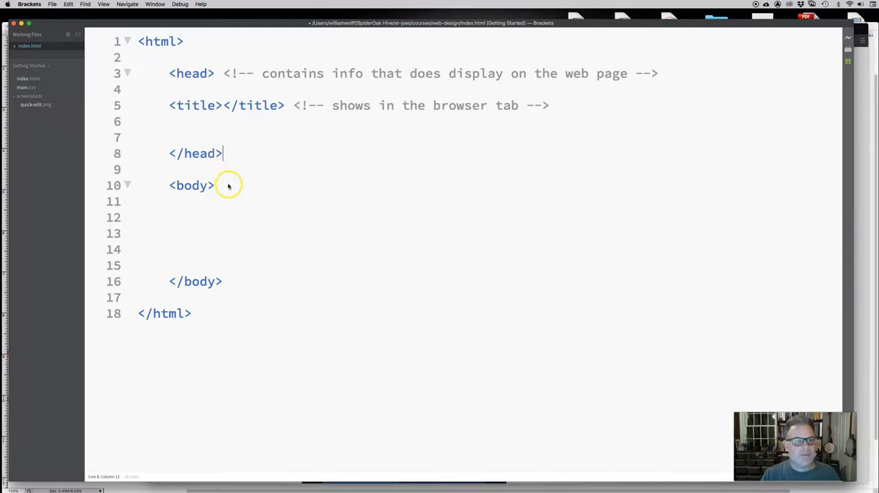
# Comment the body tag as '<!-- contains the content of your web page -->'
pyautogui.write('<!')
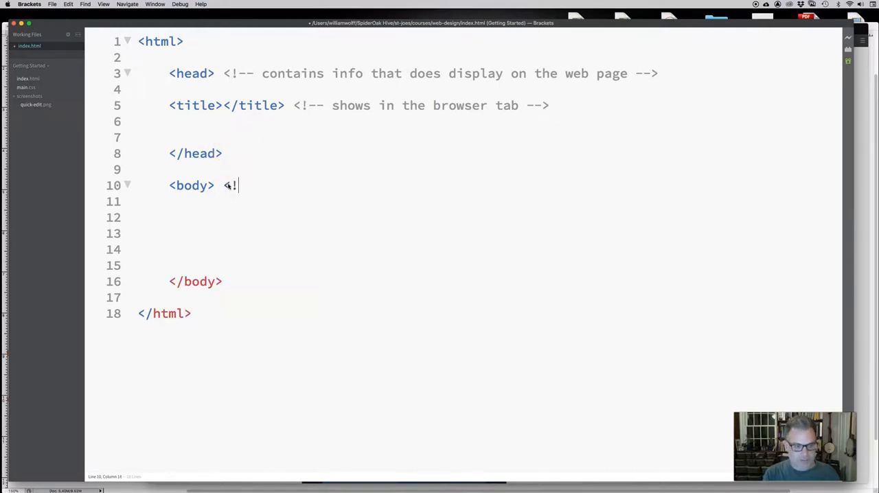
pyautogui.write('--')
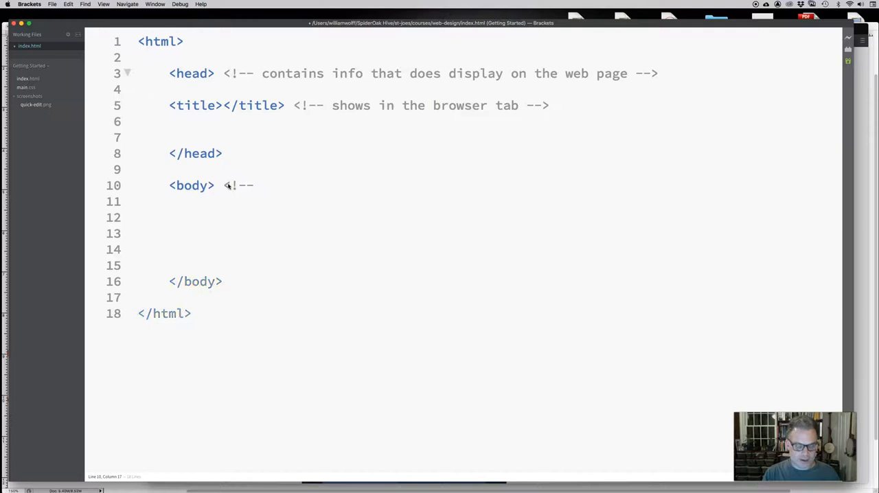
pyautogui.write('contains')
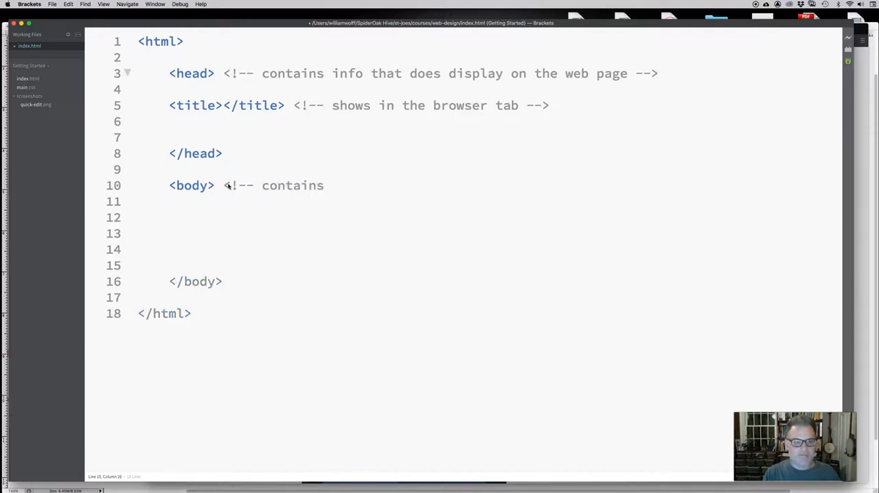
pyautogui.write('the conten')
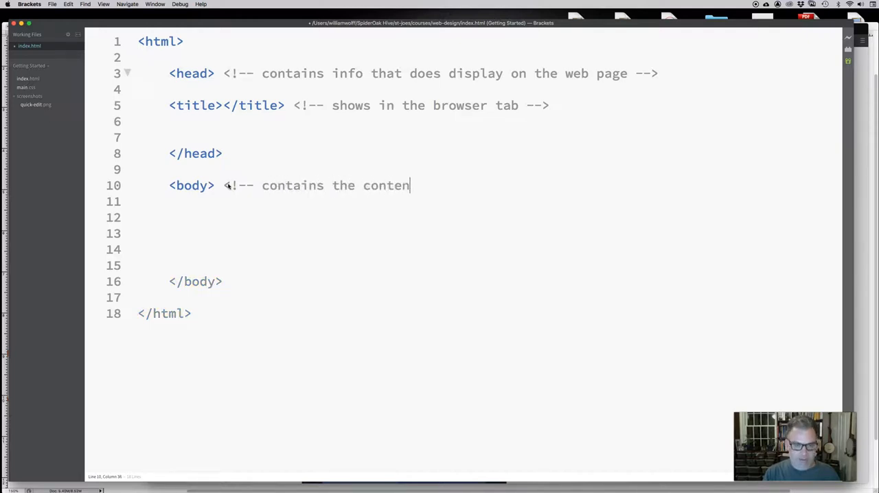
pyautogui.write('t of your')
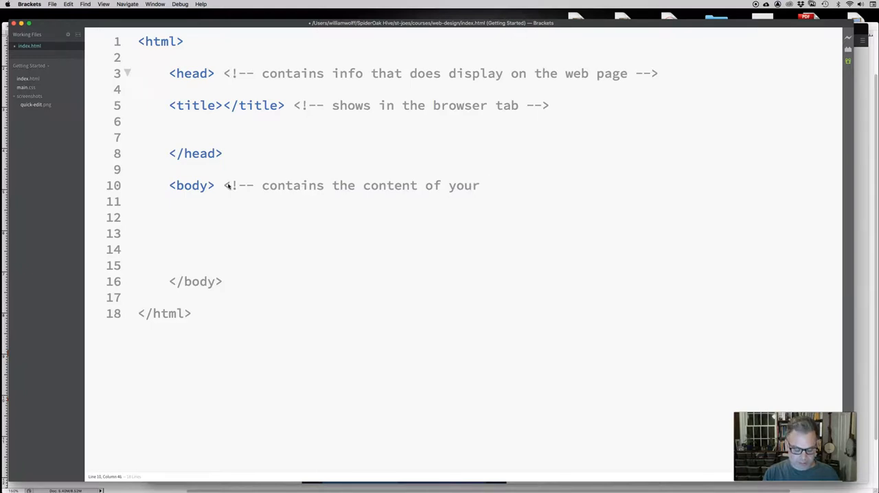
pyautogui.write('web page -->')
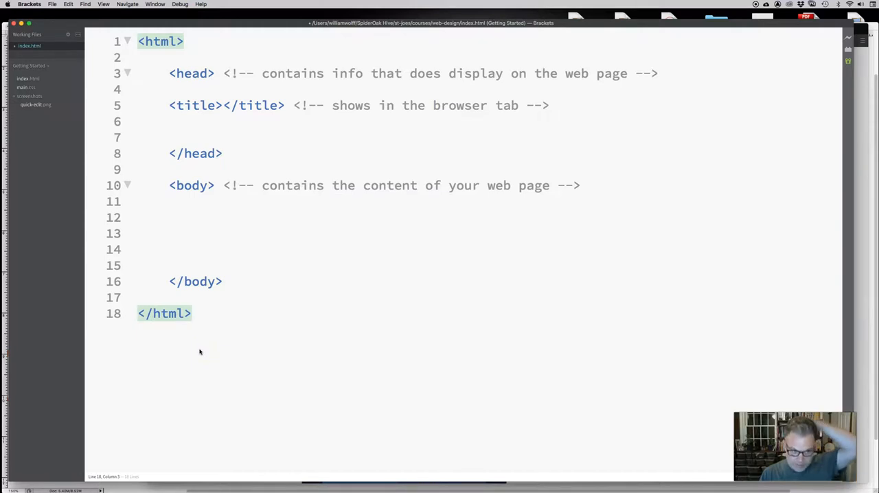
# Indent the <title> line one level deeper inside <head>
pyautogui.click(195, 313)
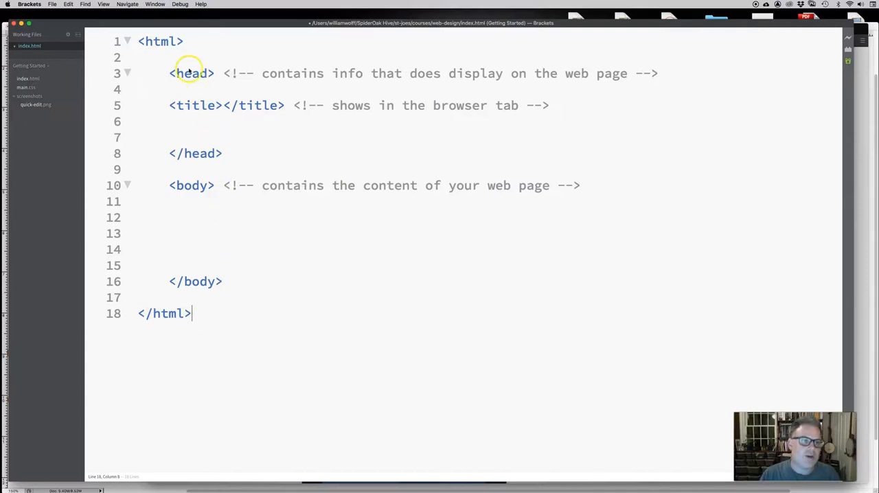
pyautogui.moveTo(203, 120)
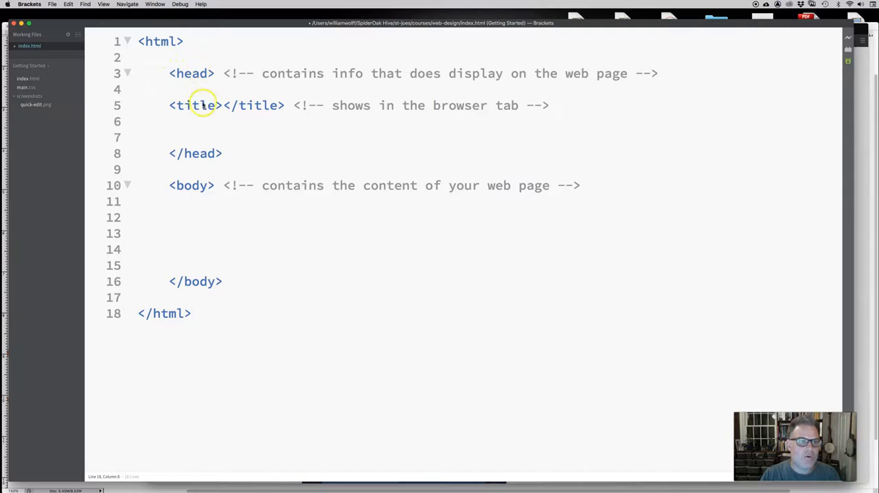
pyautogui.moveTo(181, 62)
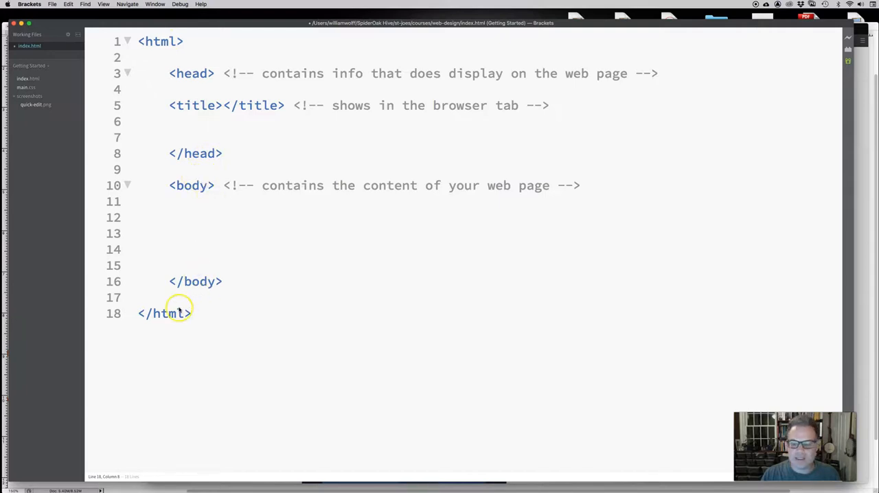
pyautogui.click(159, 42)
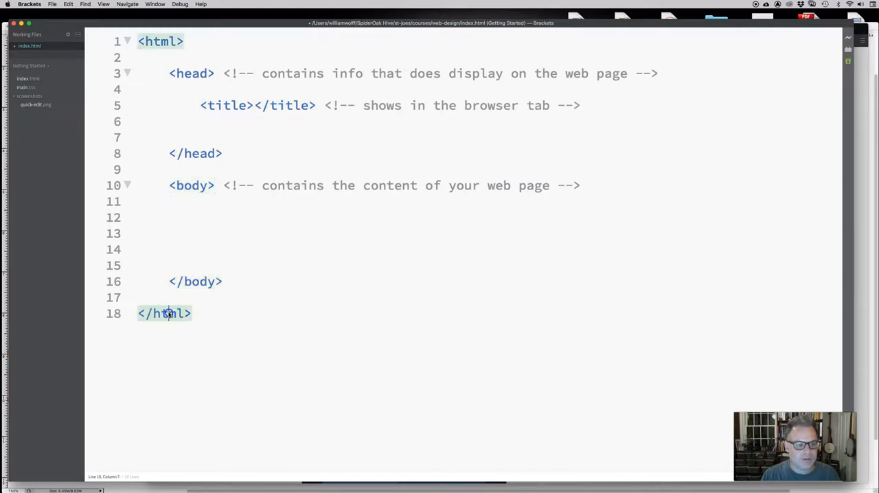
pyautogui.moveTo(269, 303)
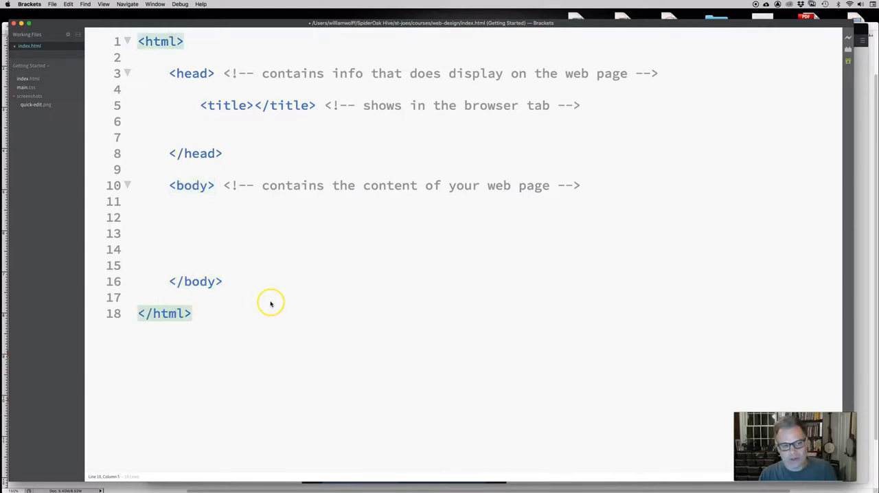
pyautogui.moveTo(179, 73)
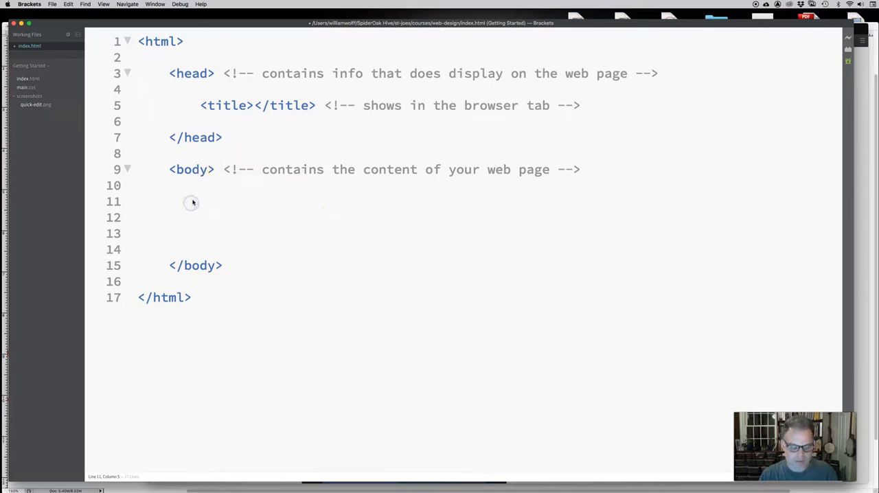
# Add a '<!-- clean coding -->' comment inside the body and select it
pyautogui.write('<!')
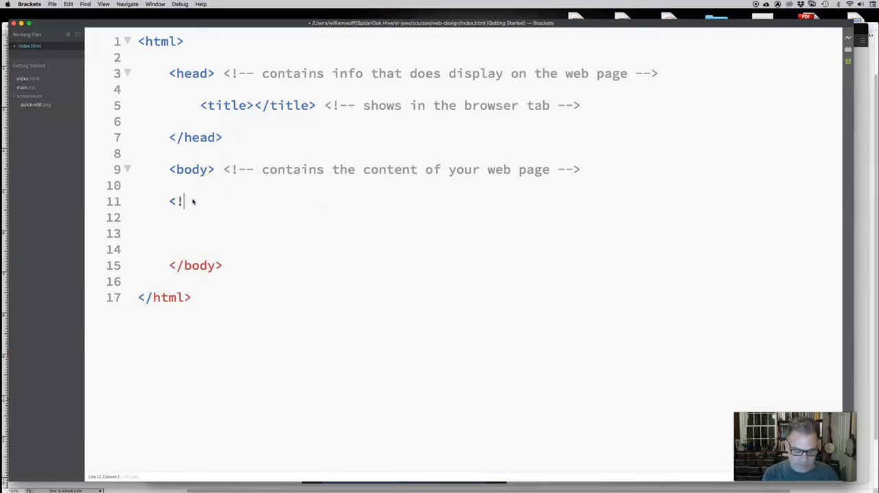
pyautogui.write('-- clean coding --')
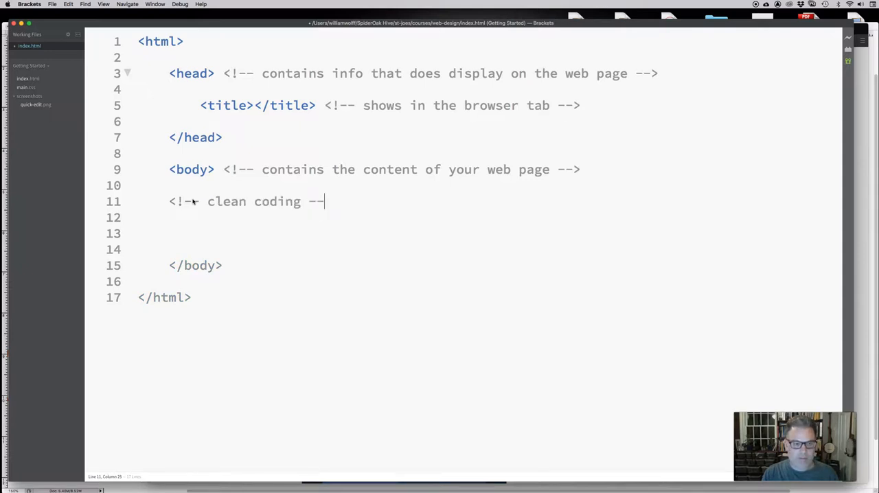
pyautogui.write('>')
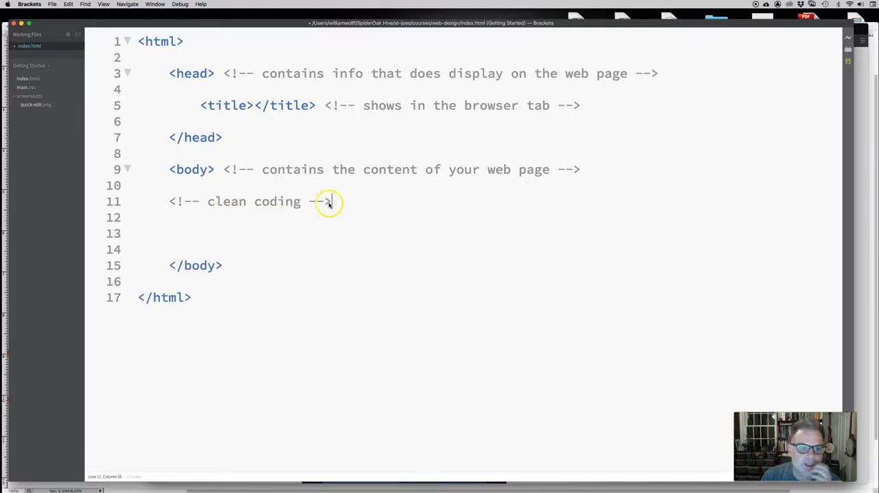
pyautogui.moveTo(328, 201); pyautogui.dragTo(170, 201)
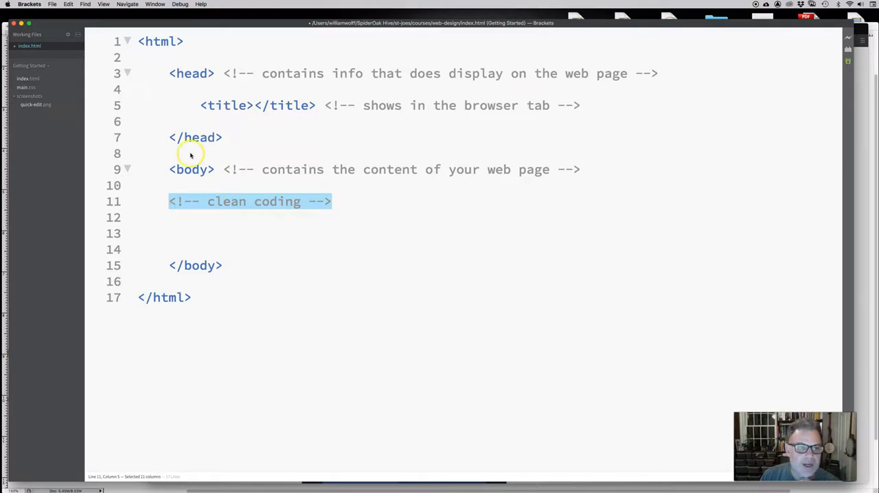
pyautogui.moveTo(194, 95)
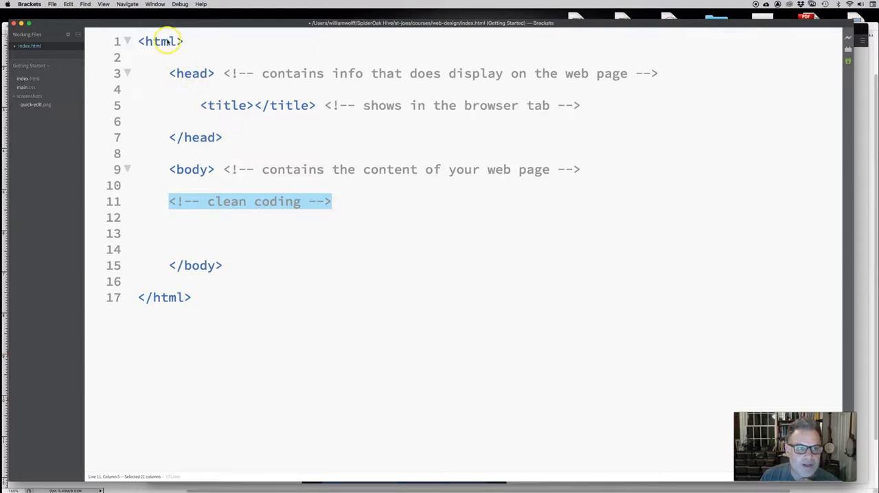
pyautogui.moveTo(182, 131)
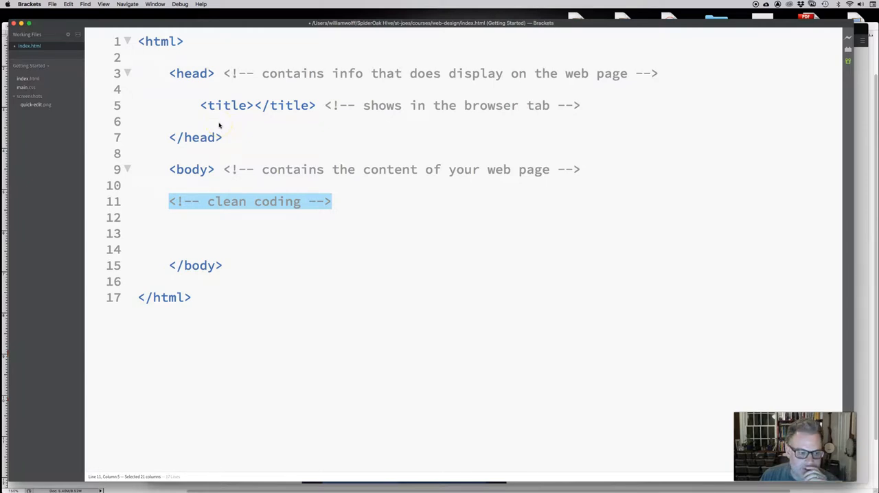
pyautogui.moveTo(457, 380)
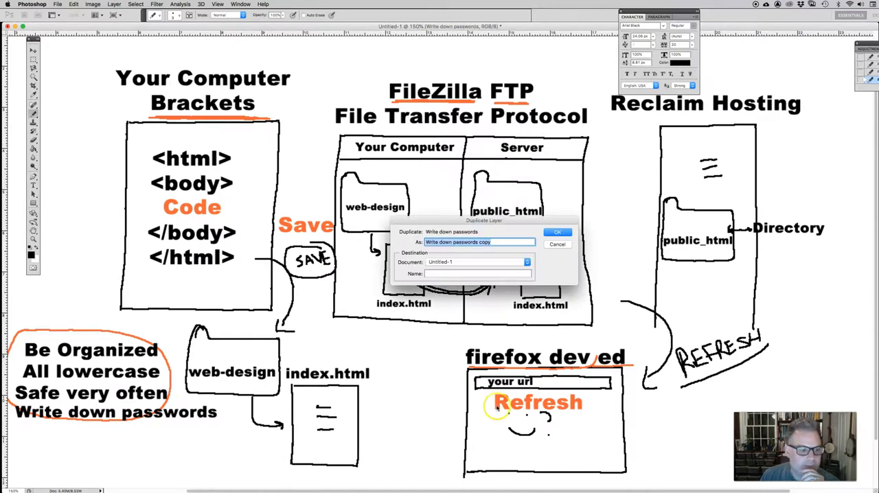
# Duplicate the 'Write down passwords' line and retype it as 'Use Clean Coding'
pyautogui.click(557, 230)
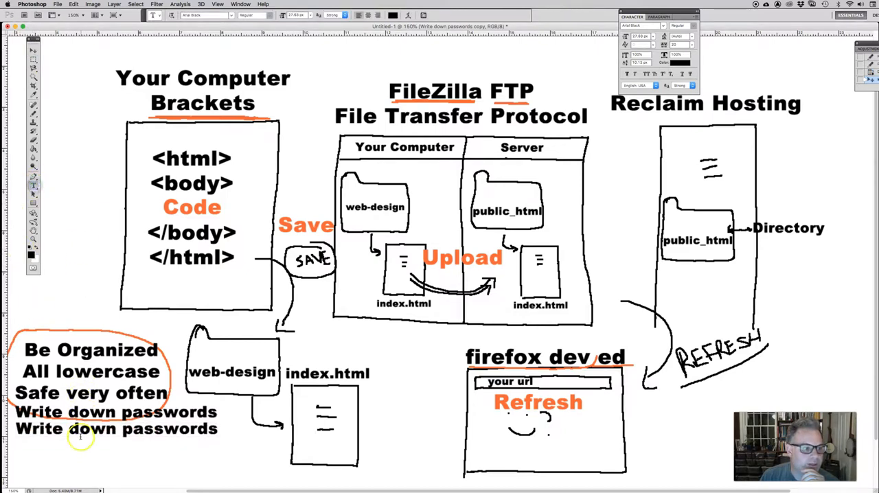
pyautogui.tripleClick(115, 429)
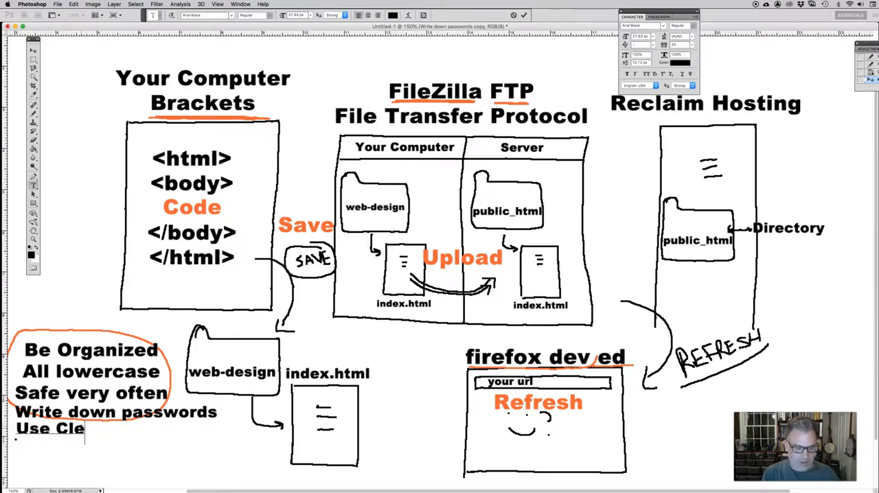
pyautogui.write('an')
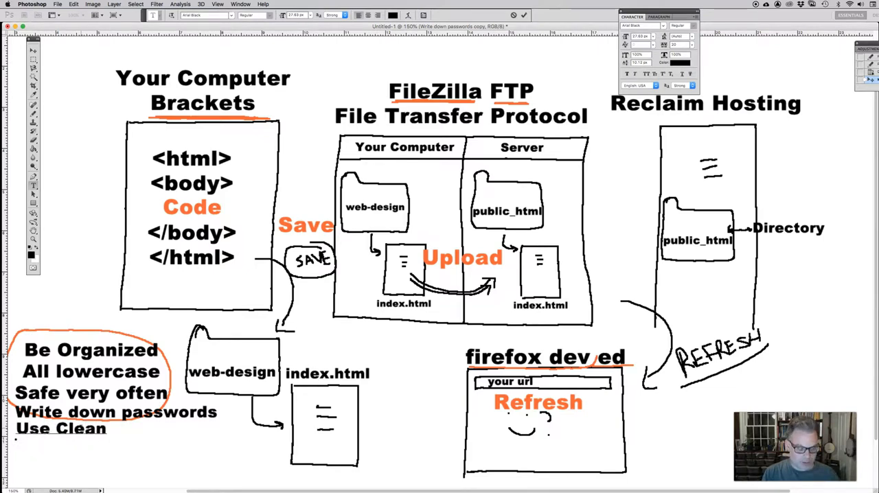
pyautogui.write('Coding')
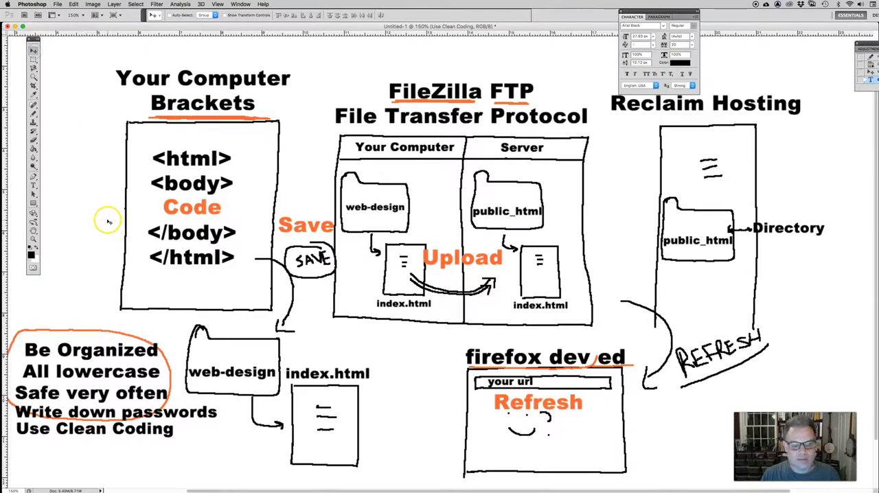
pyautogui.moveTo(108, 221)
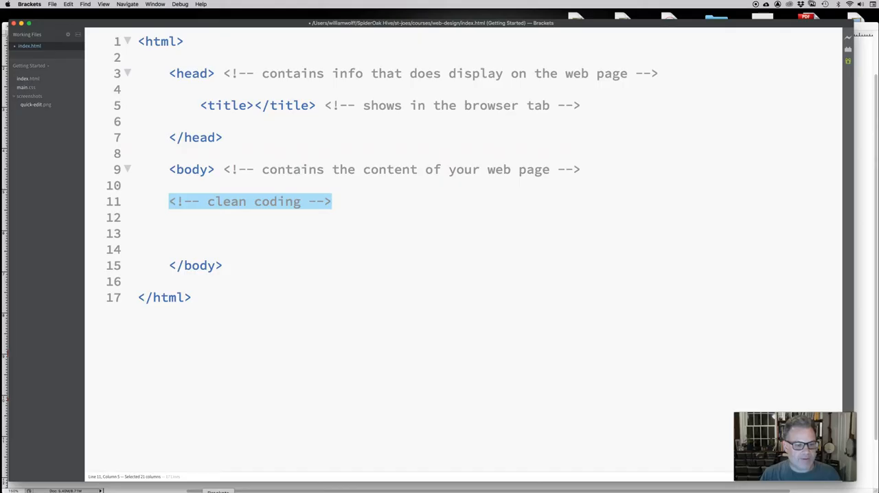
pyautogui.moveTo(214, 246)
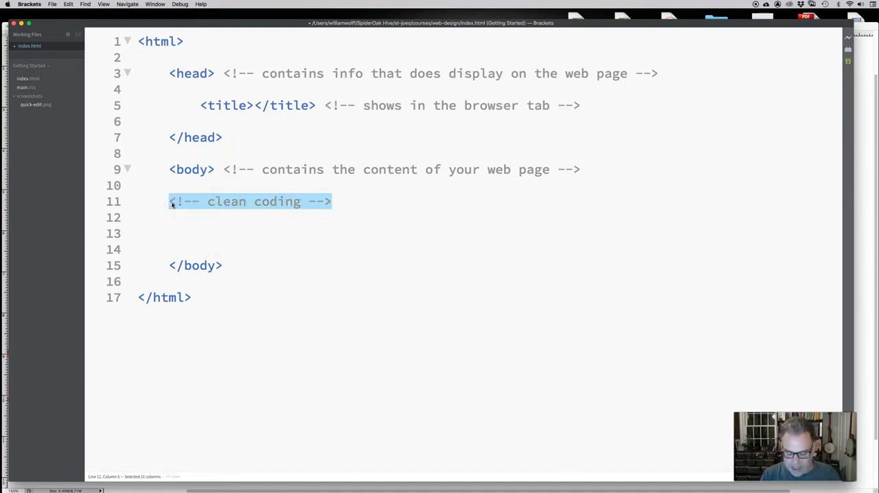
# Replace the comment with paragraph 'This is my first web page. Yay!!', save, and select it
pyautogui.press('Backspace')
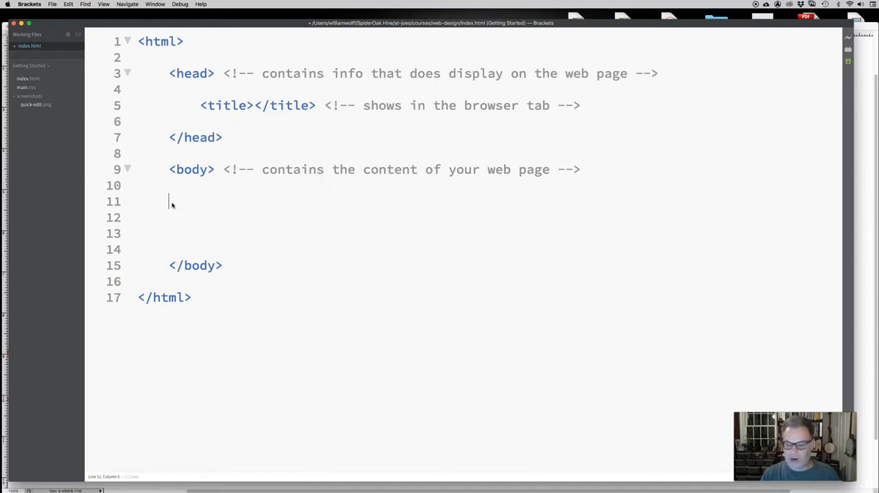
pyautogui.write('R')
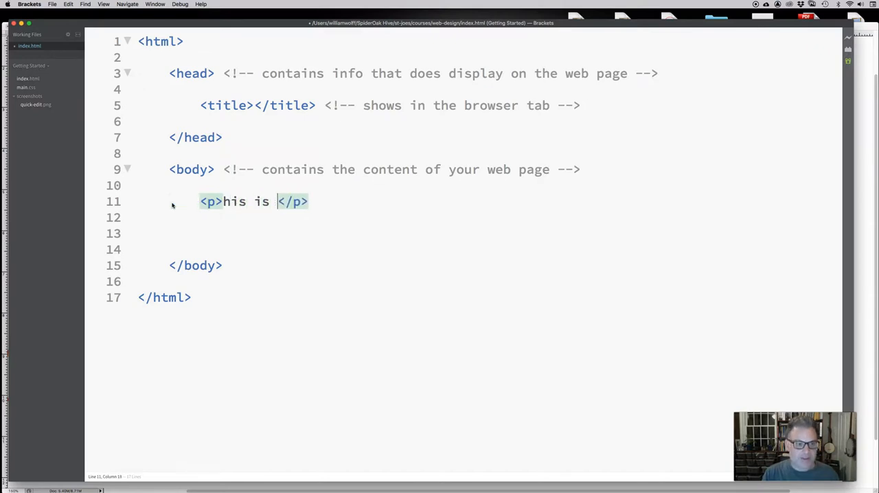
pyautogui.write('T')
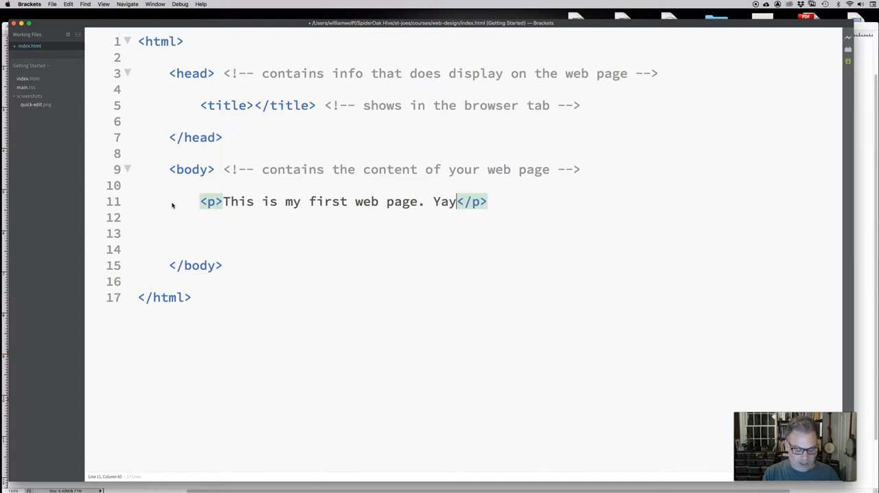
pyautogui.write('!!')
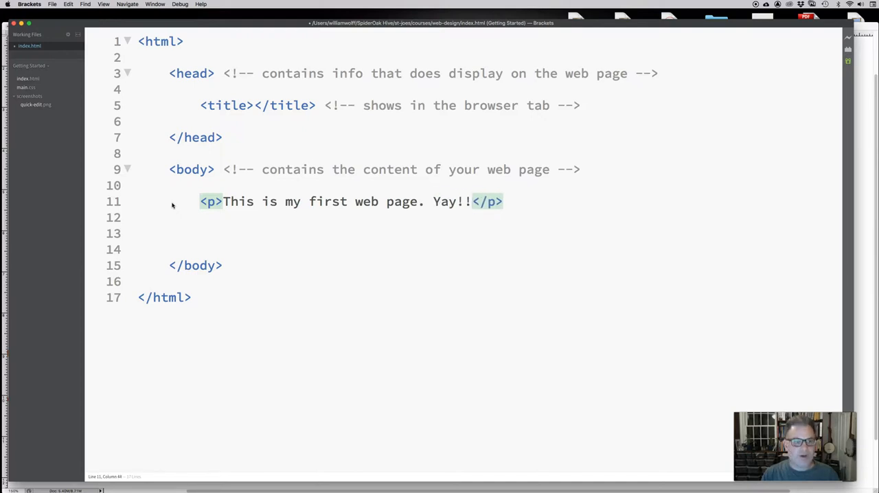
pyautogui.click(225, 201)
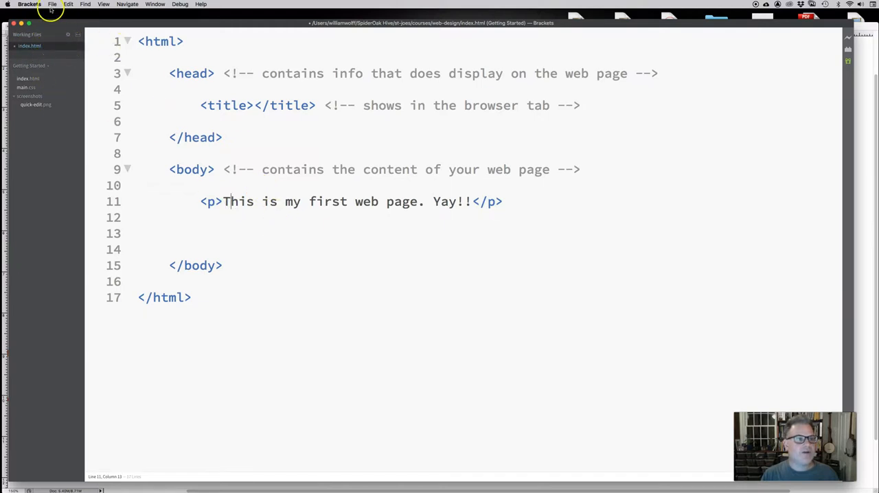
pyautogui.click(52, 4)
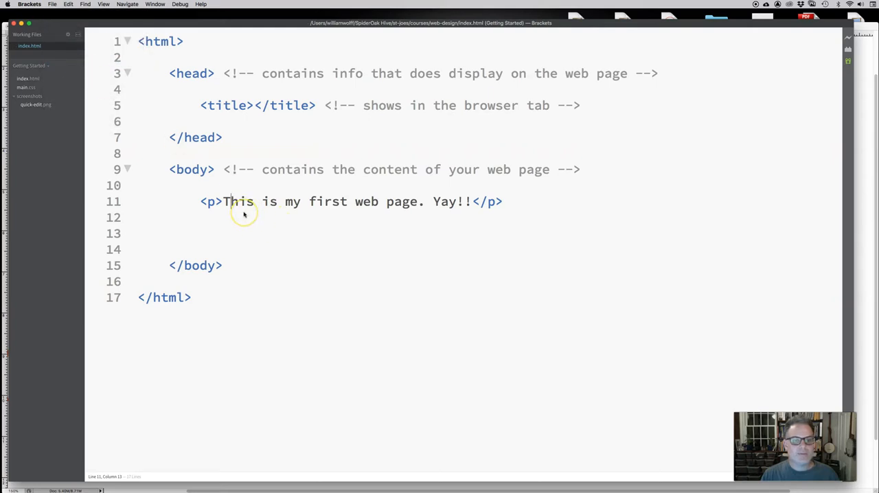
pyautogui.moveTo(319, 201)
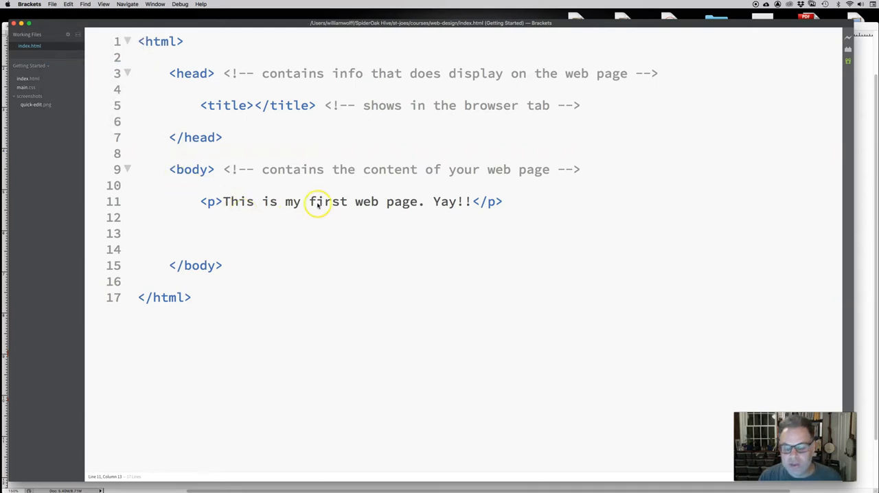
pyautogui.moveTo(225, 205)
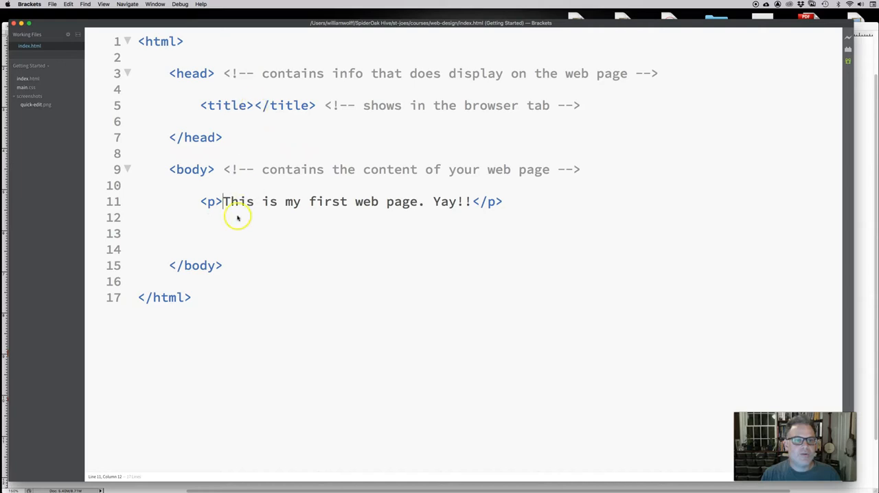
pyautogui.moveTo(224, 201); pyautogui.dragTo(428, 201)
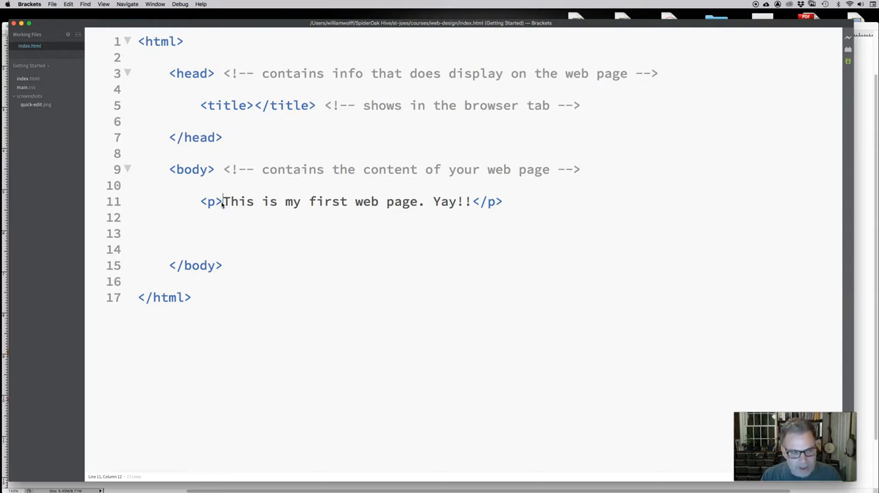
pyautogui.moveTo(222, 200); pyautogui.dragTo(470, 201)
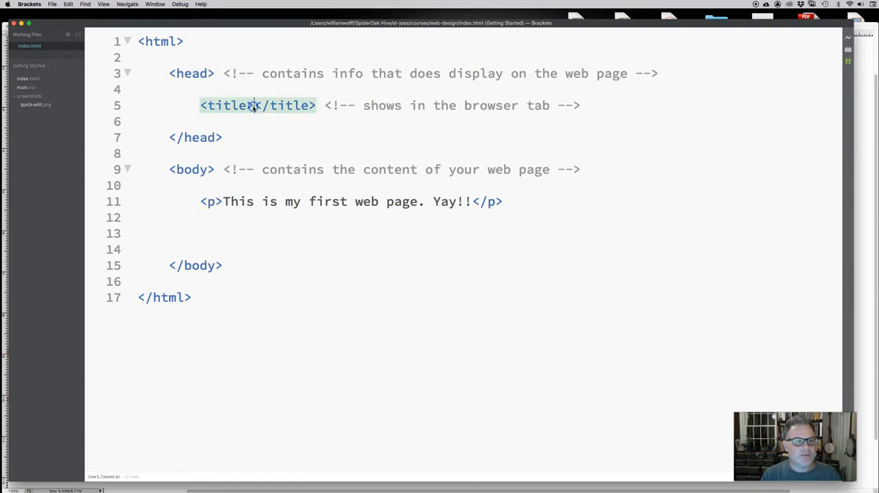
# Fill the title element with 'Bill Wolff's Web Site'
pyautogui.write('Bill')
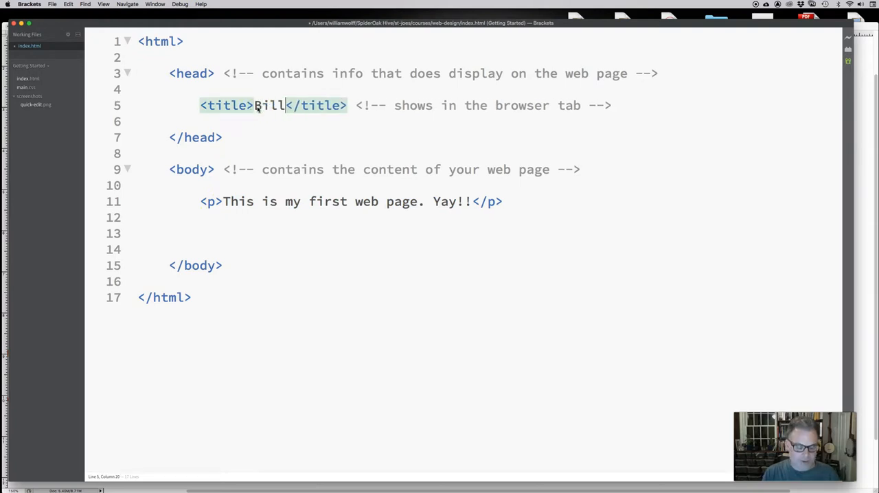
pyautogui.write("Wolff's")
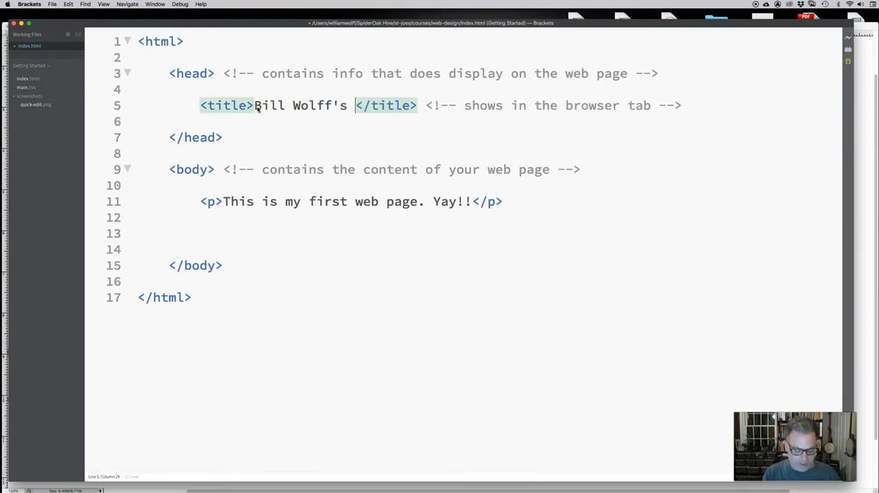
pyautogui.write('Web Site')
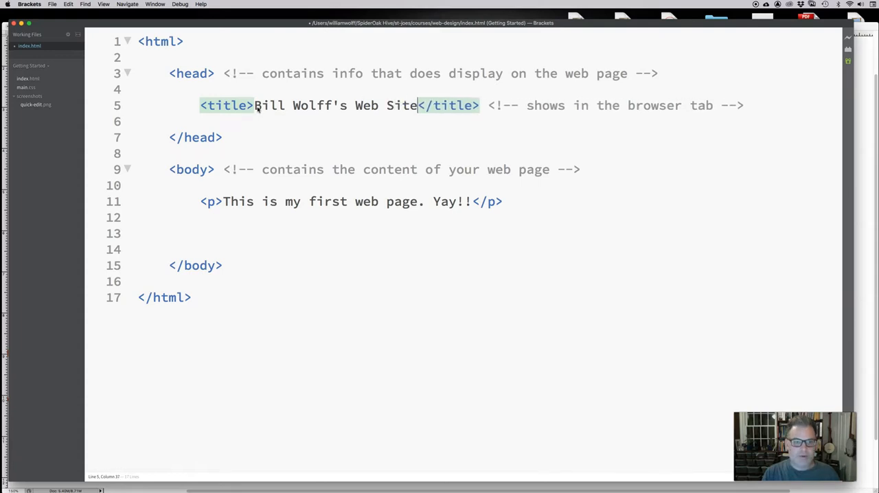
pyautogui.moveTo(333, 105); pyautogui.dragTo(417, 104)
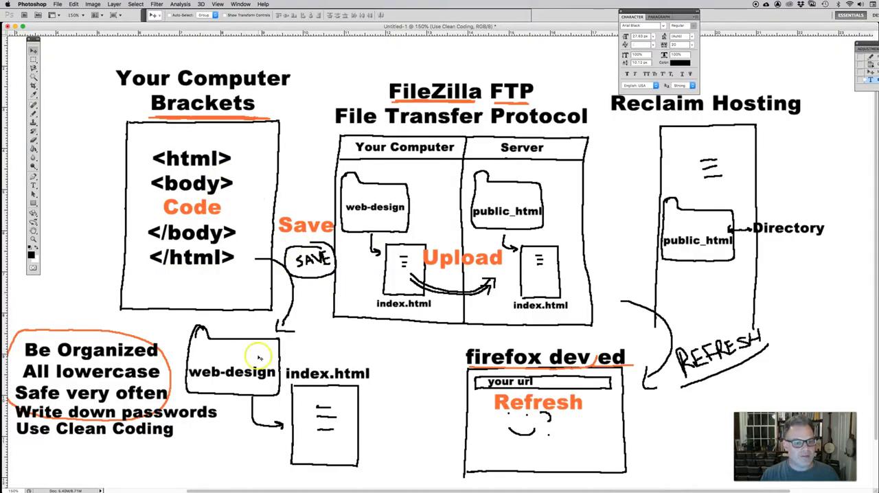
pyautogui.moveTo(360, 121)
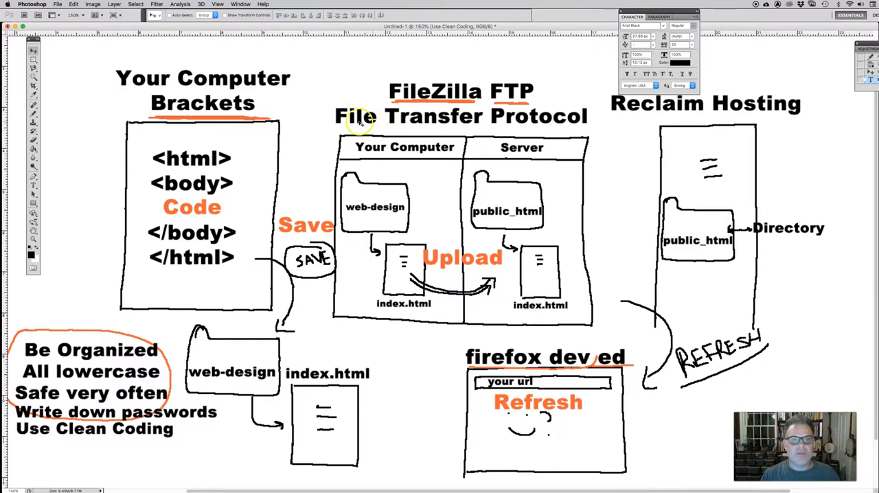
pyautogui.moveTo(409, 285)
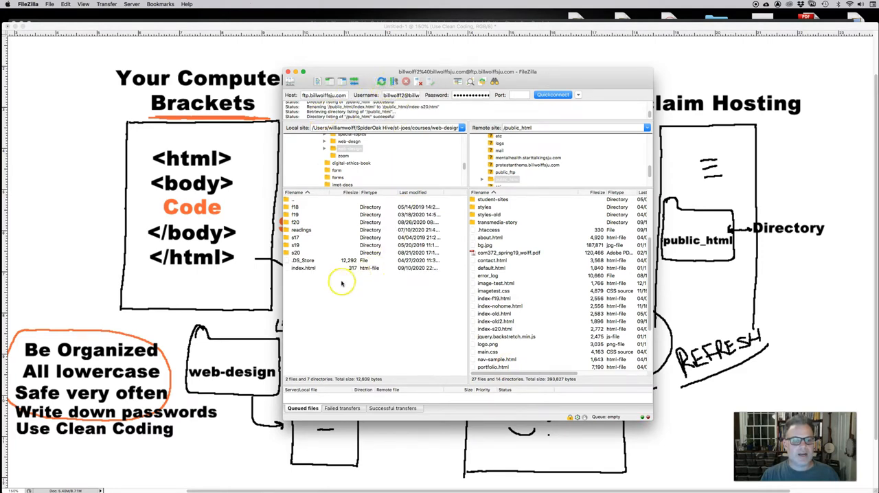
# Upload the local index.html into the server's public_html folder
pyautogui.click(303, 268)
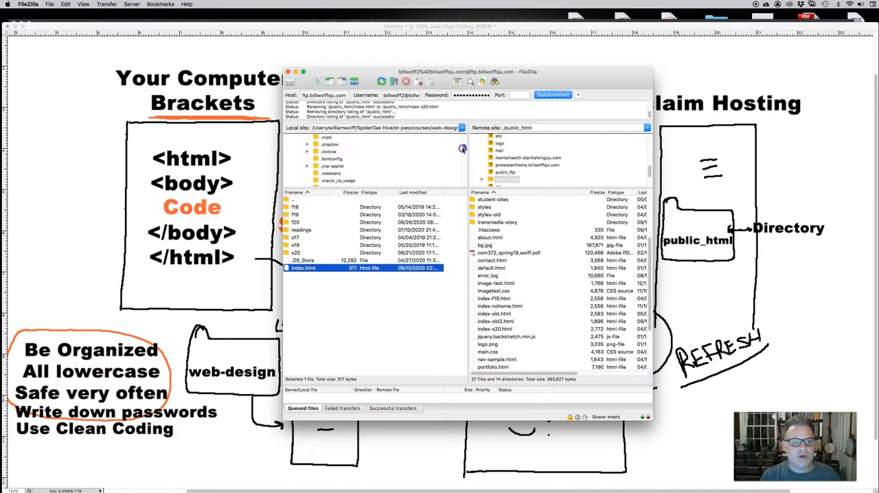
pyautogui.click(307, 147)
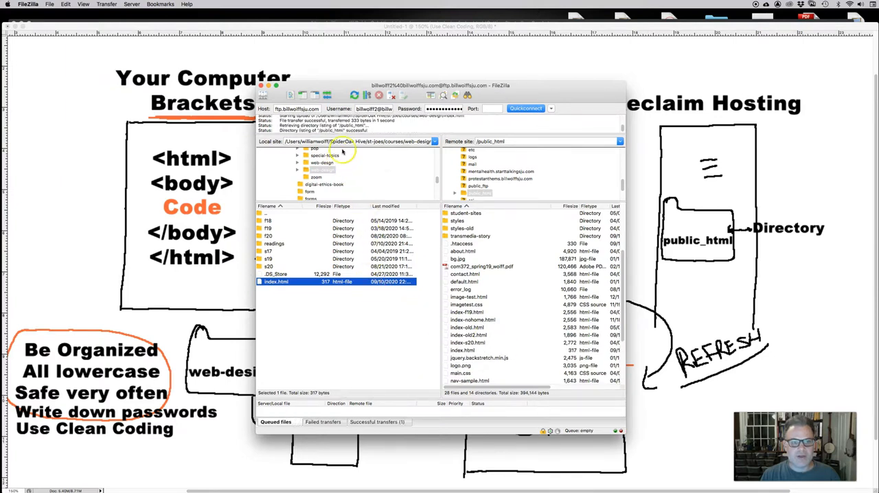
pyautogui.click(465, 350)
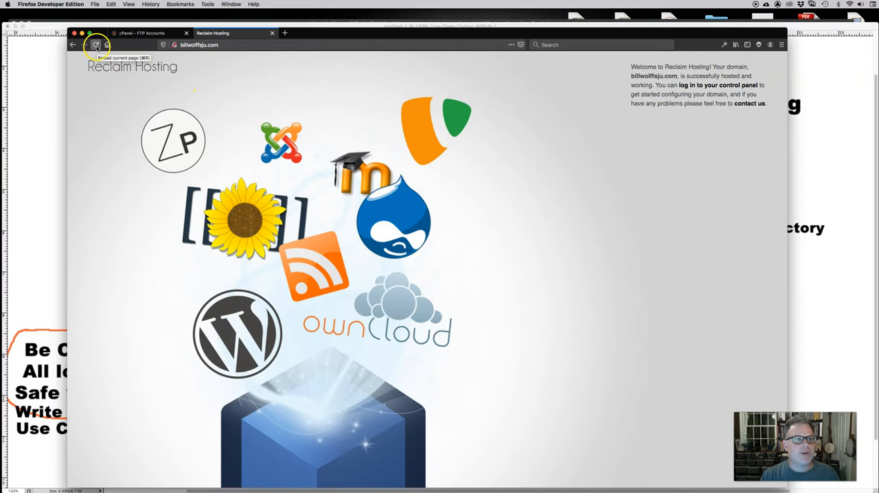
# Reload the live domain so it shows "This is my first web page. Yay!!"
pyautogui.click(96, 44)
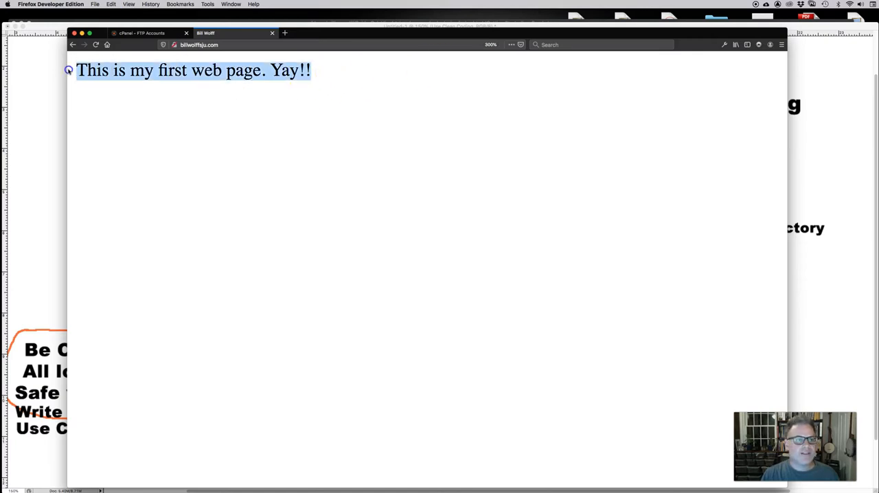
pyautogui.click(318, 73)
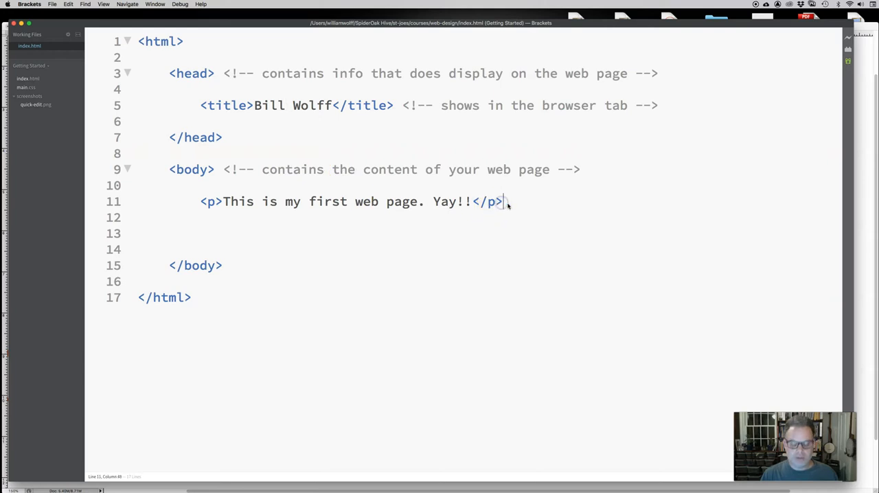
# Add a second paragraph <p>Now I'm adding sentence 2!!</p> below the first
pyautogui.write('<p')
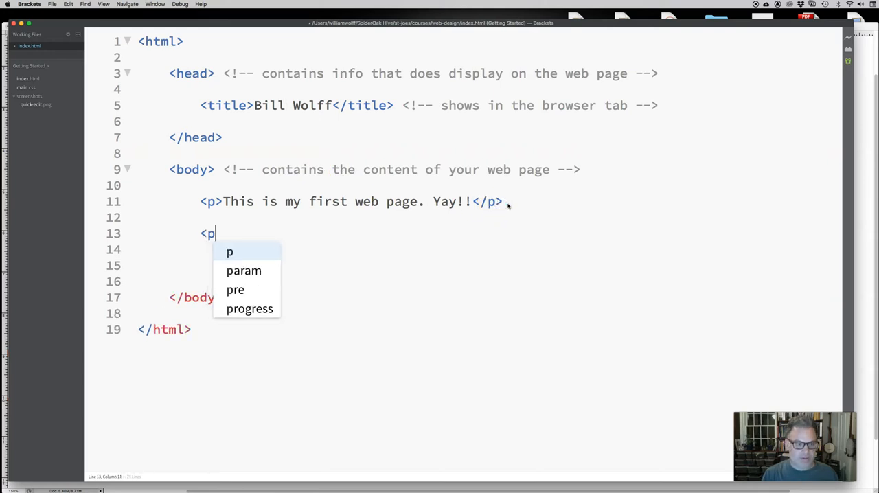
pyautogui.write(">Now I'm,</p>")
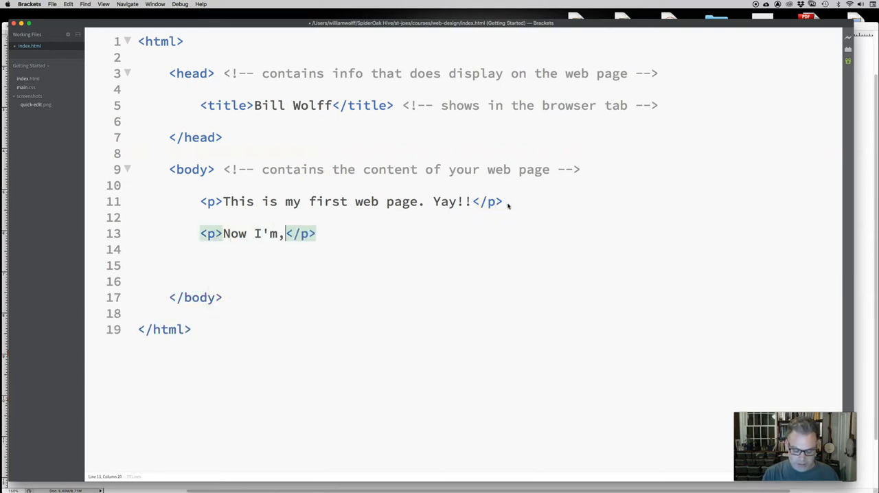
pyautogui.write('a')
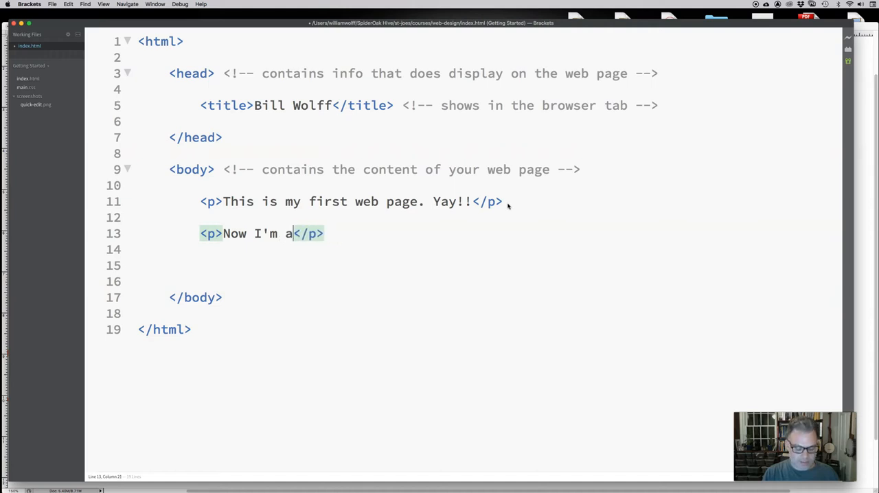
pyautogui.write('dding senten')
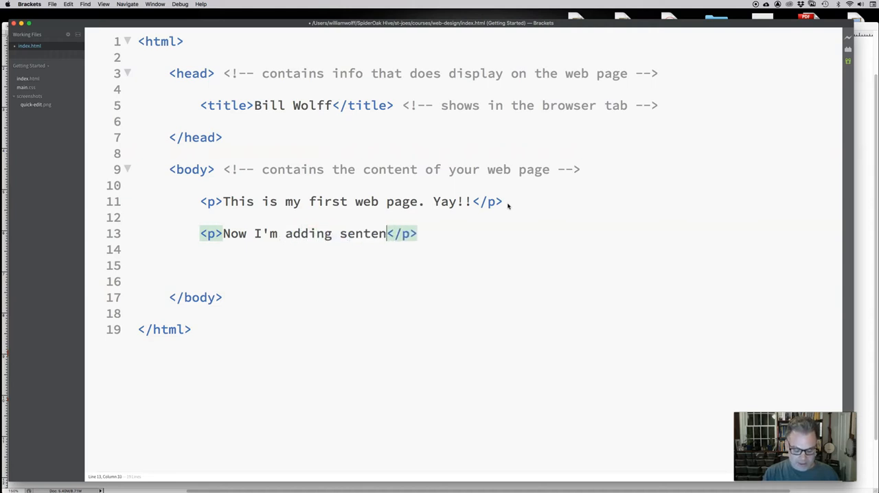
pyautogui.write('ce 2!!')
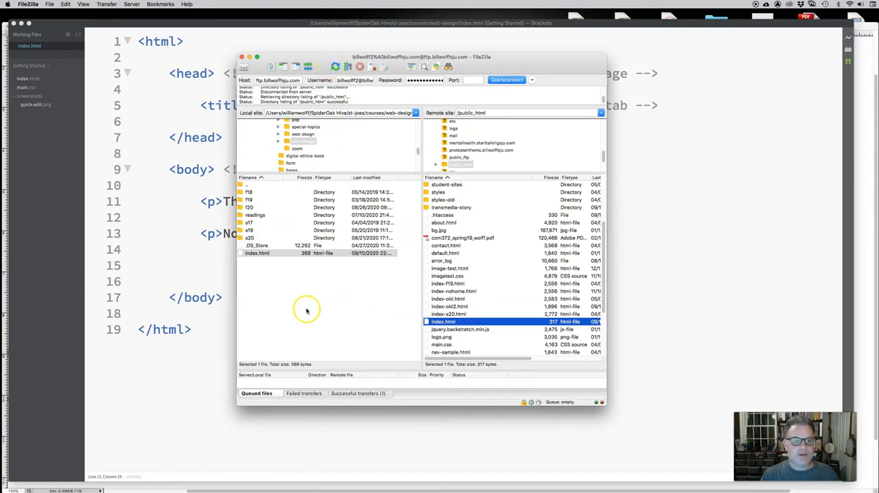
# Re-upload index.html, overwriting the server copy, so the live page shows "Now I'm adding sentence 2!!"
pyautogui.click(257, 253)
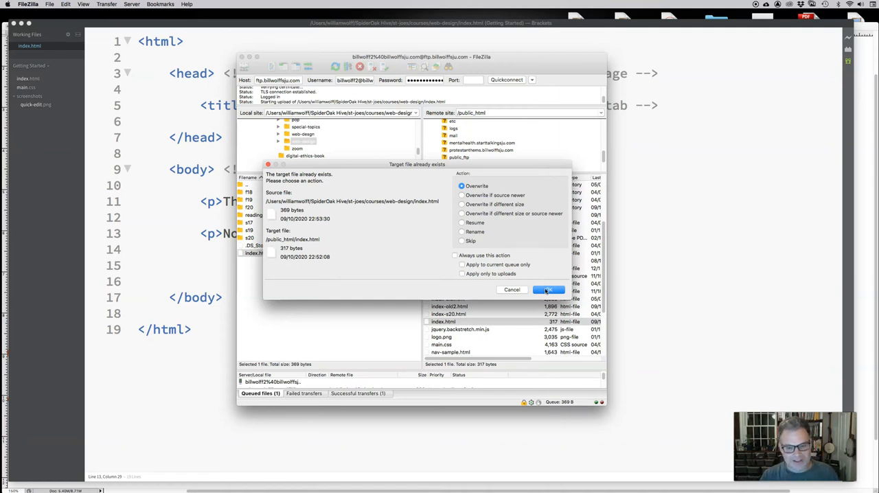
pyautogui.click(548, 288)
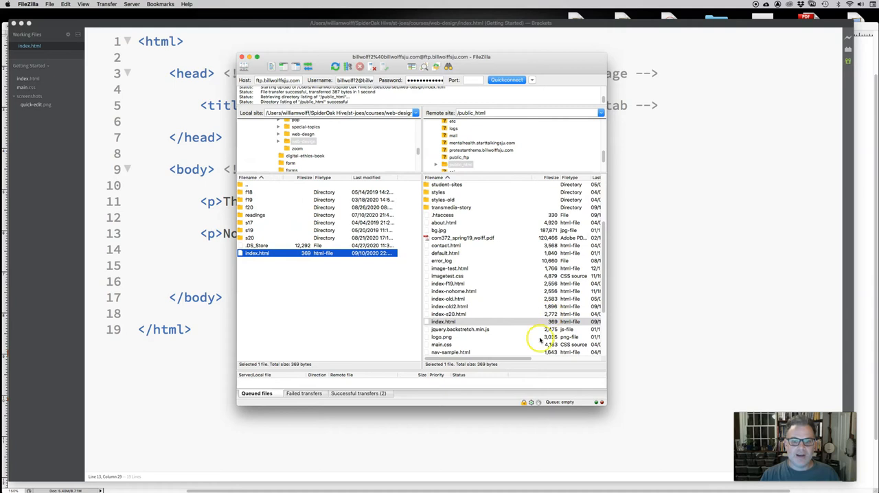
pyautogui.moveTo(556, 329)
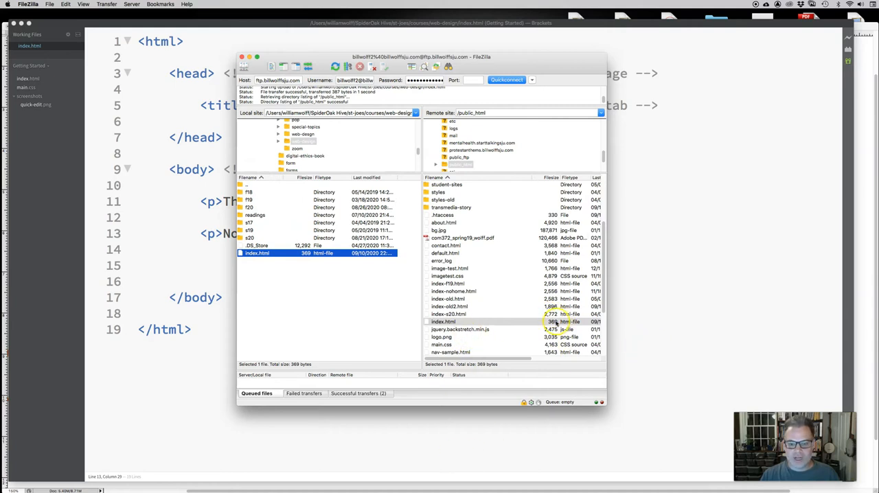
pyautogui.moveTo(582, 329)
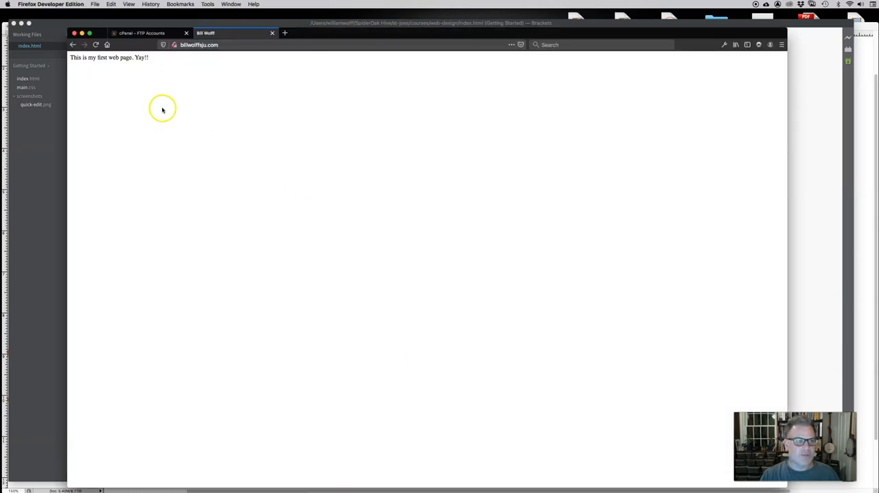
pyautogui.write("Now I'm adding sentence 2!!")
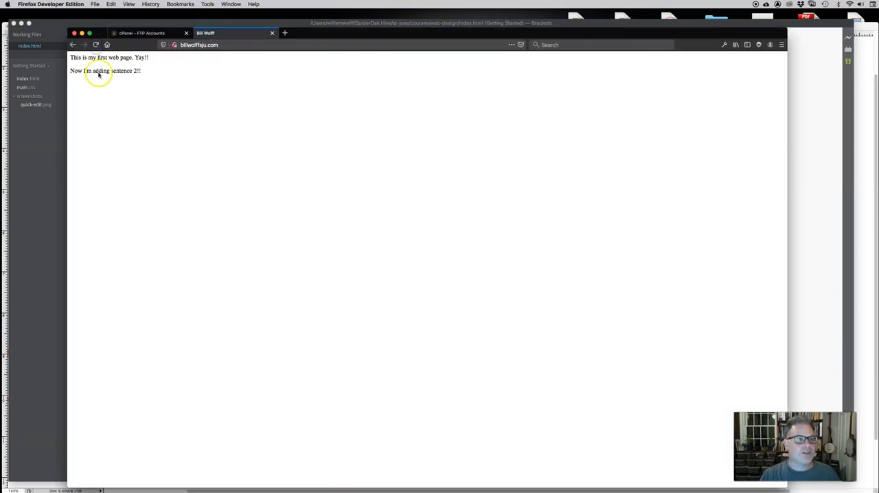